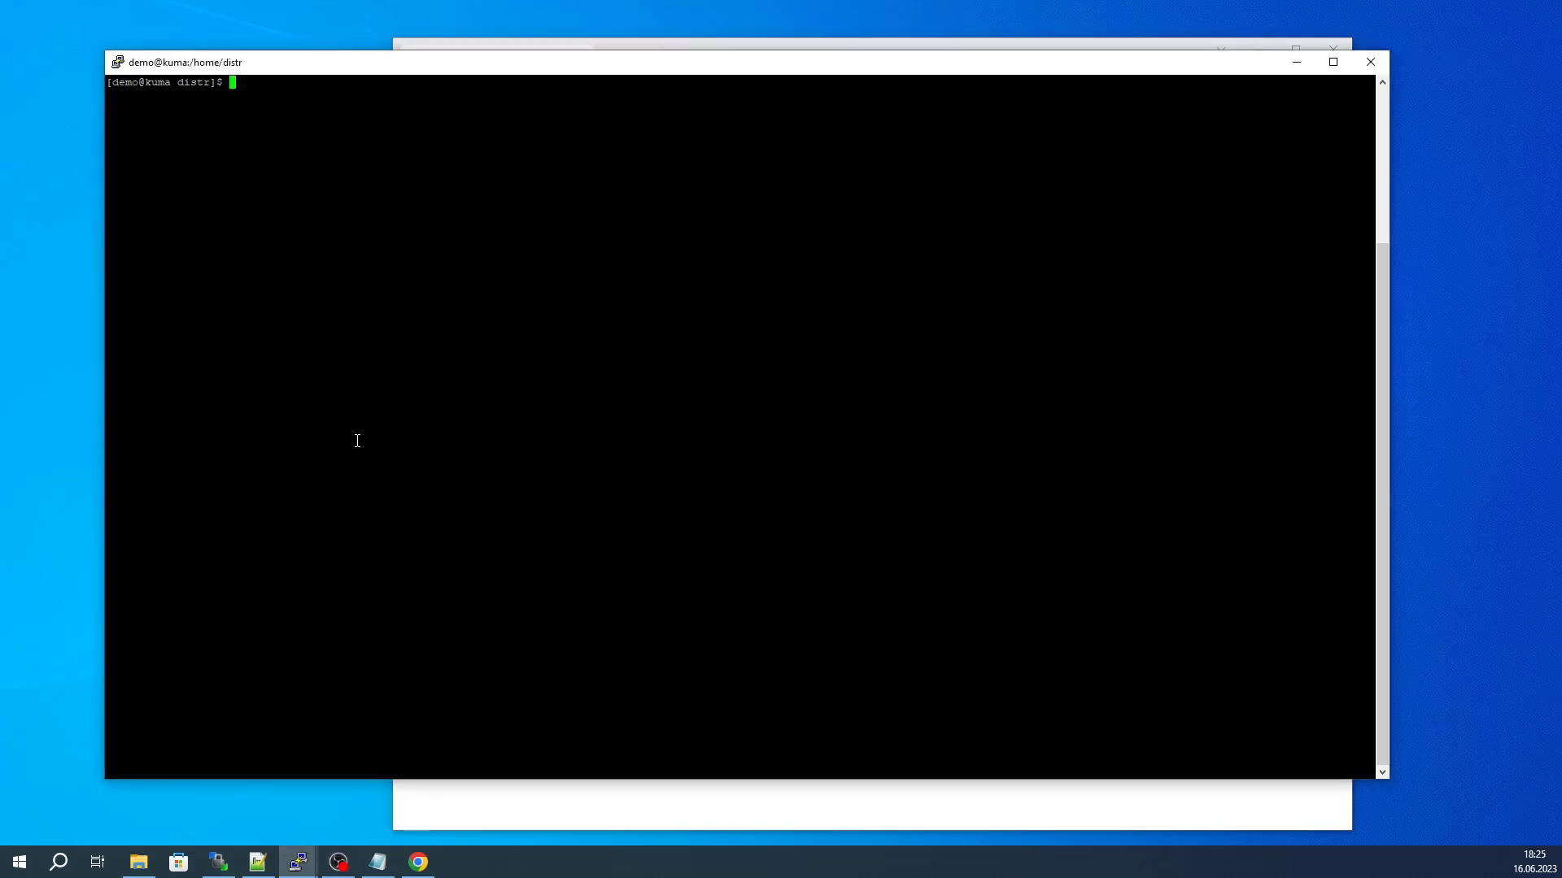
Show the full hostname, then ping kuma.example.local and stop after a few replies
type("hostnam")
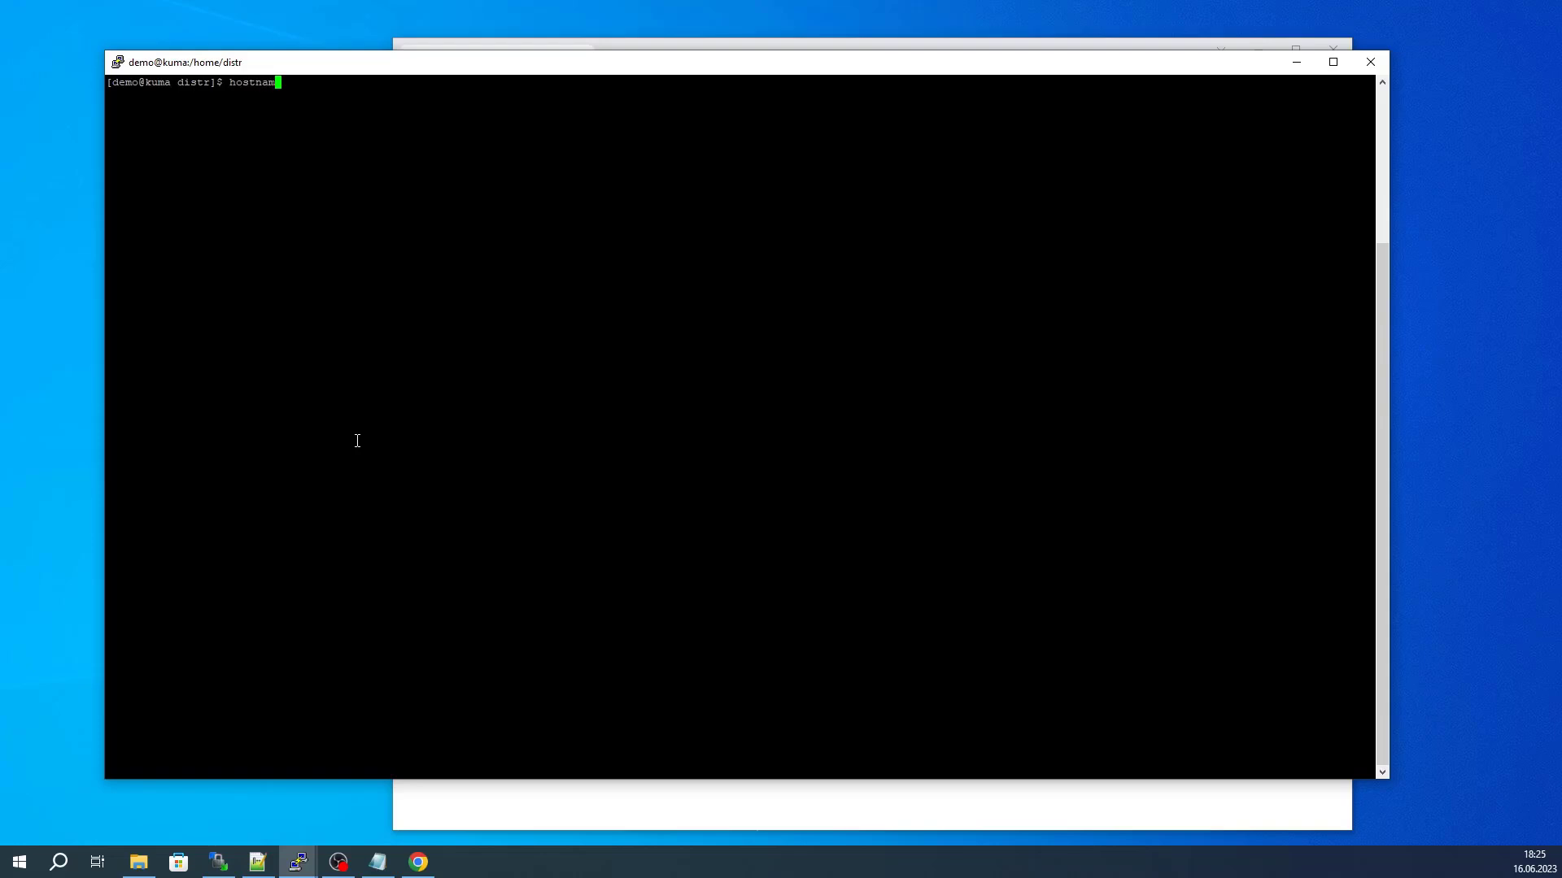
key("Return")
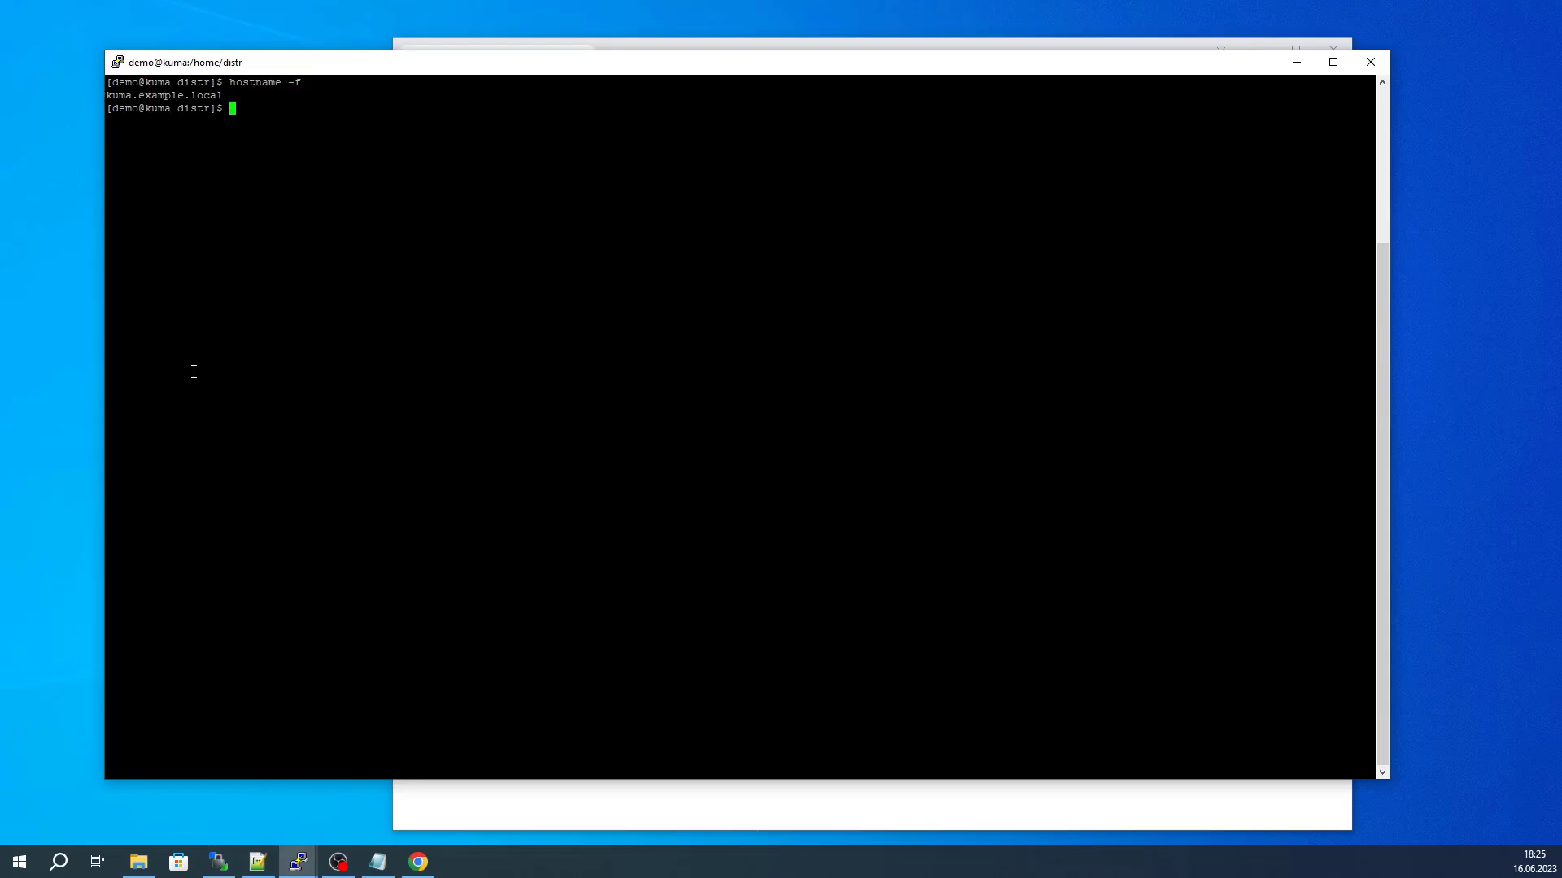
mouse_move(222, 99)
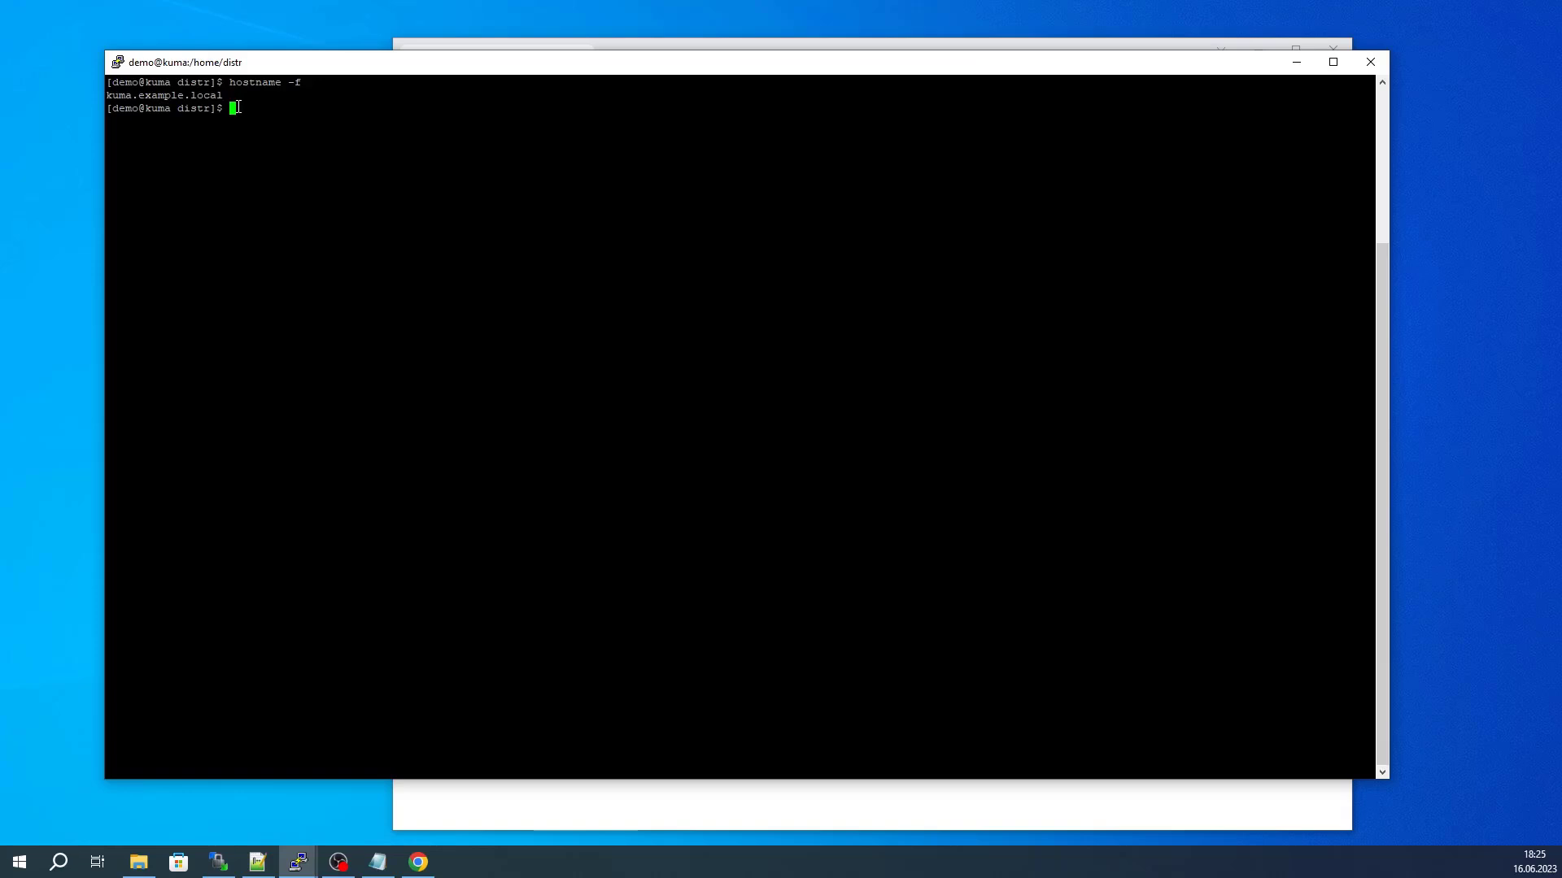
type("ping kuma.example.local")
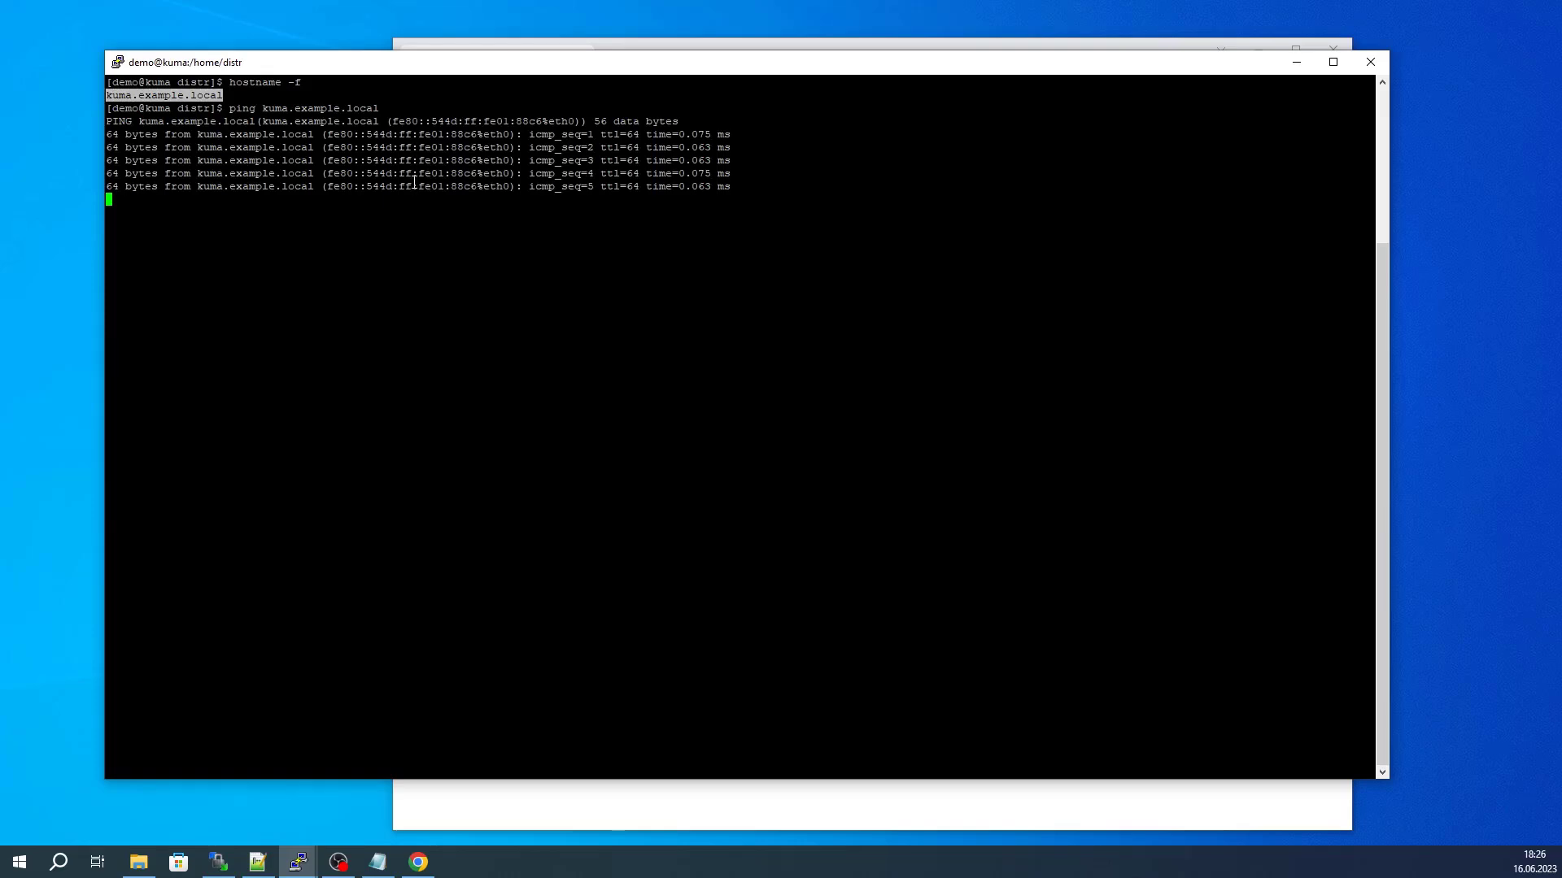
key("ctrl+c")
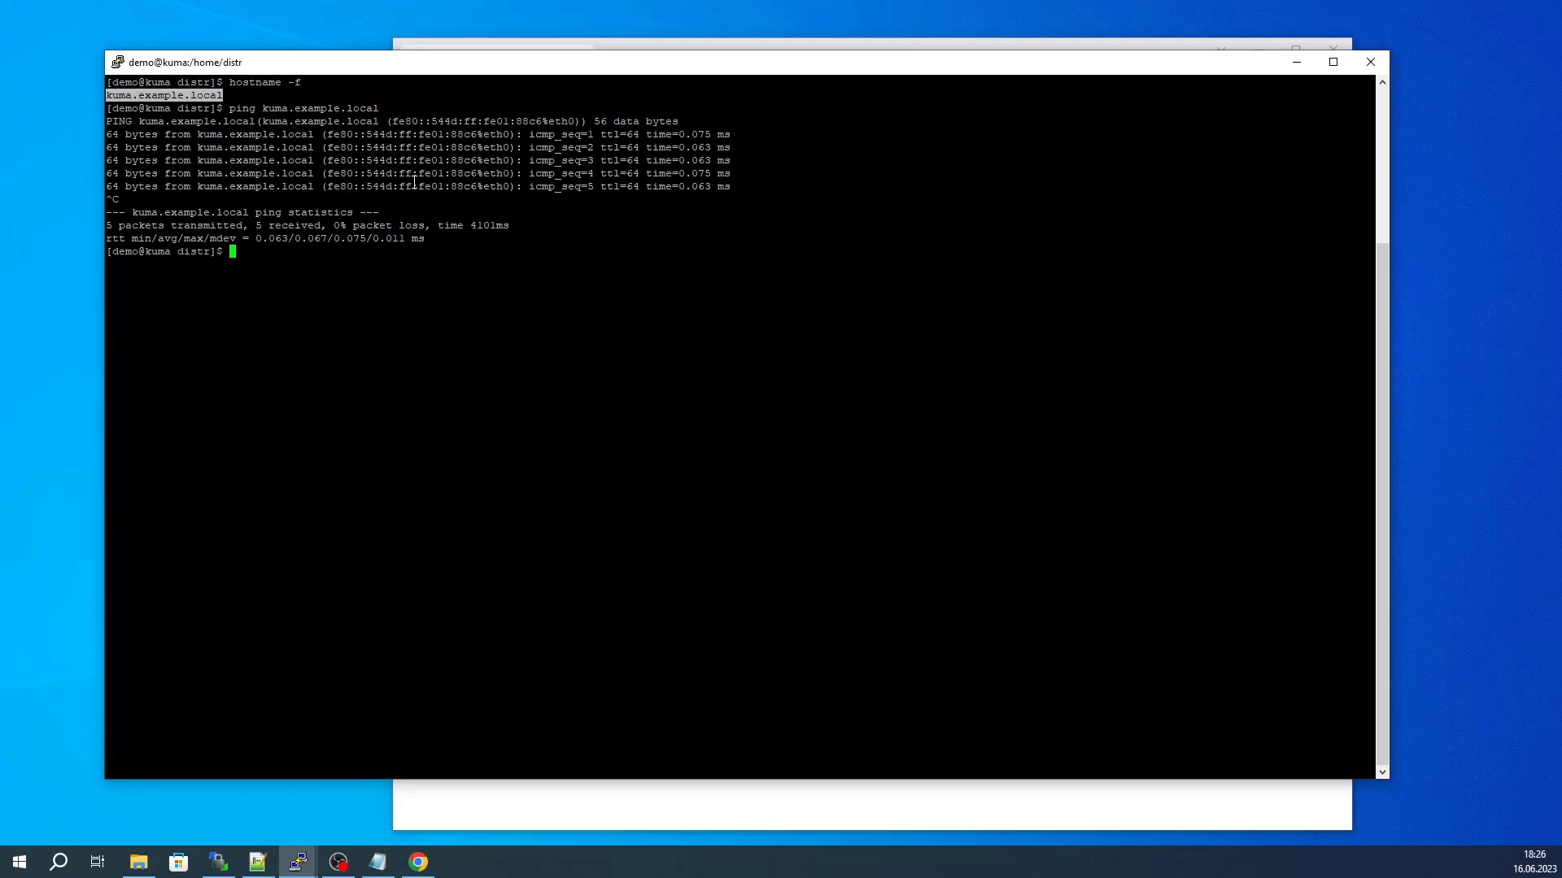
Add '10.70.74.11 kuma.example.local' to /etc/hosts via sudo vi, then ping the name again
type("sudo vi")
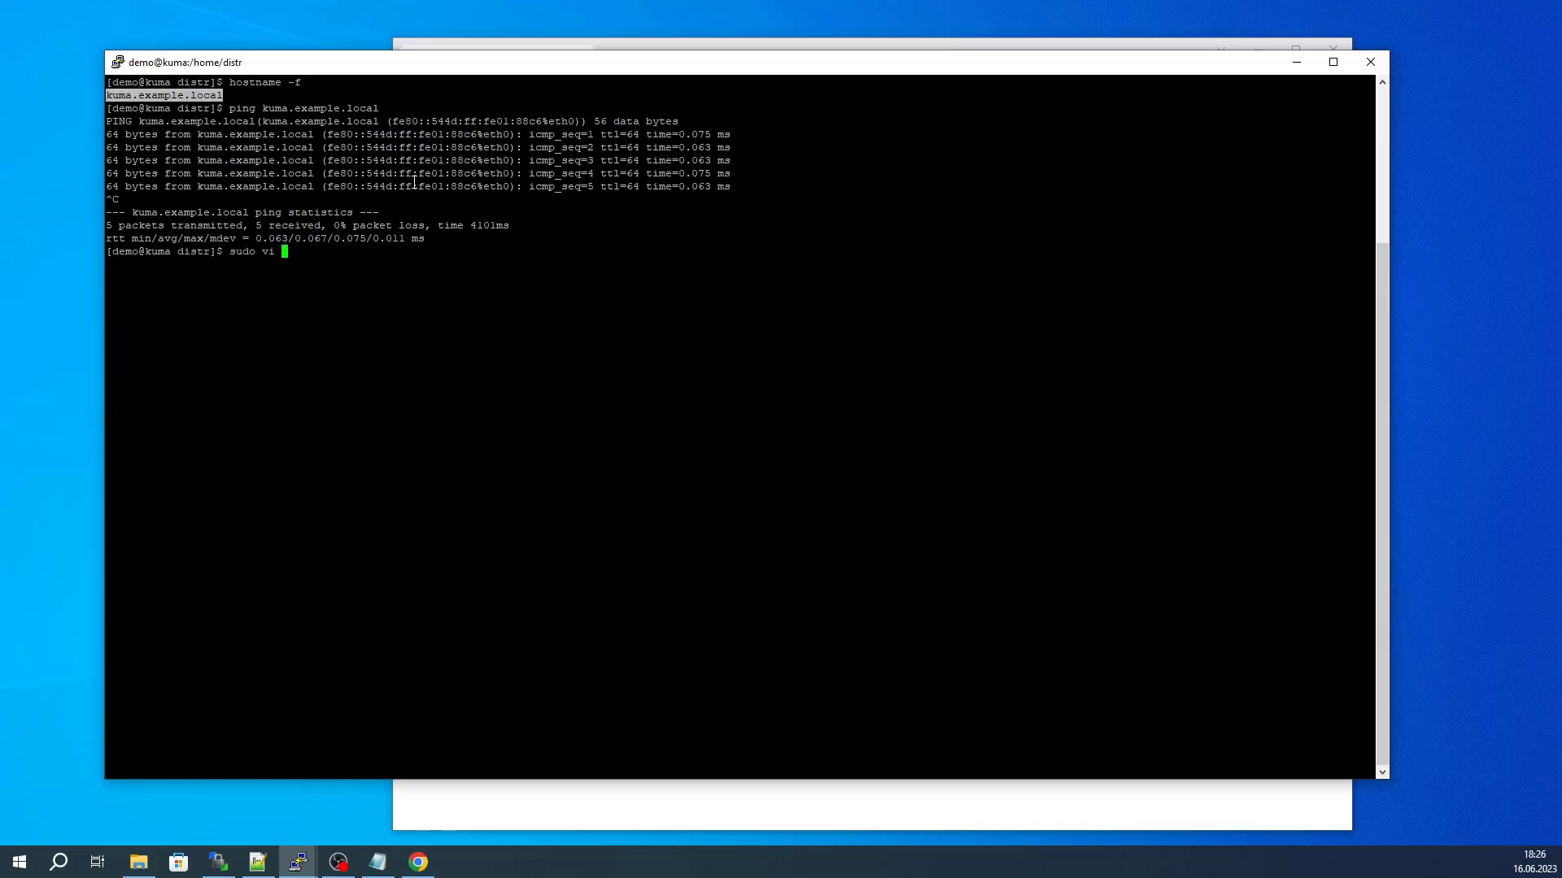
type("/etc/host")
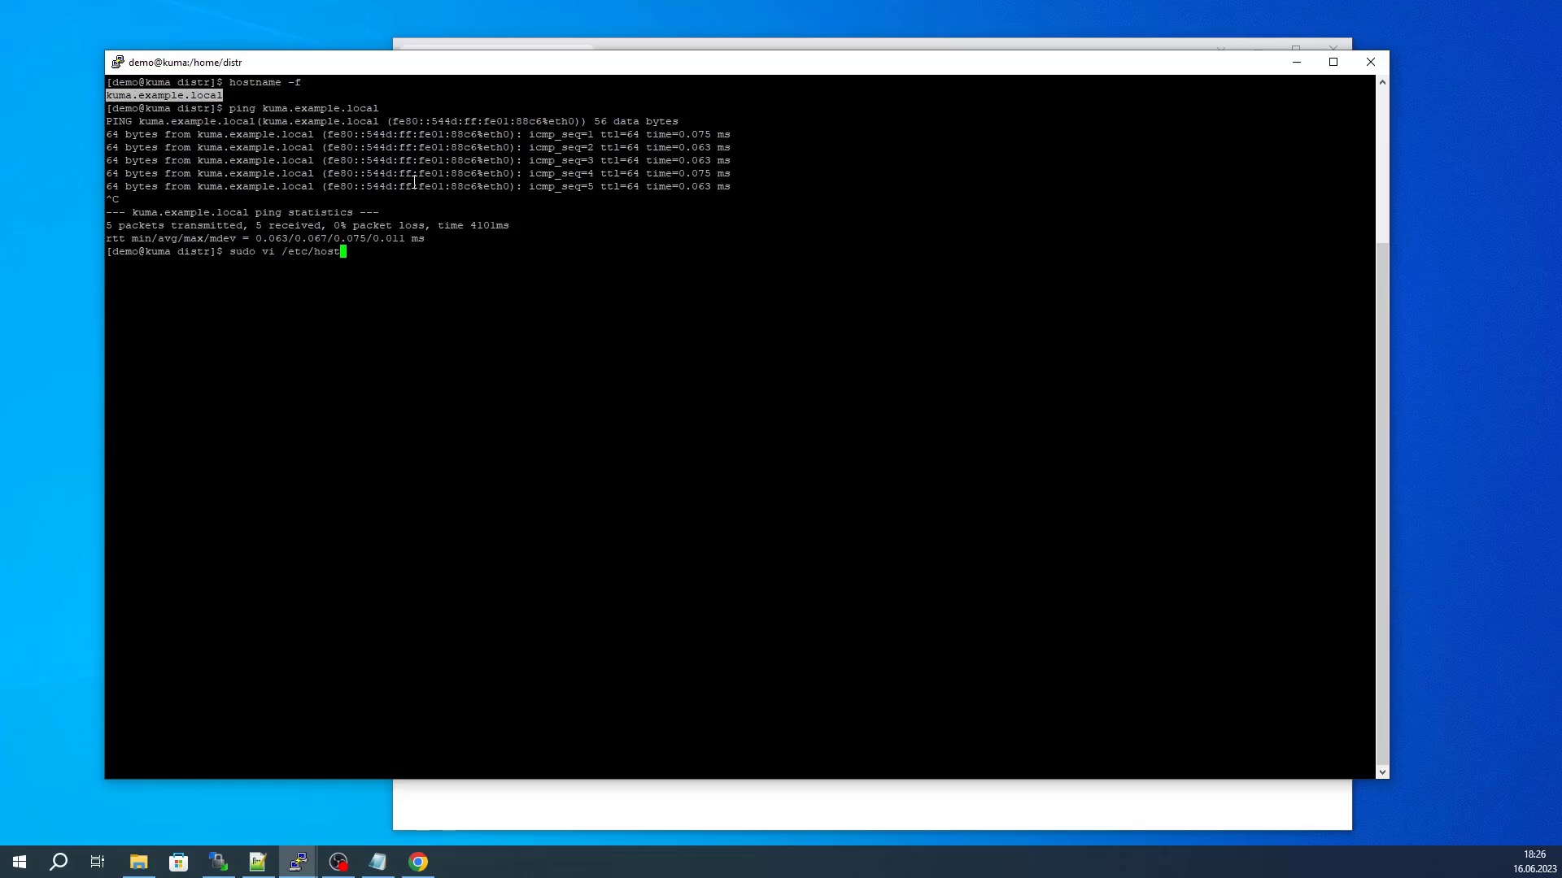
key("Return")
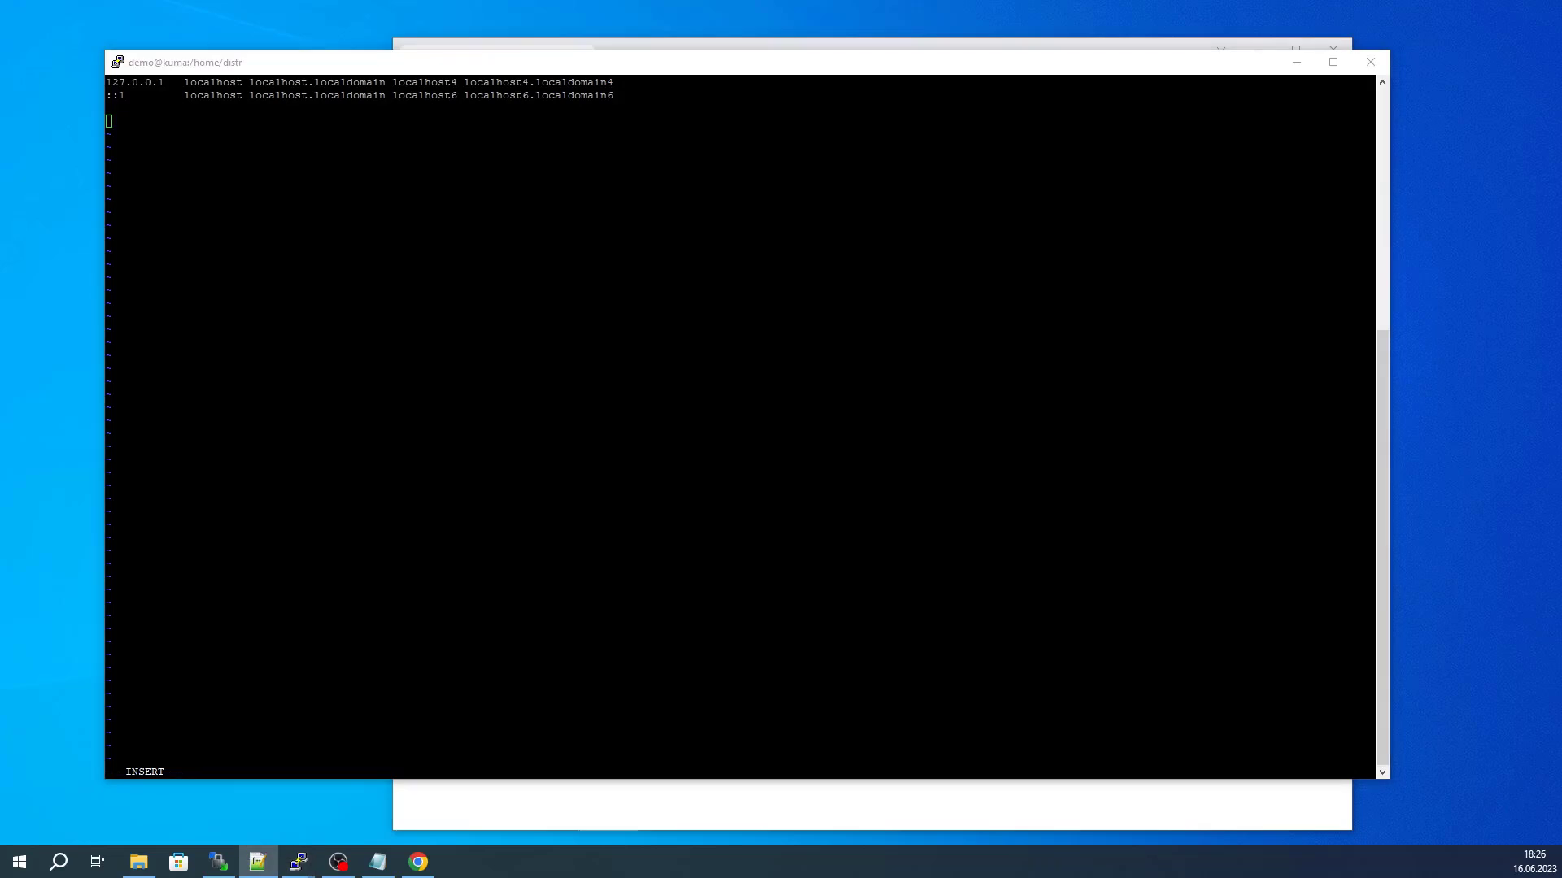
type("10.70.74.11\tkuma.example.local")
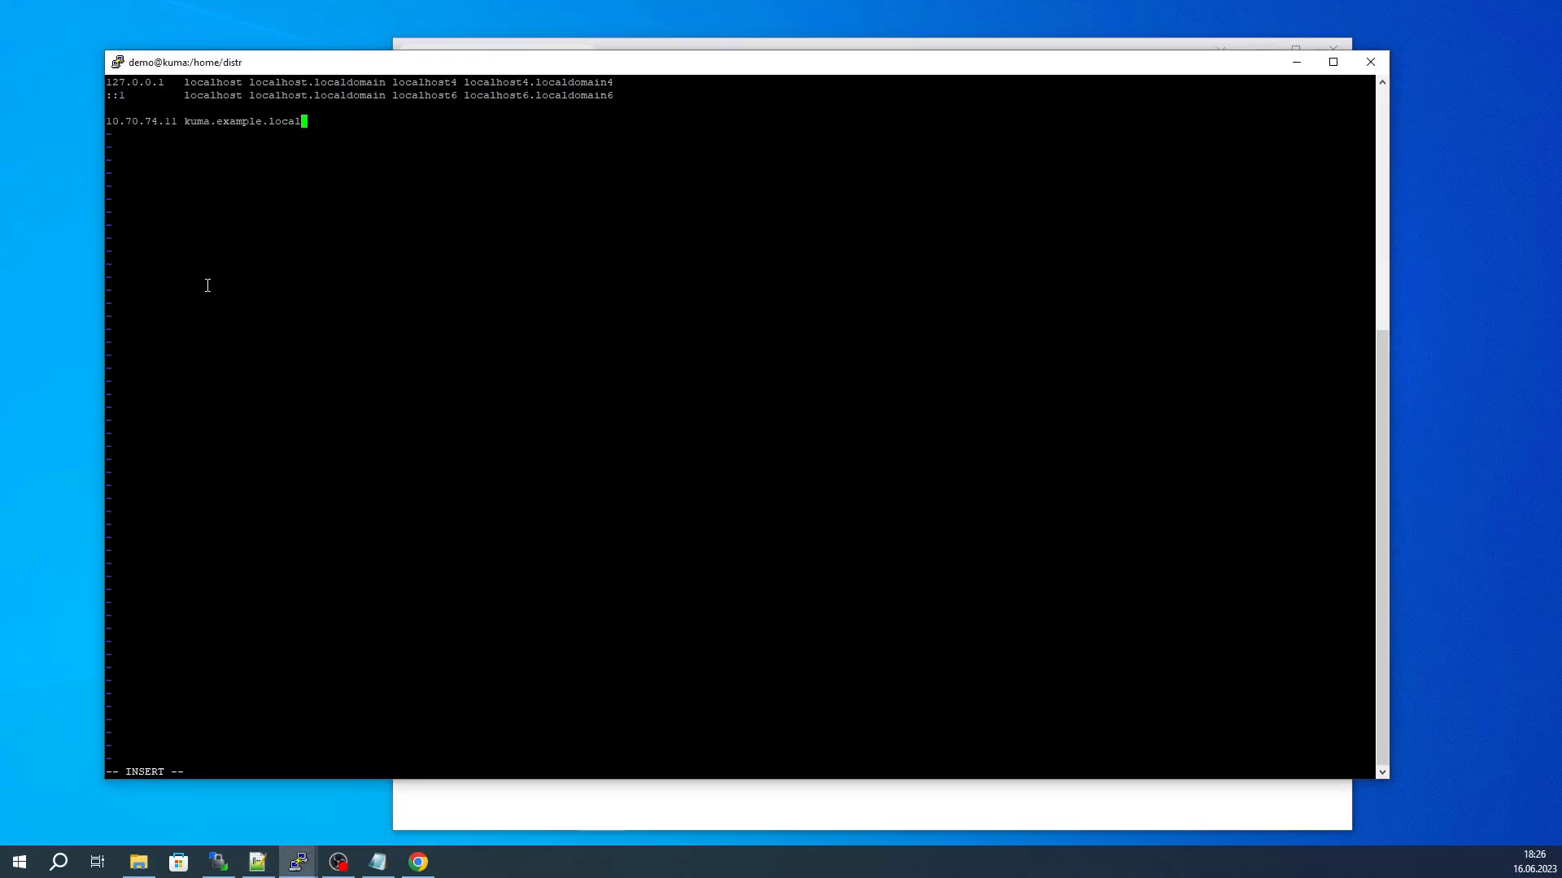
key("Escape")
type("ping kuma.example.local")
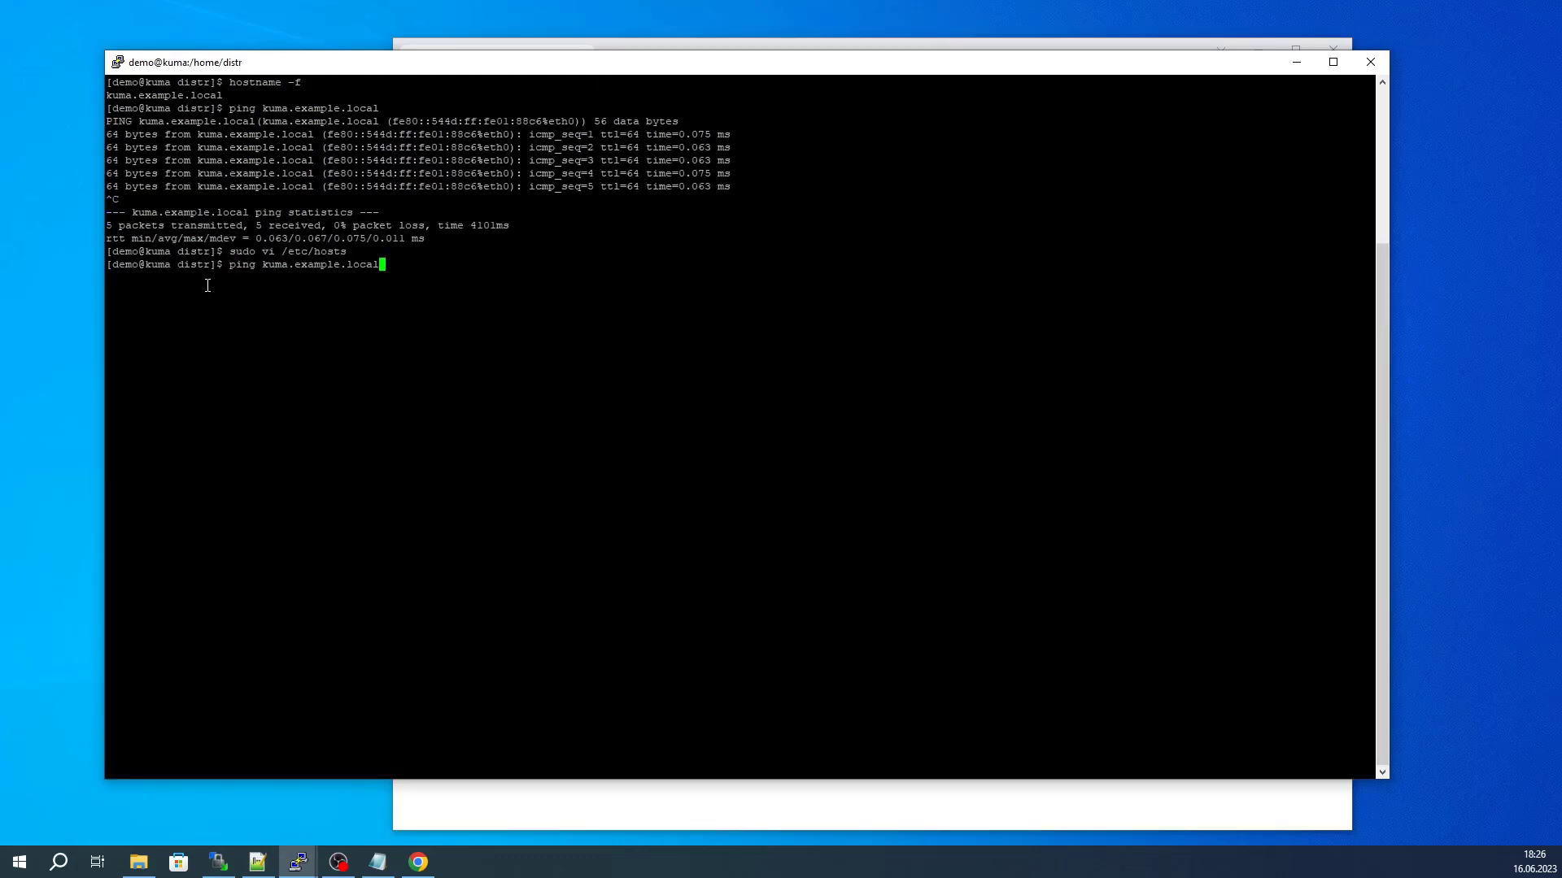
key("Return")
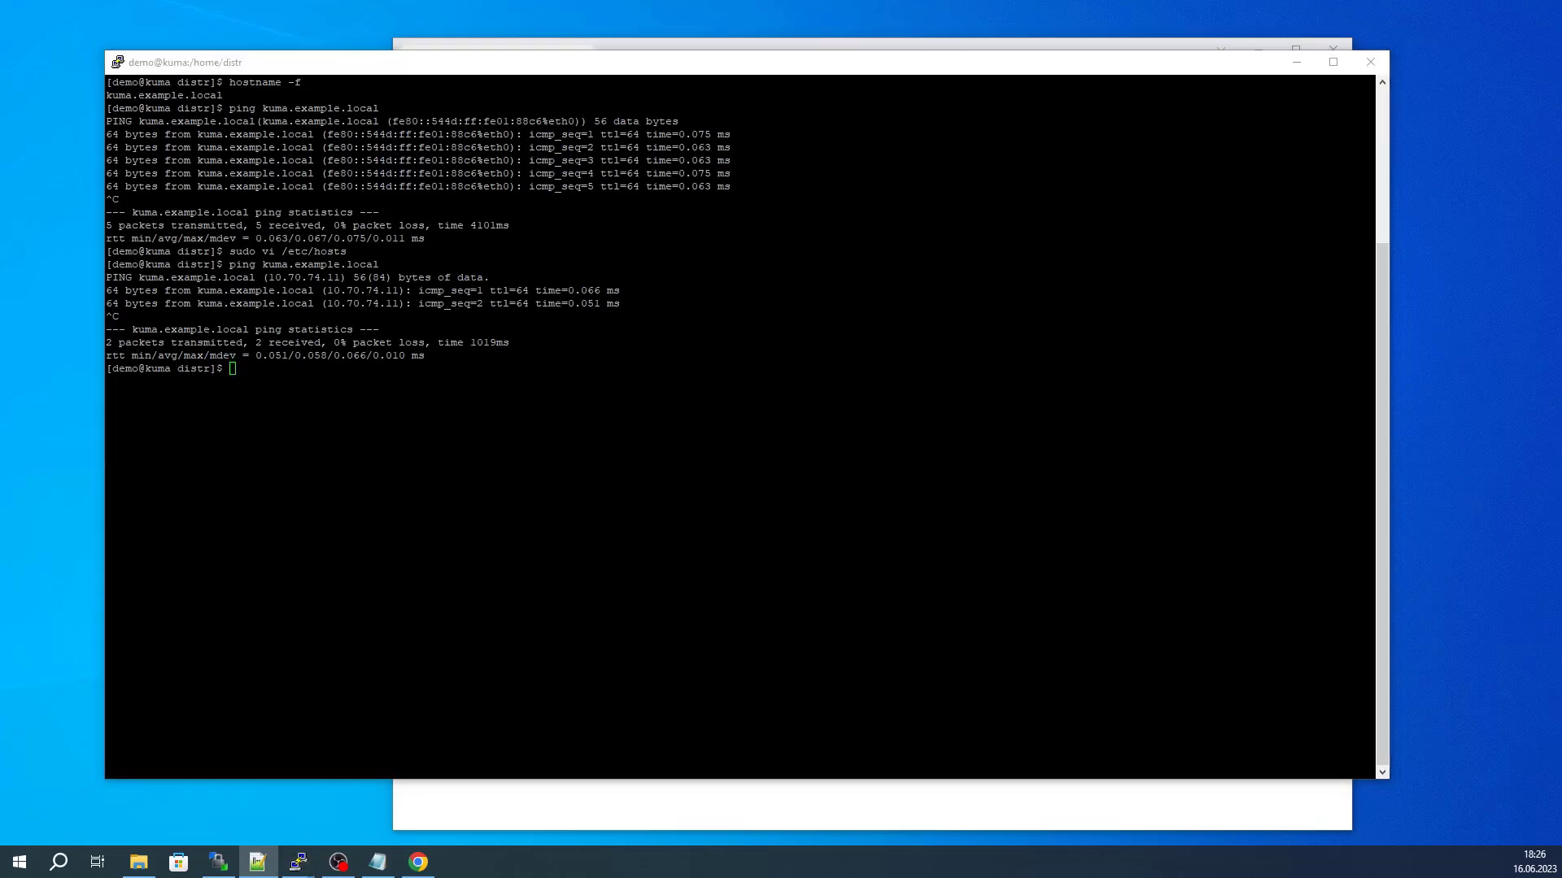
Run sudo dnf install python3 and answer y to install Python 3 and pip
type("sudo dnf install python3")
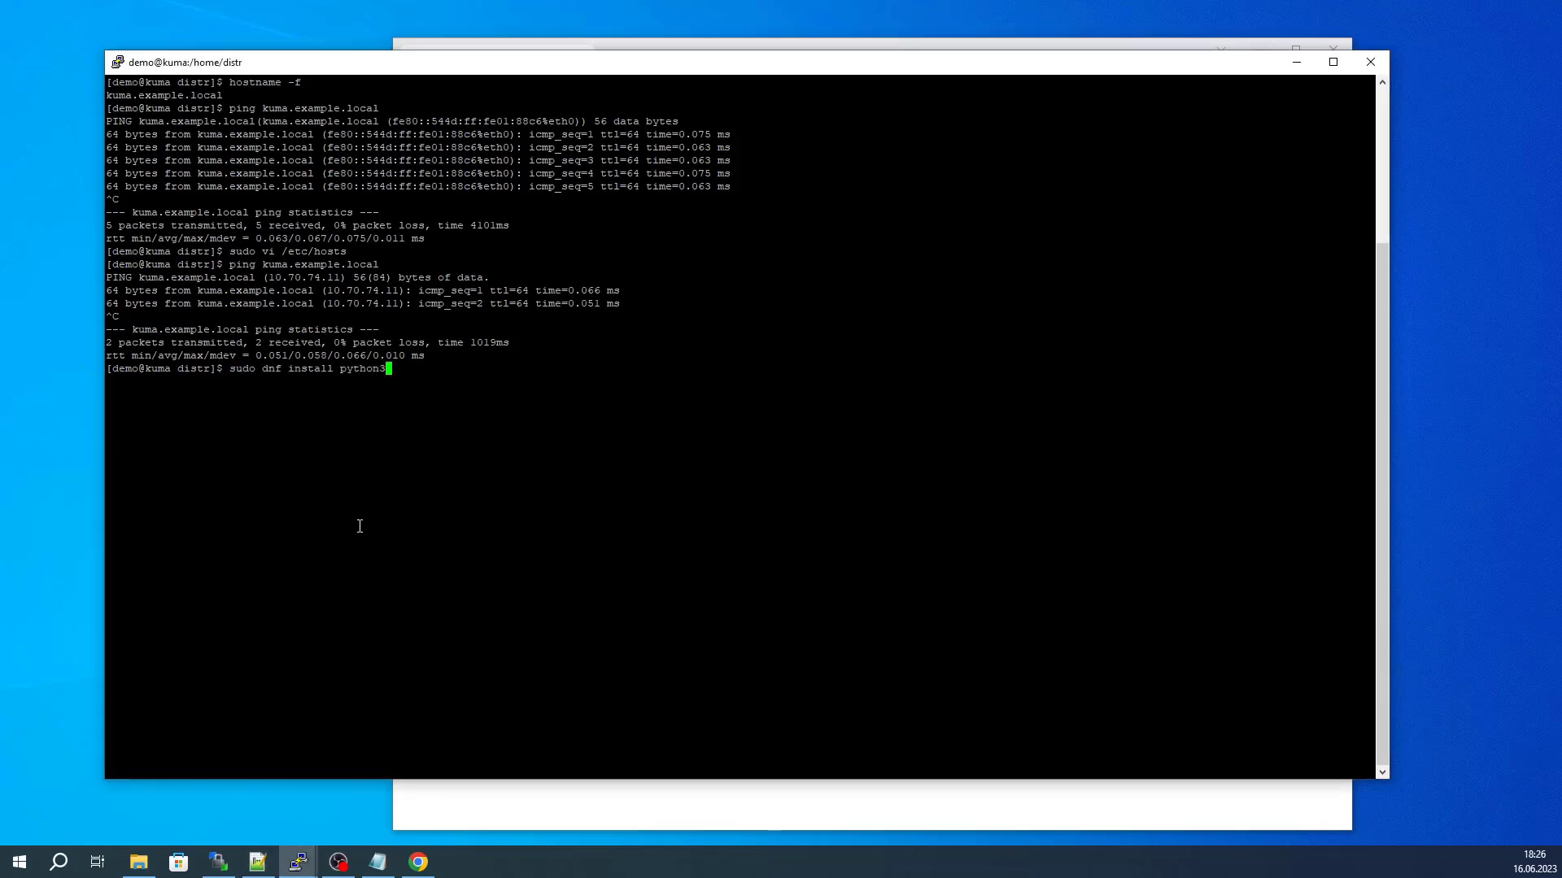
key("Return")
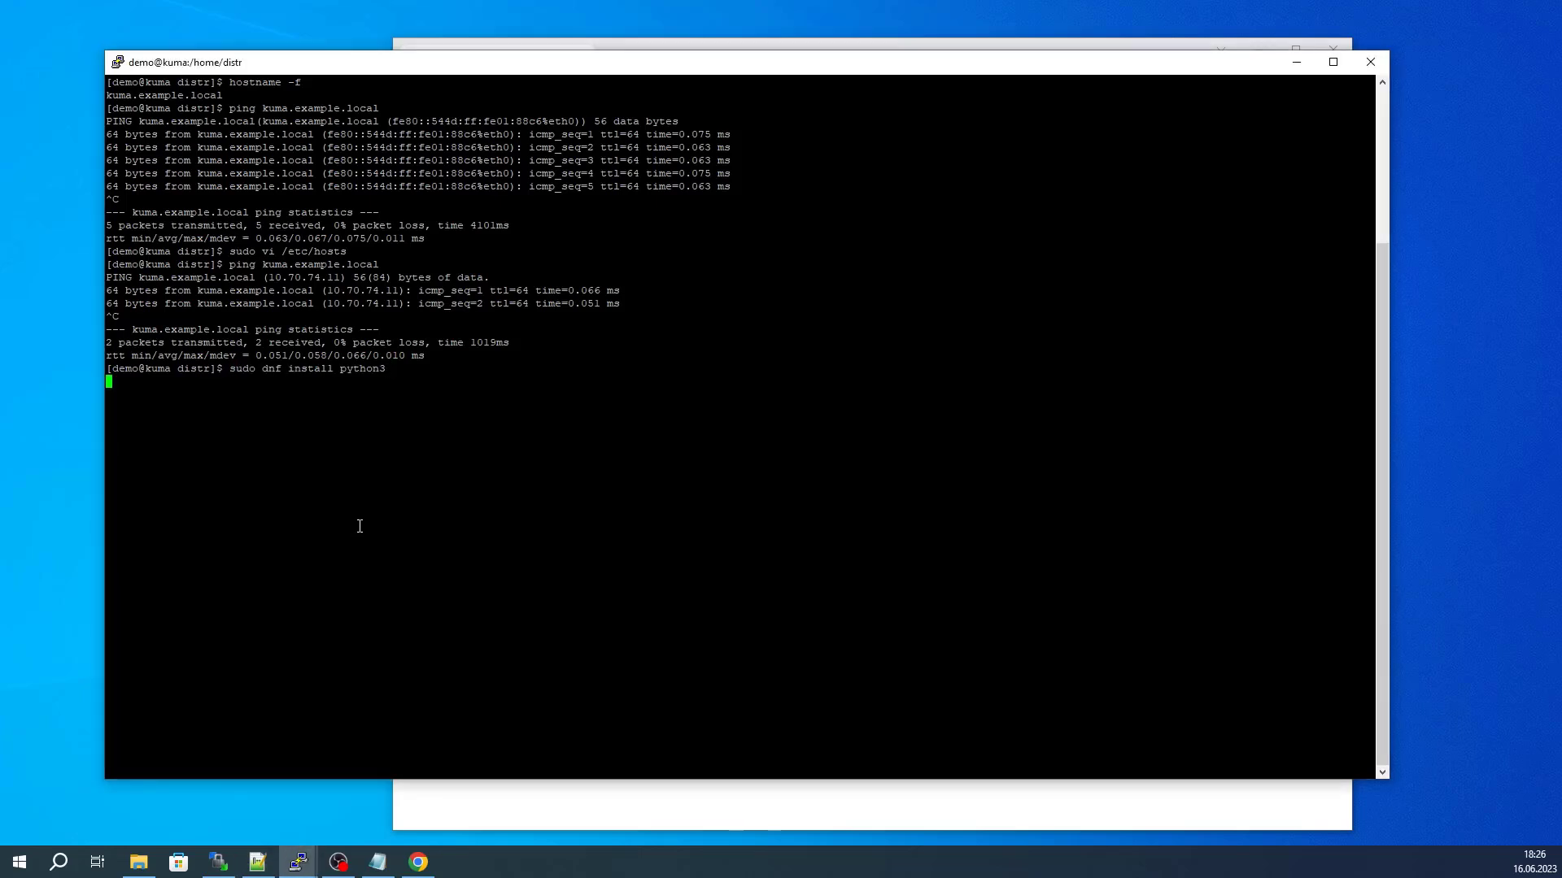
key("Return")
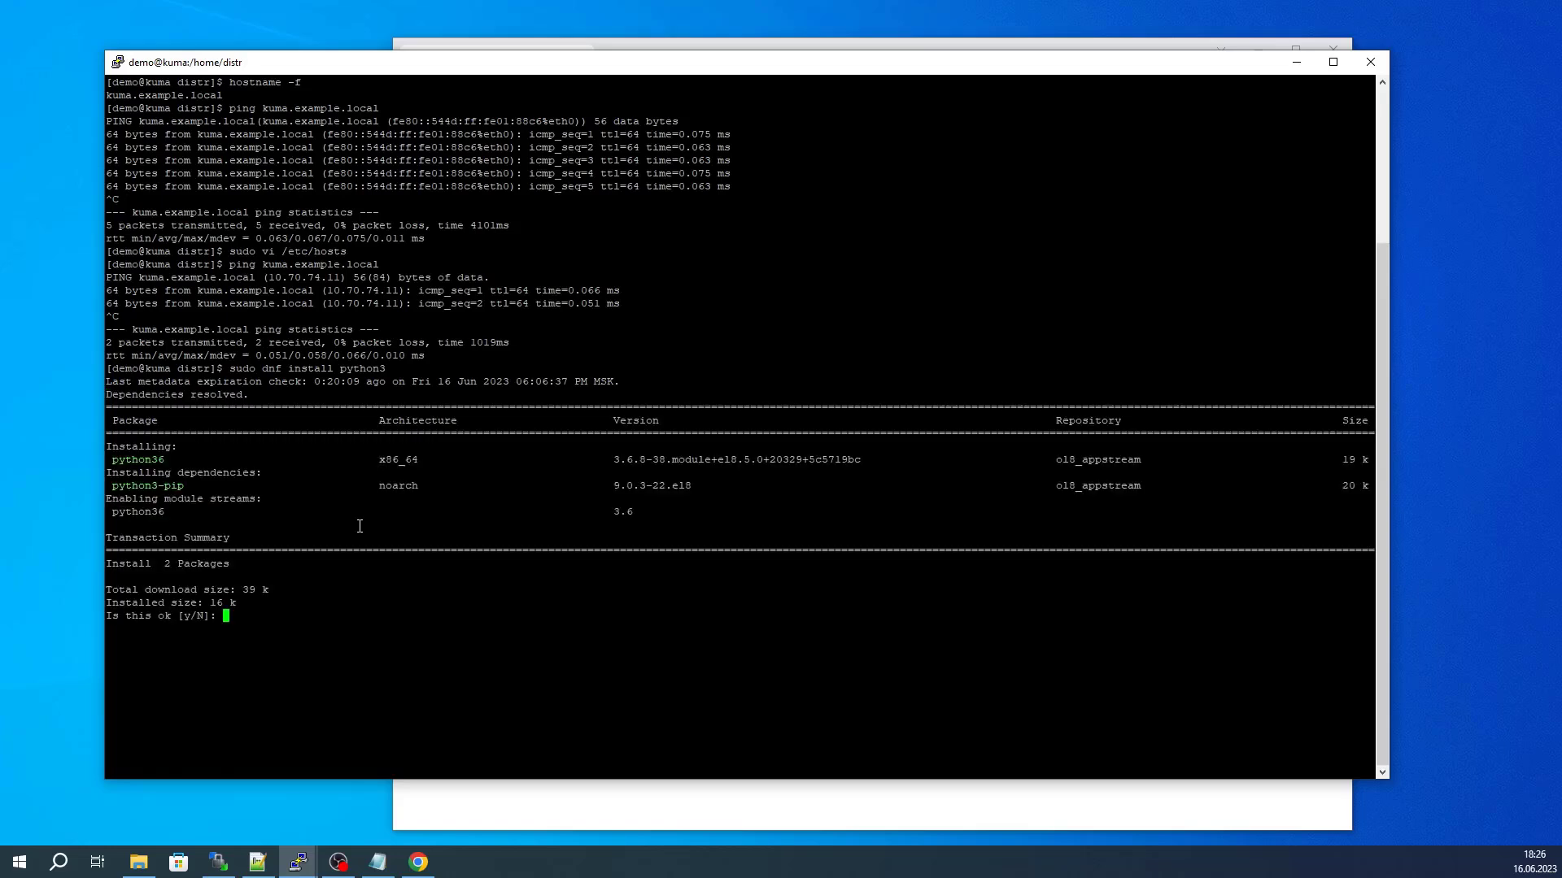
type("y")
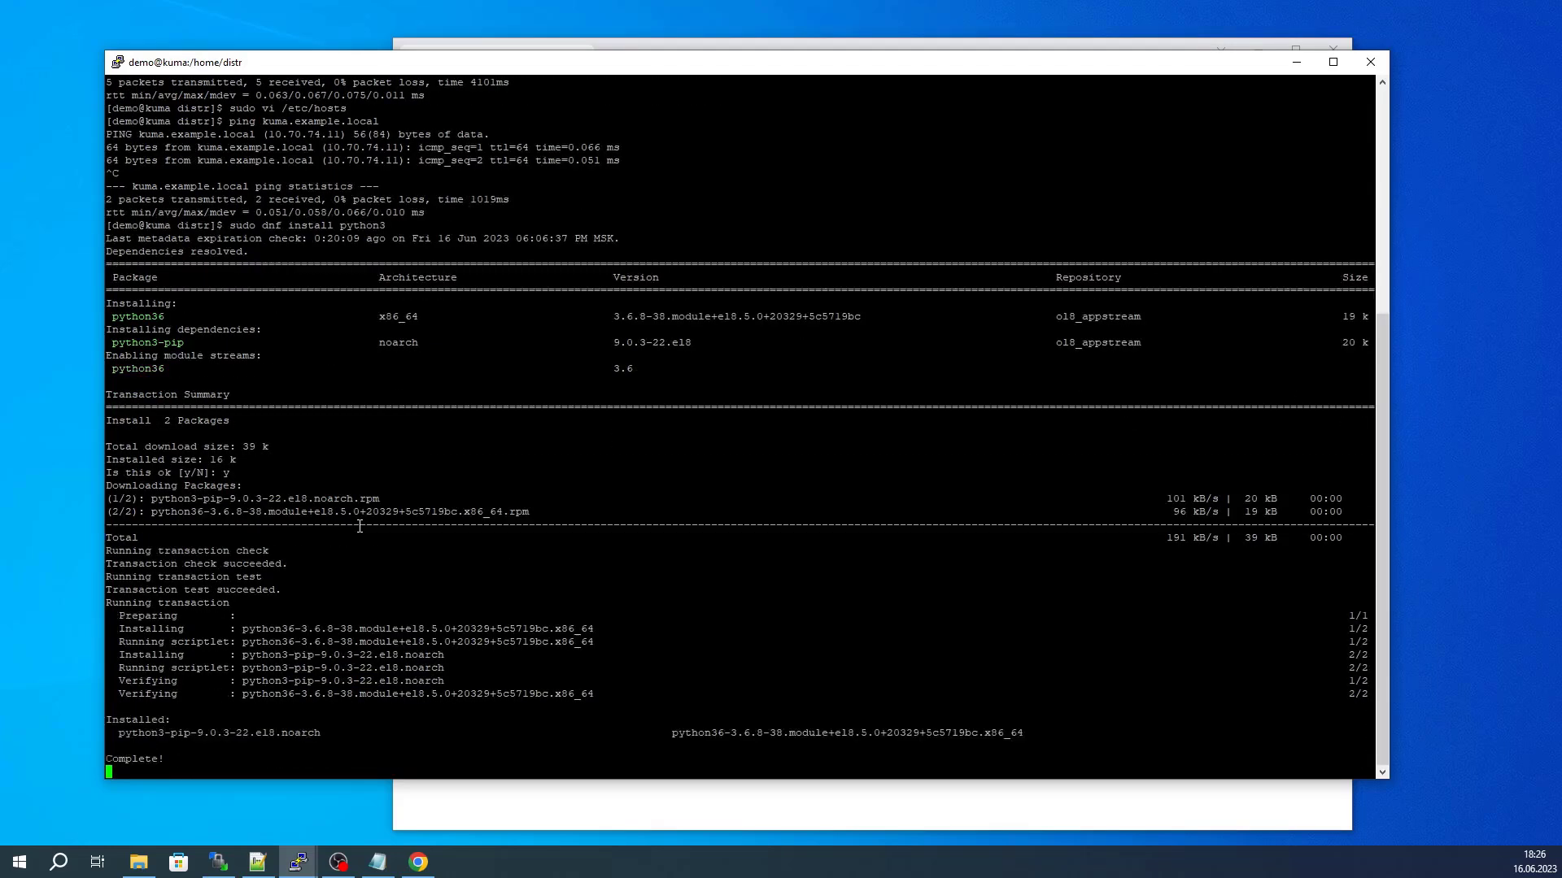
key("Return")
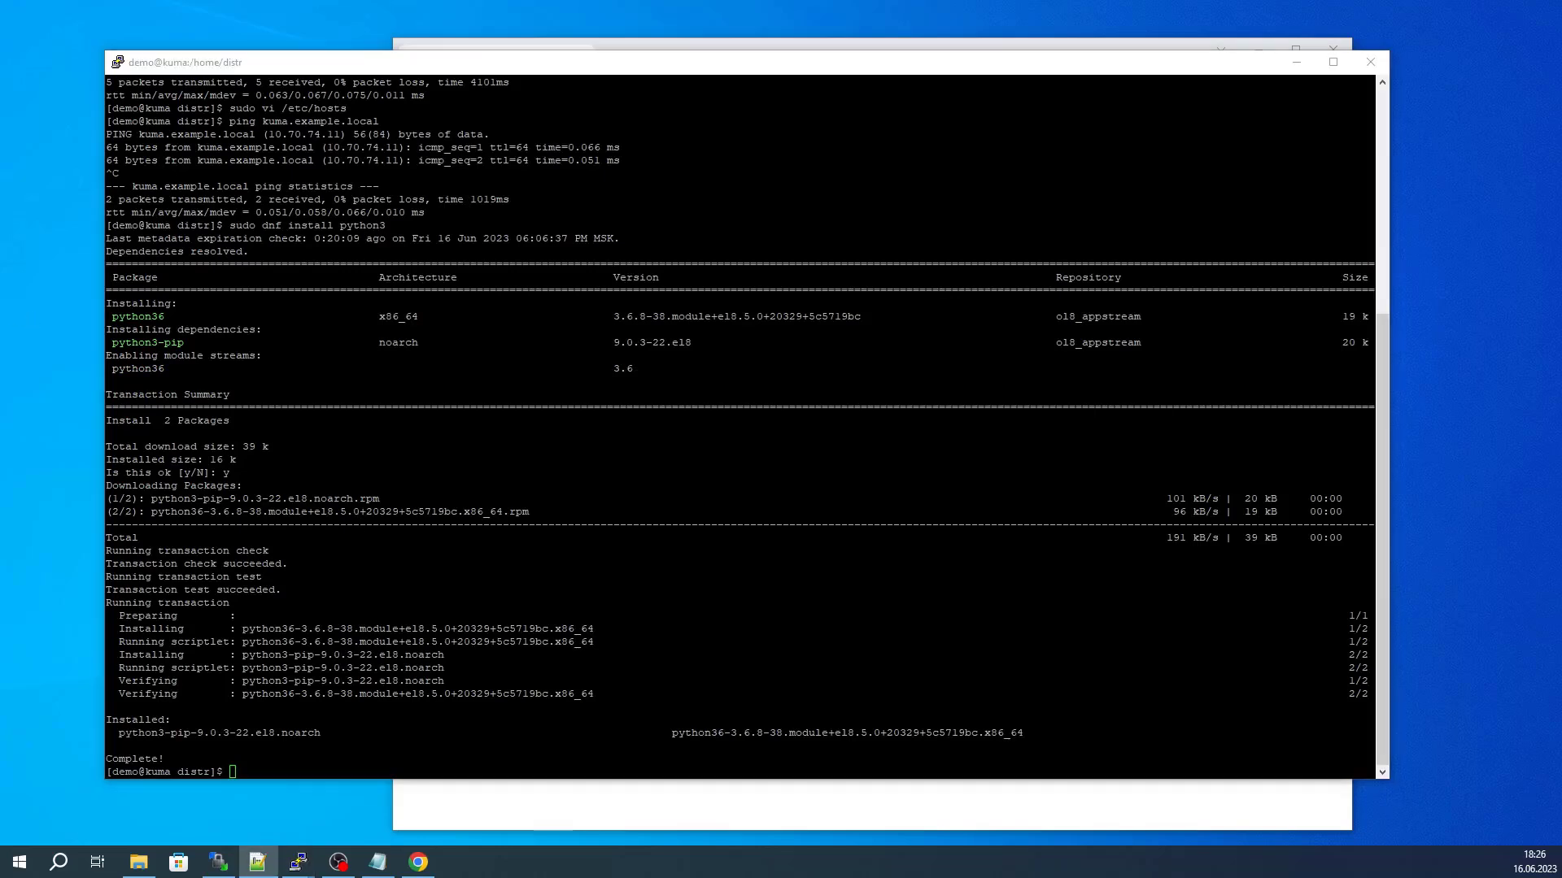
In /home/distr, extract kuma-ansible-installer-2.1.1.73.tar.gz with tar -xzf
type("cd /home/distr/")
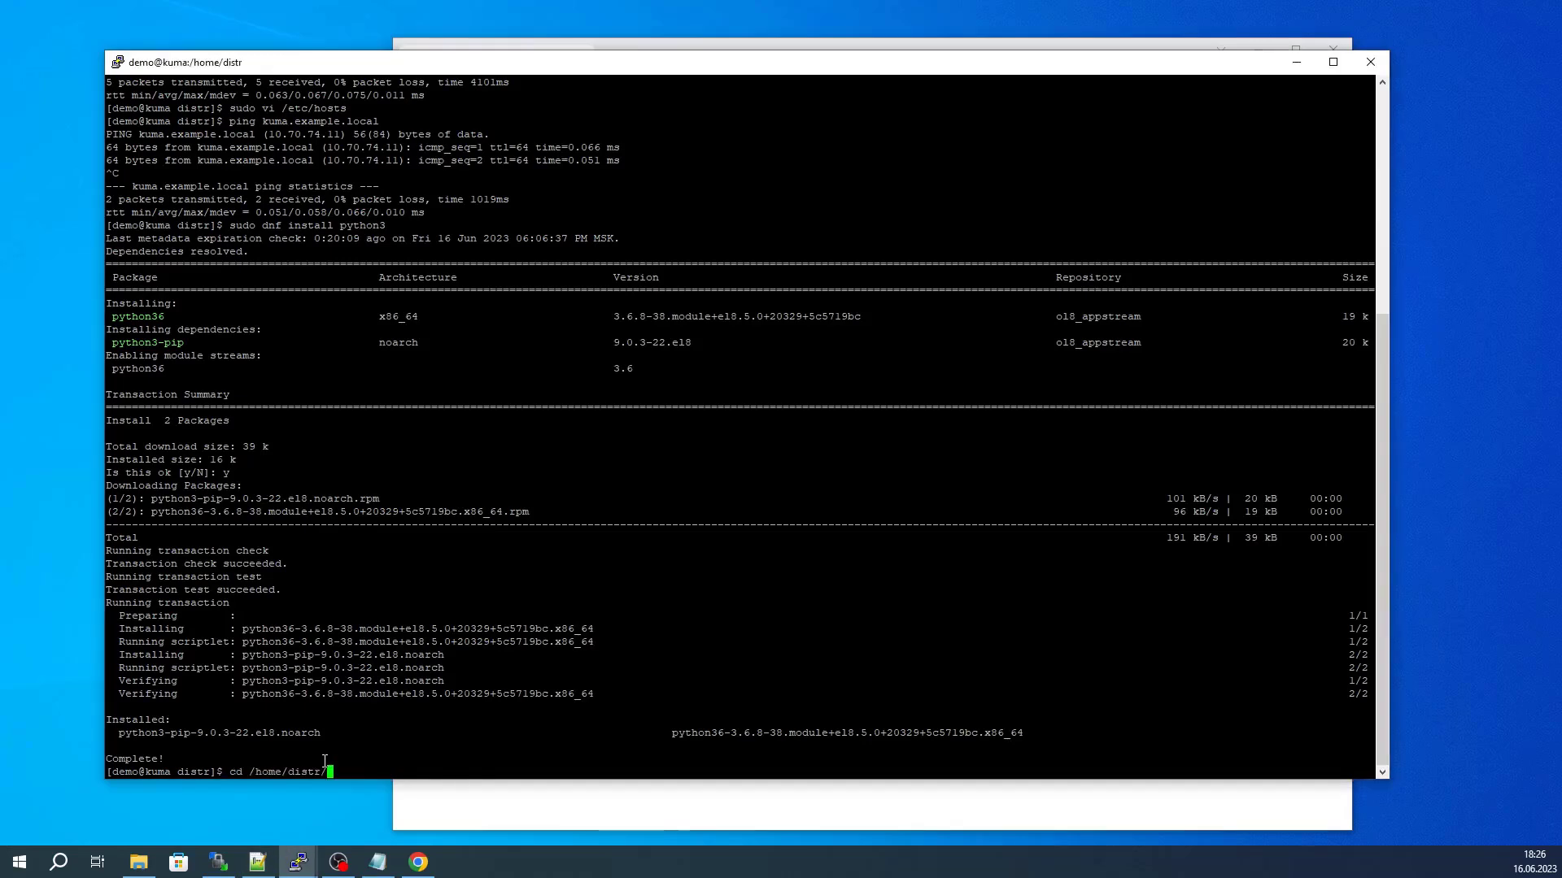
key("Return")
type("ls -ls")
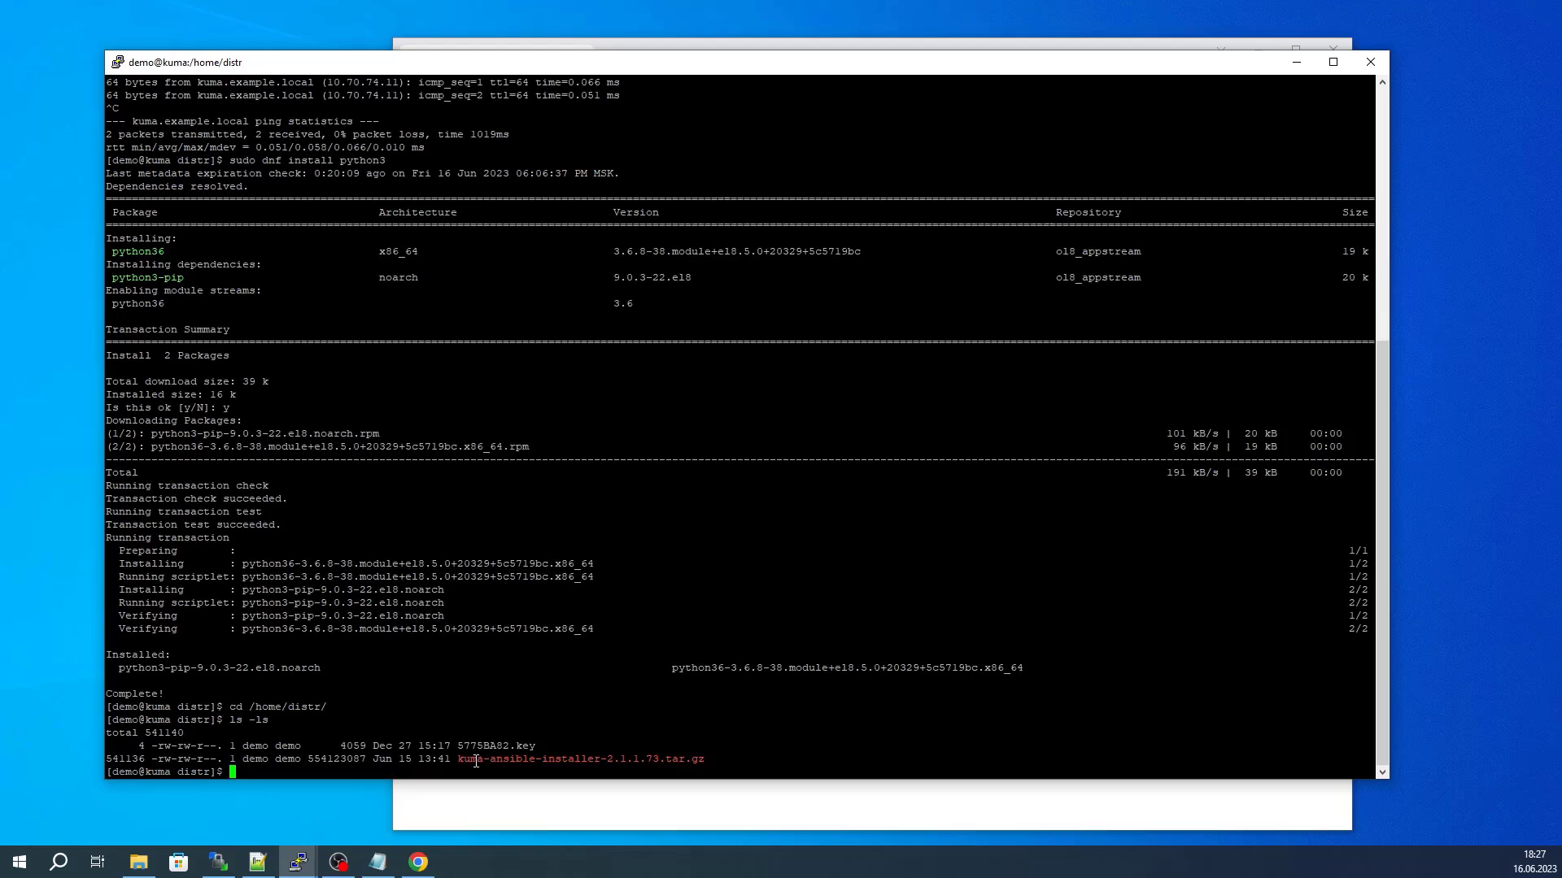
type("t")
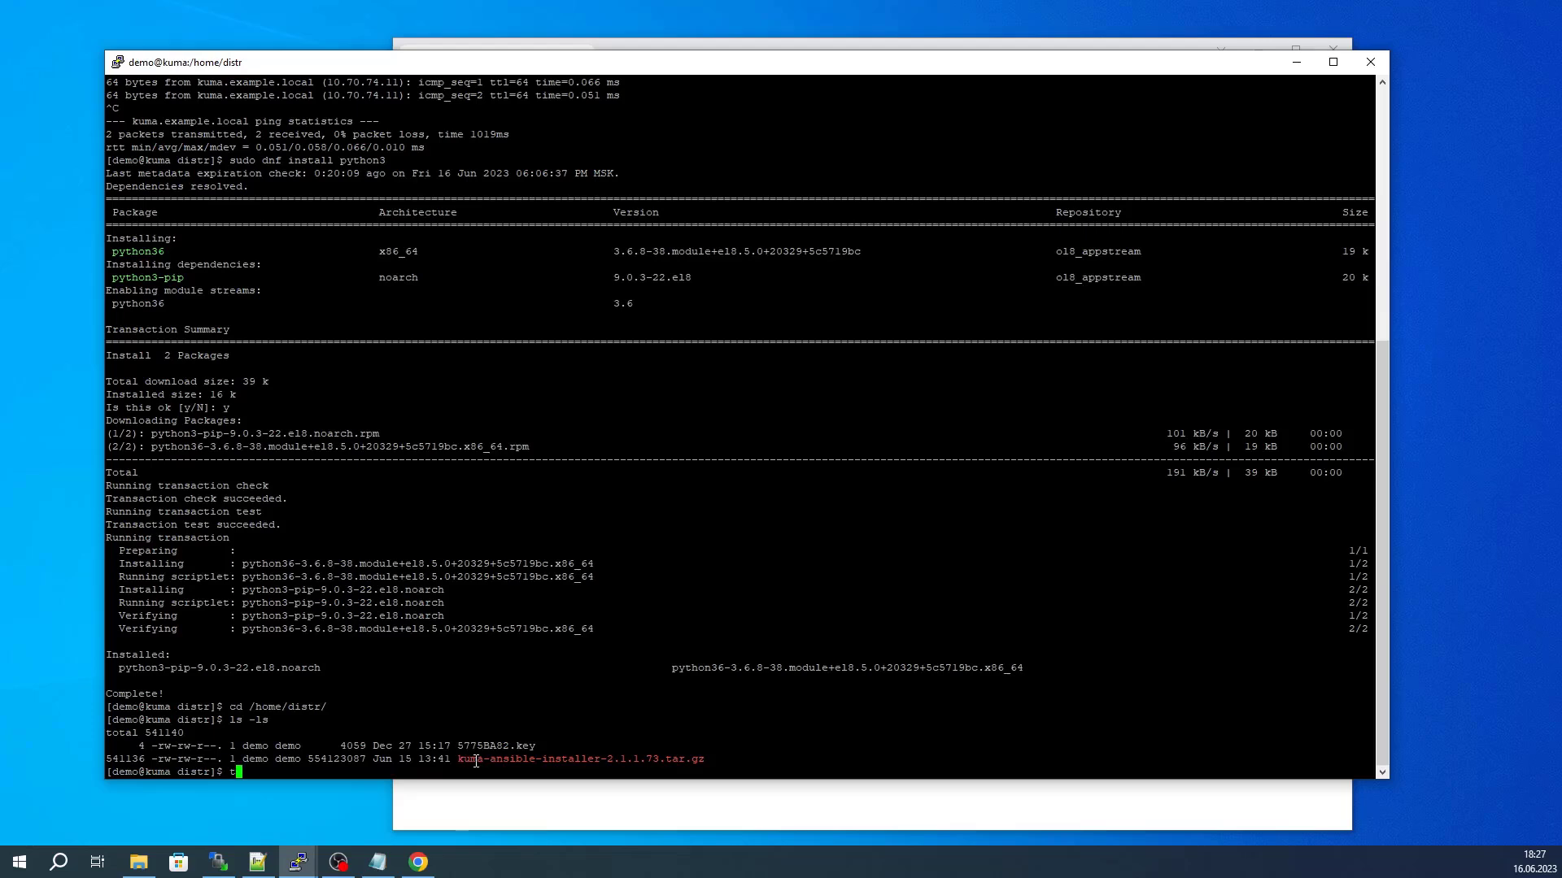
type("ar -xzf")
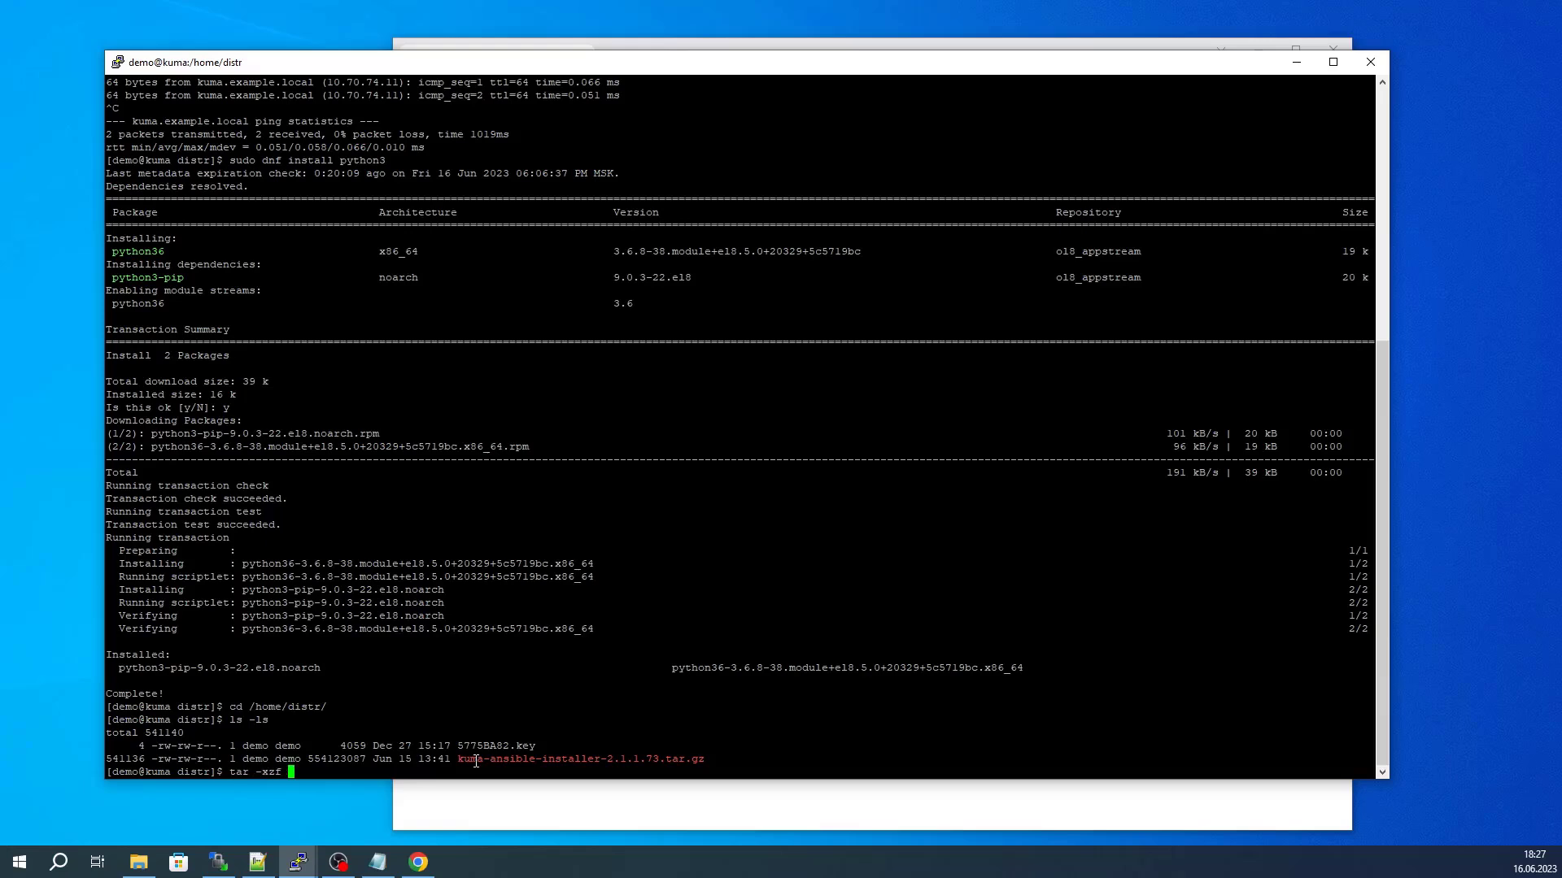
type("./kuma-ansible-installer-2.1.1.73.tar.gz")
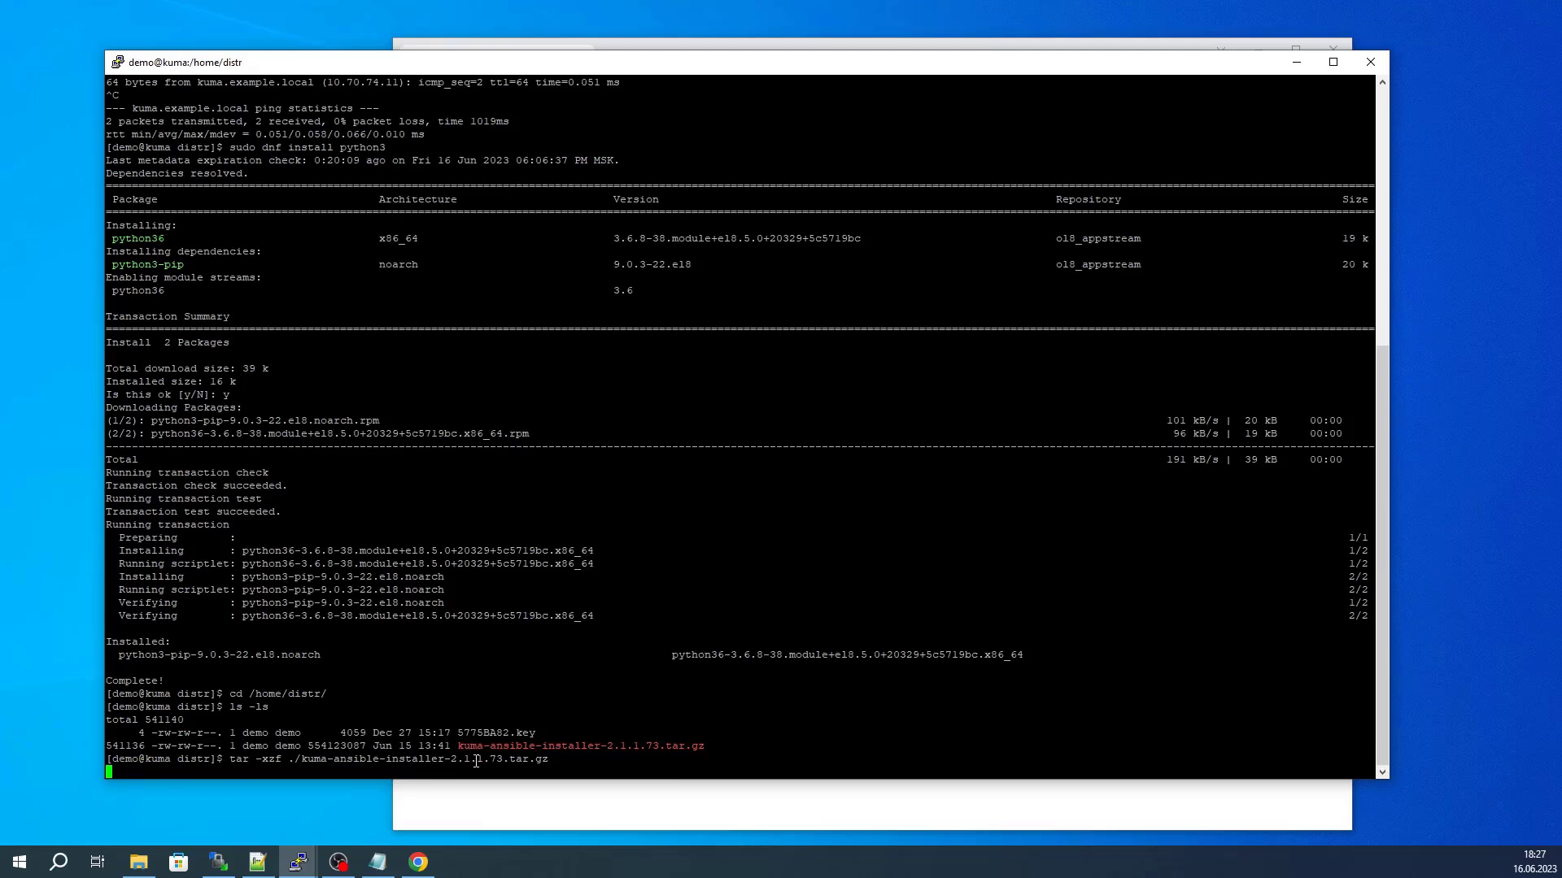
key("Return")
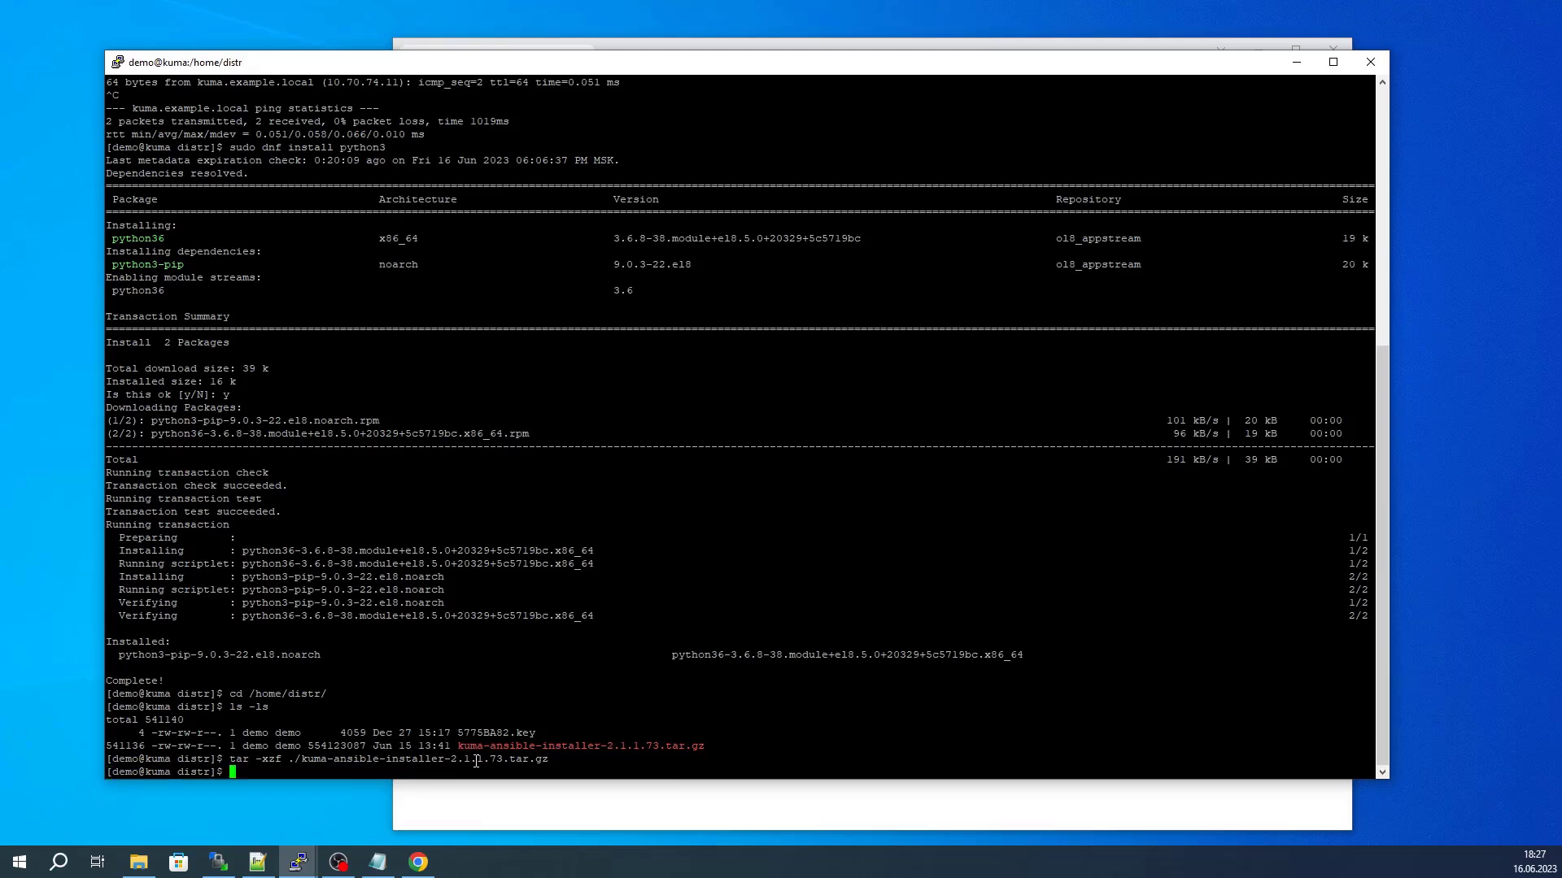
Compose the cp of 5775BA82.key into the installer's kuma role files as license.key
type("cp")
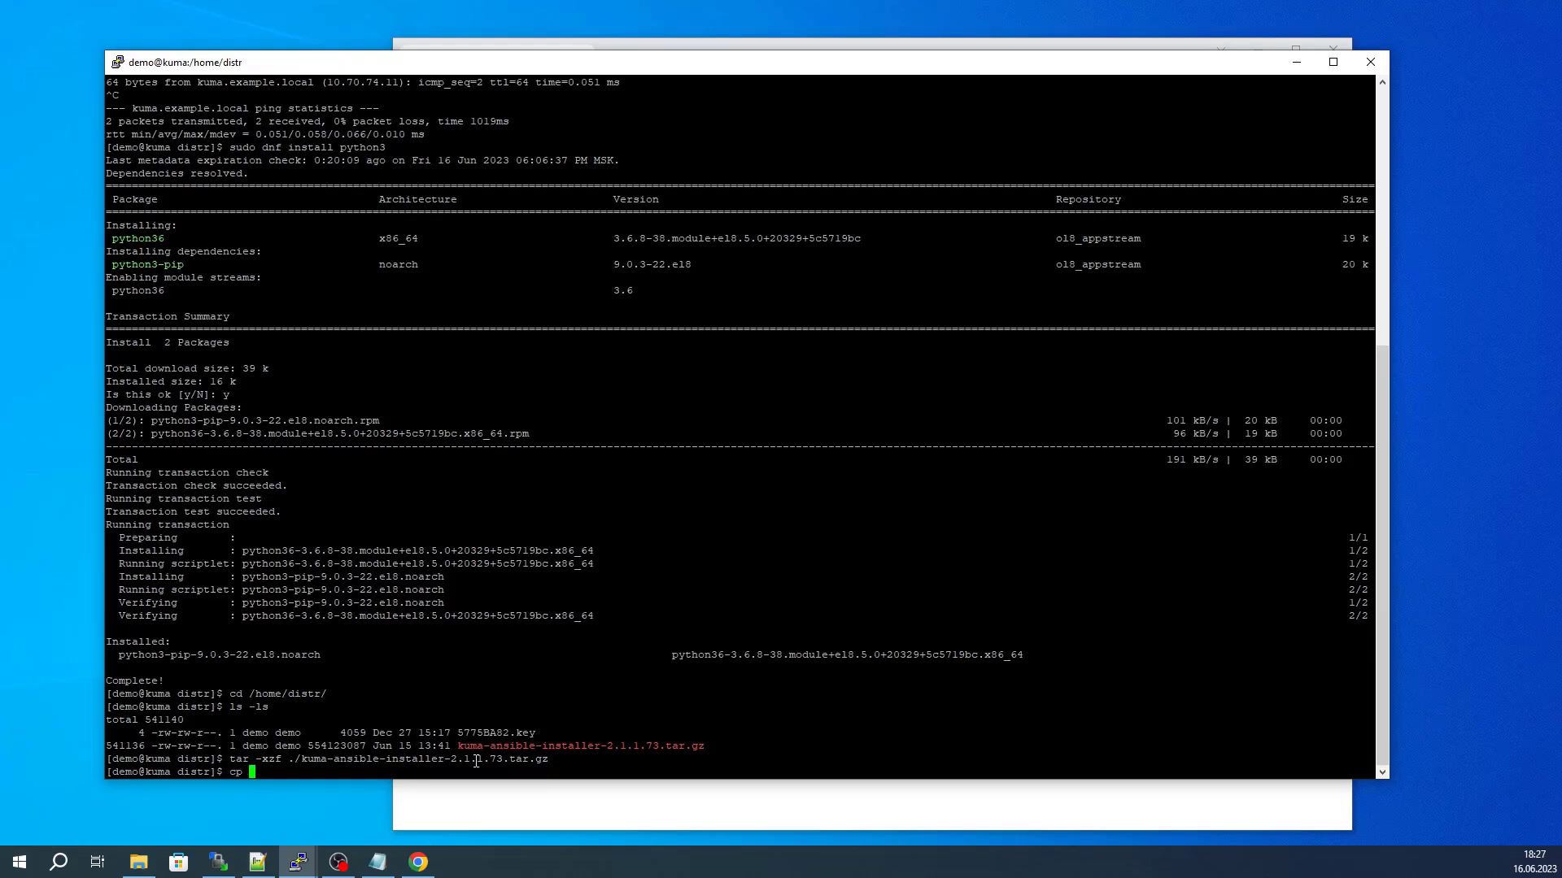
type("5775BA82.key")
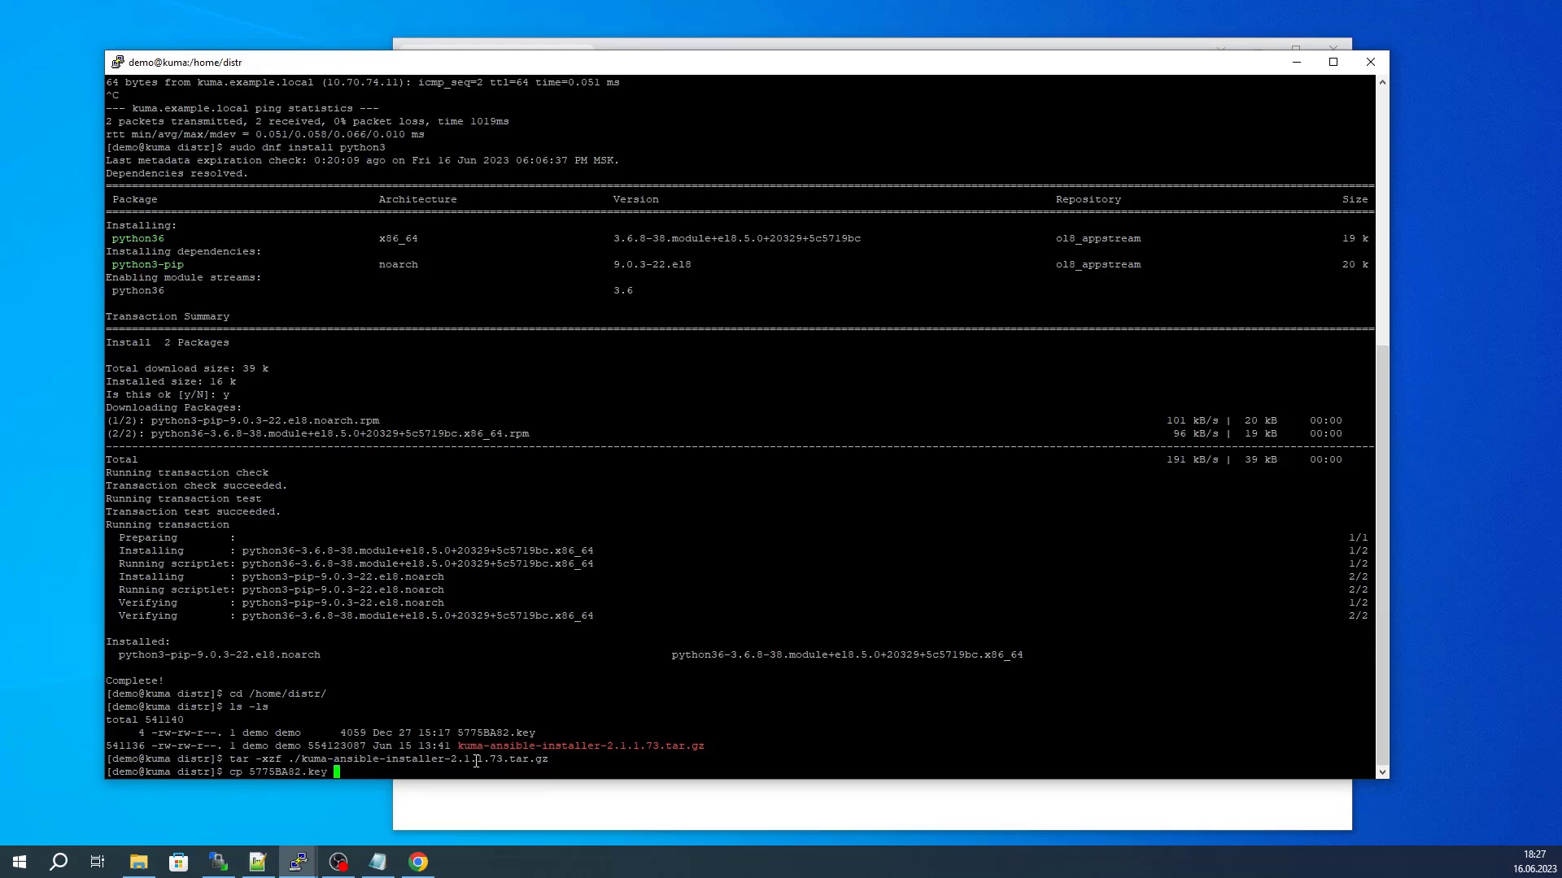
type("./kuma-ansible-installer")
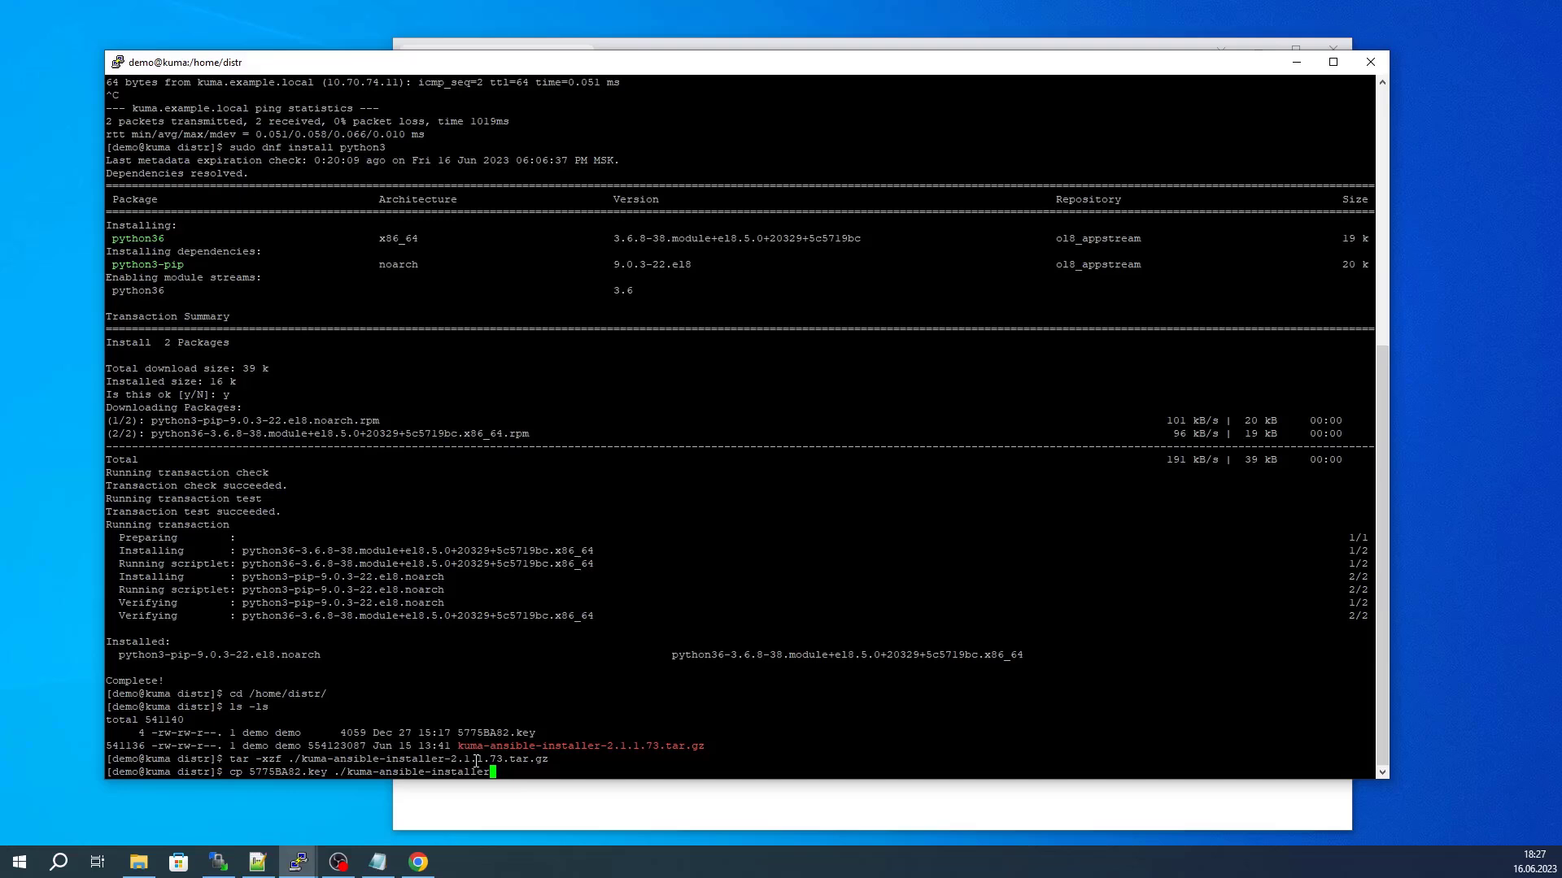
type("/roles/kuma/files/")
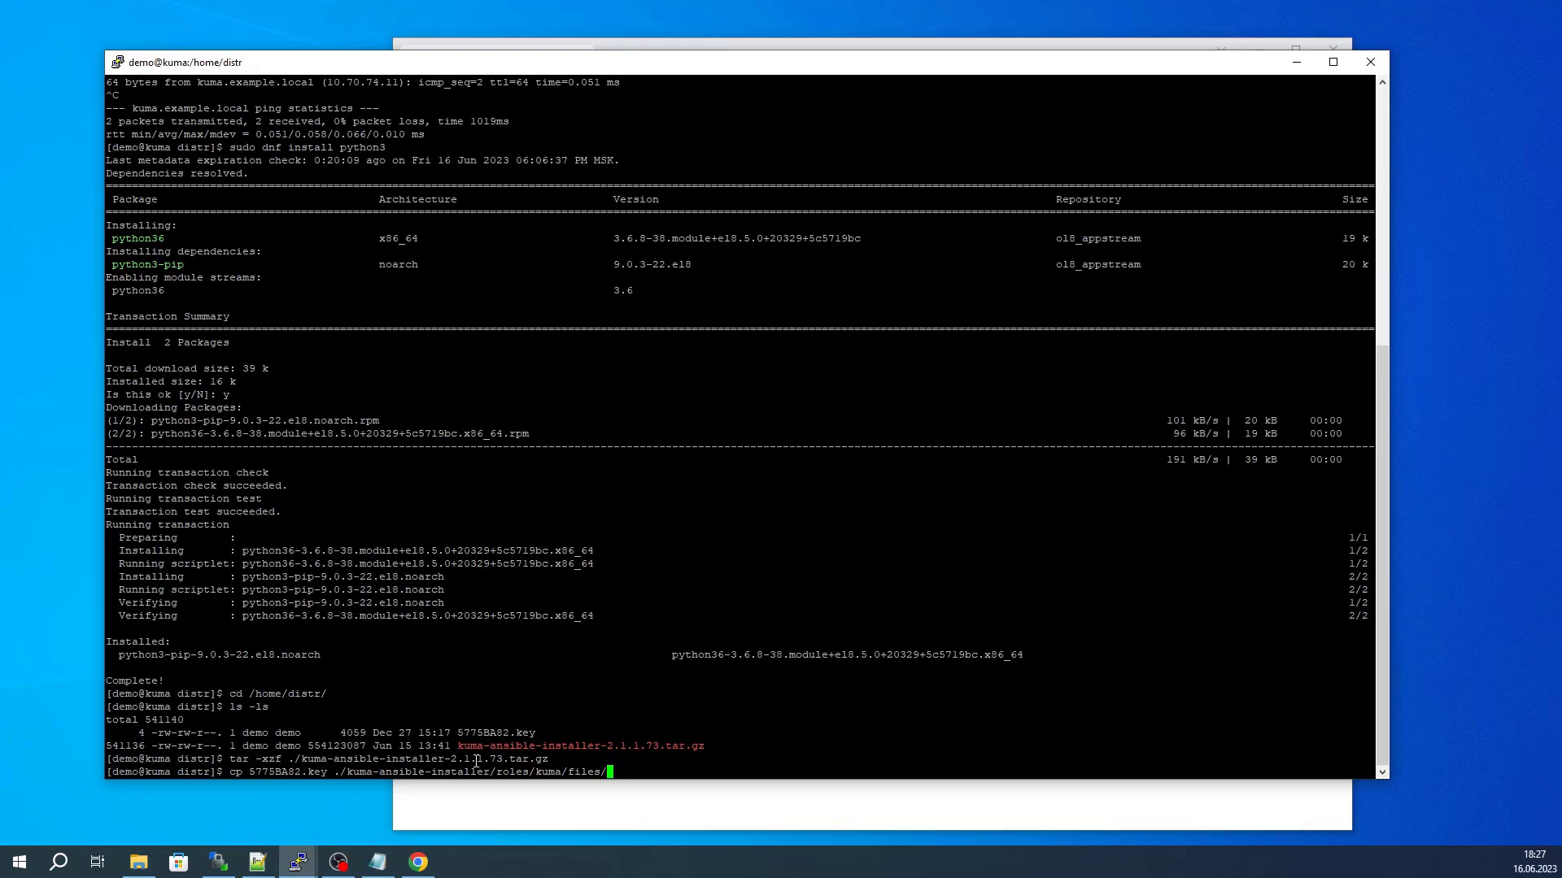
type("lice")
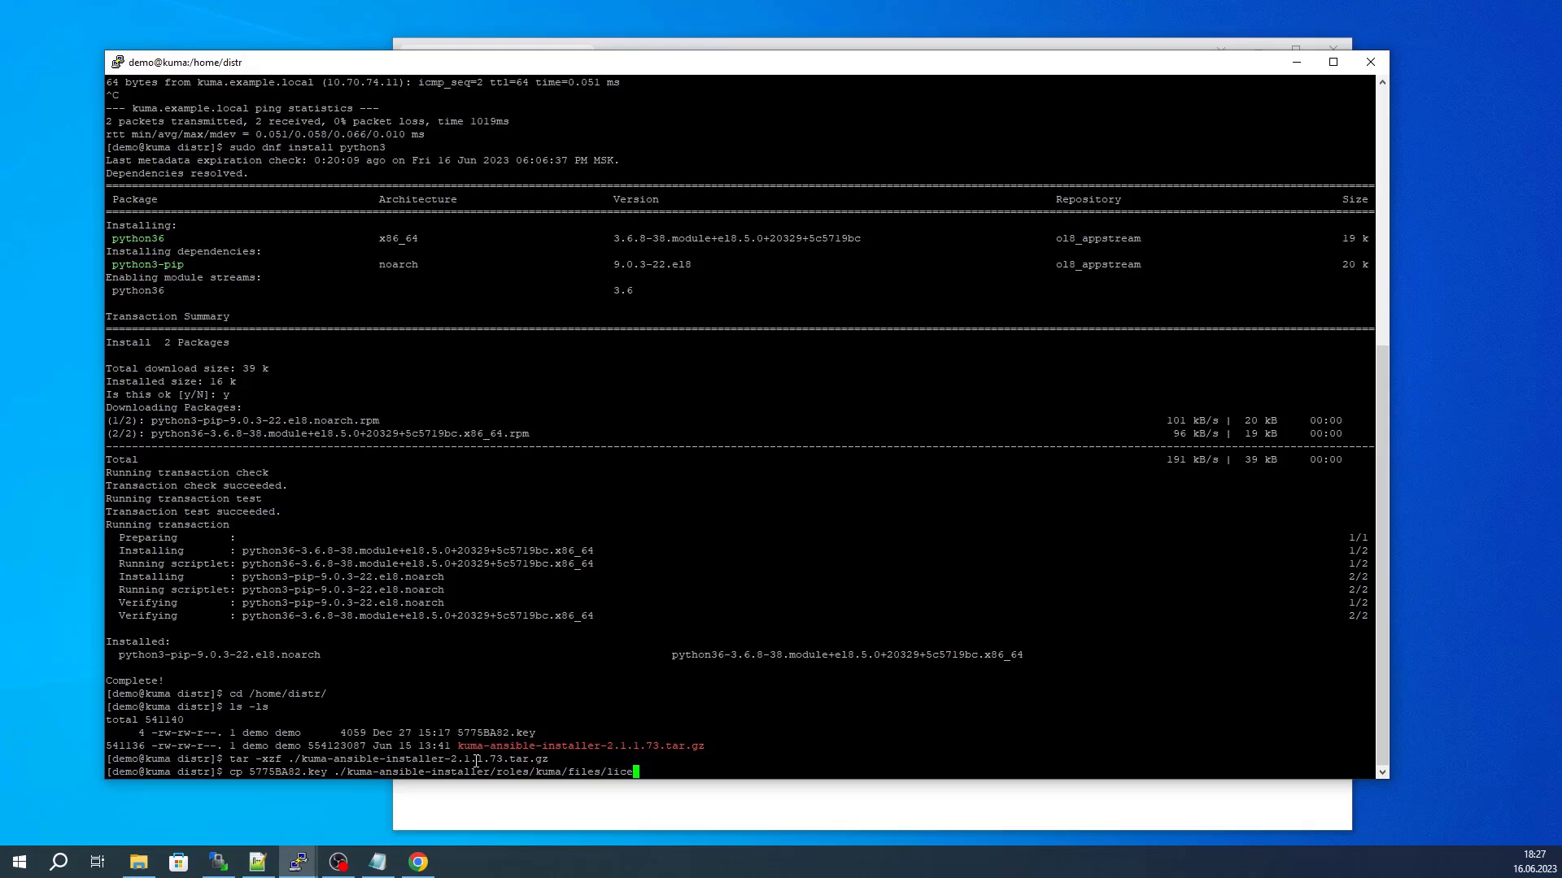
type("nse.key")
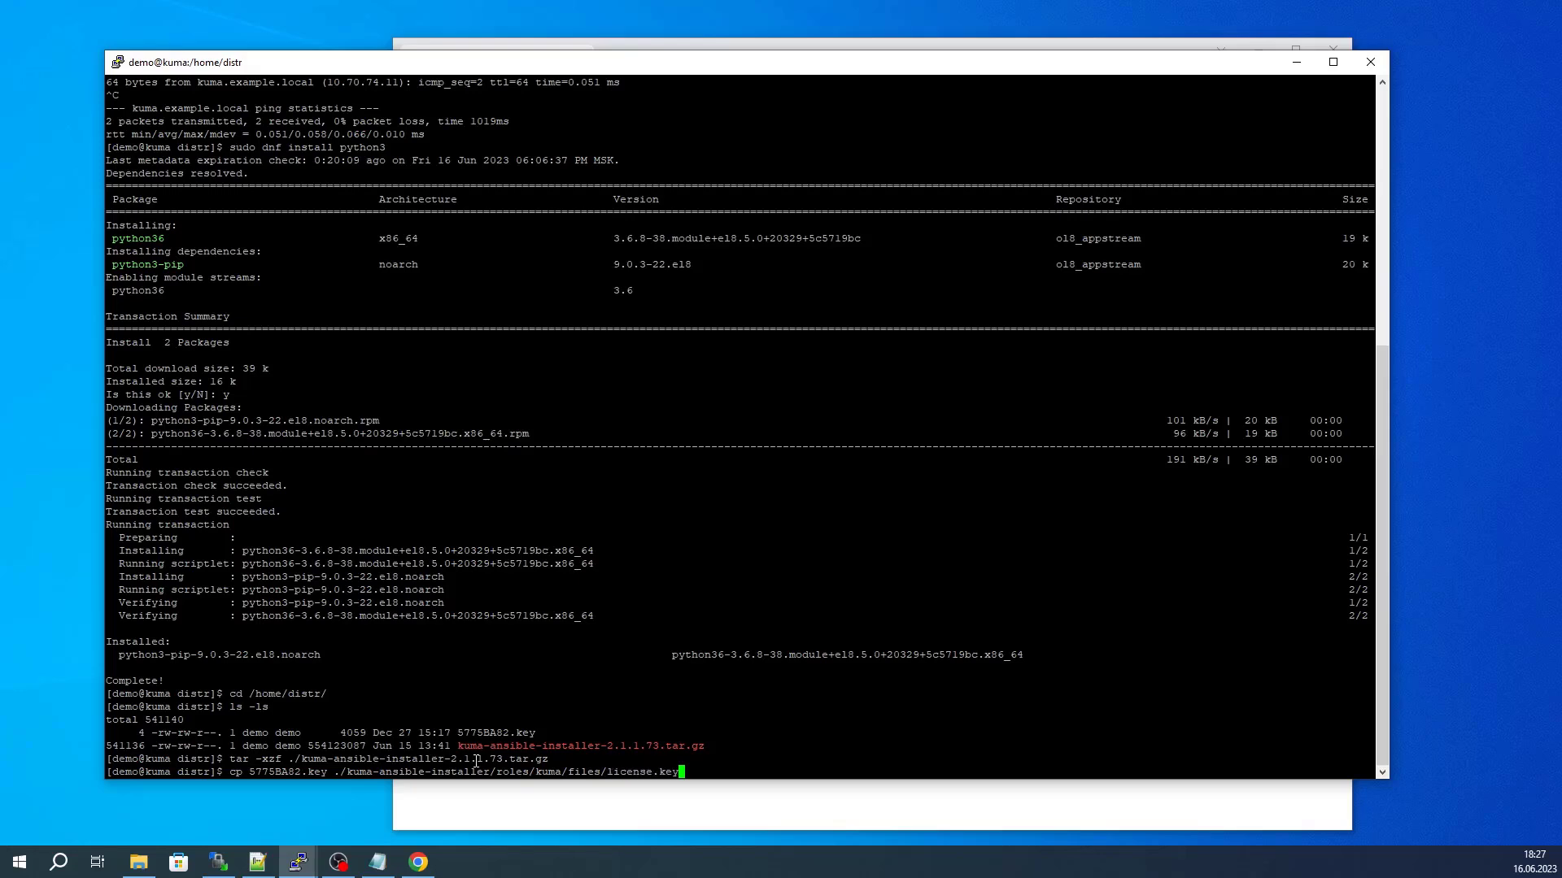
Change into kuma-ansible-installer and list its contents
type("cd")
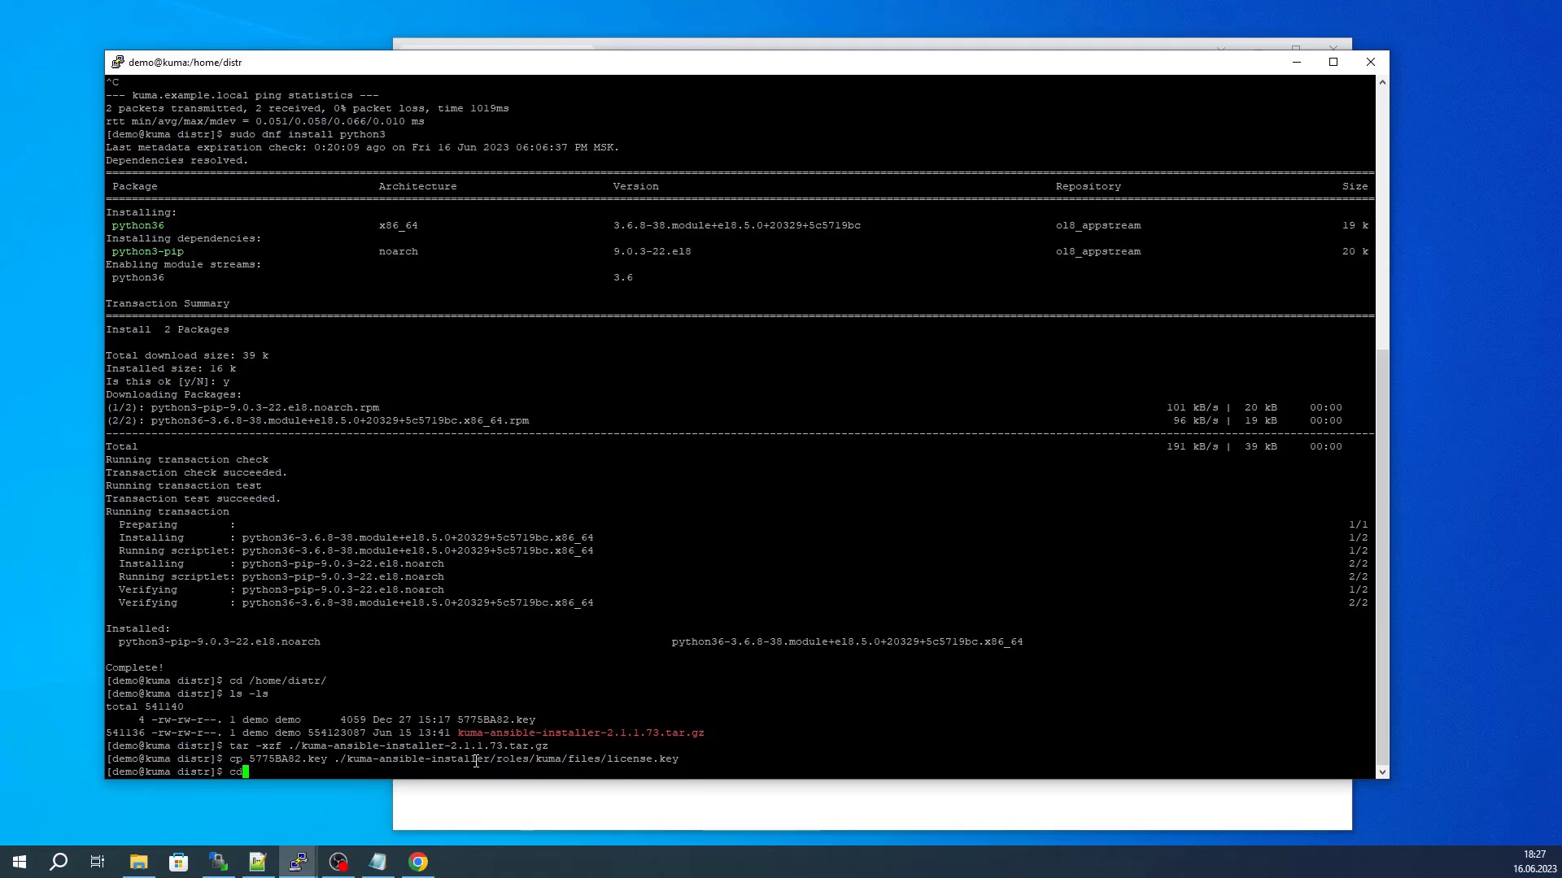
type("./kuma-ansible-installer/")
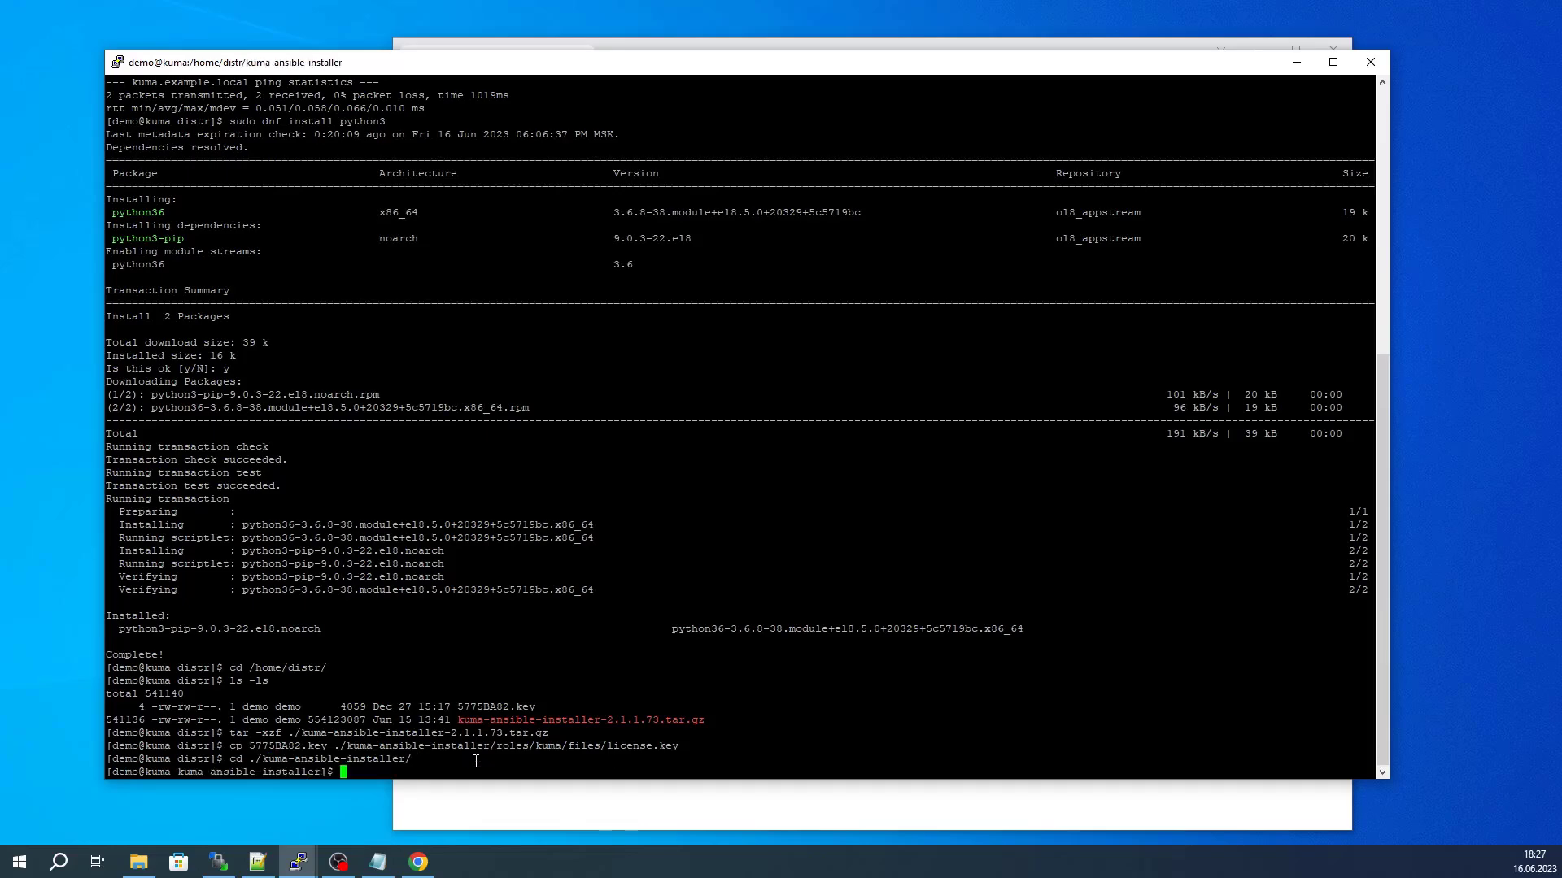
type("ls -")
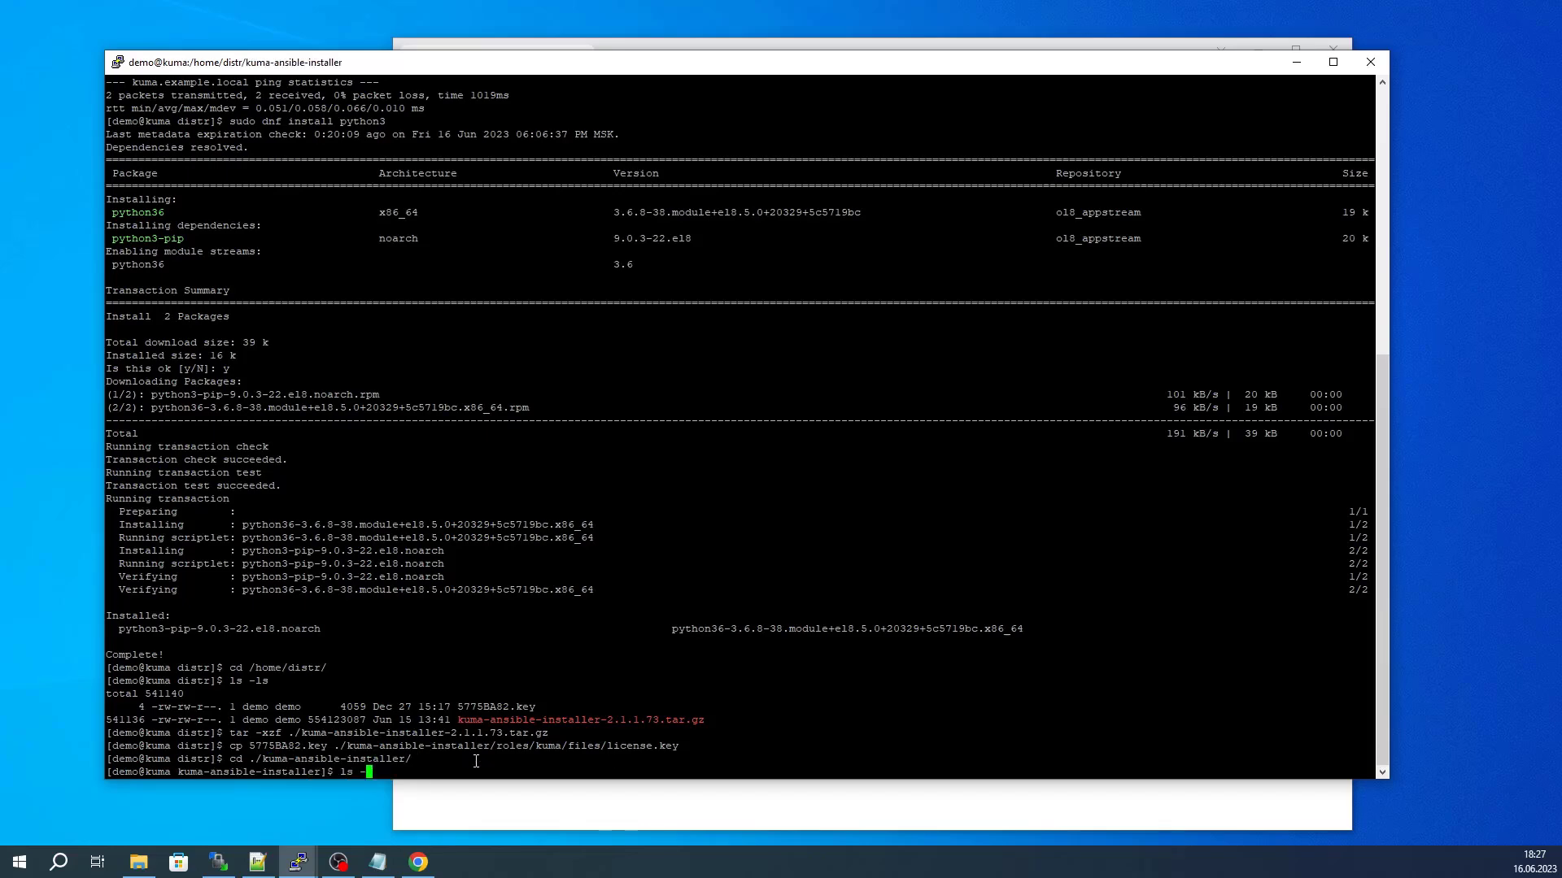
key("Return")
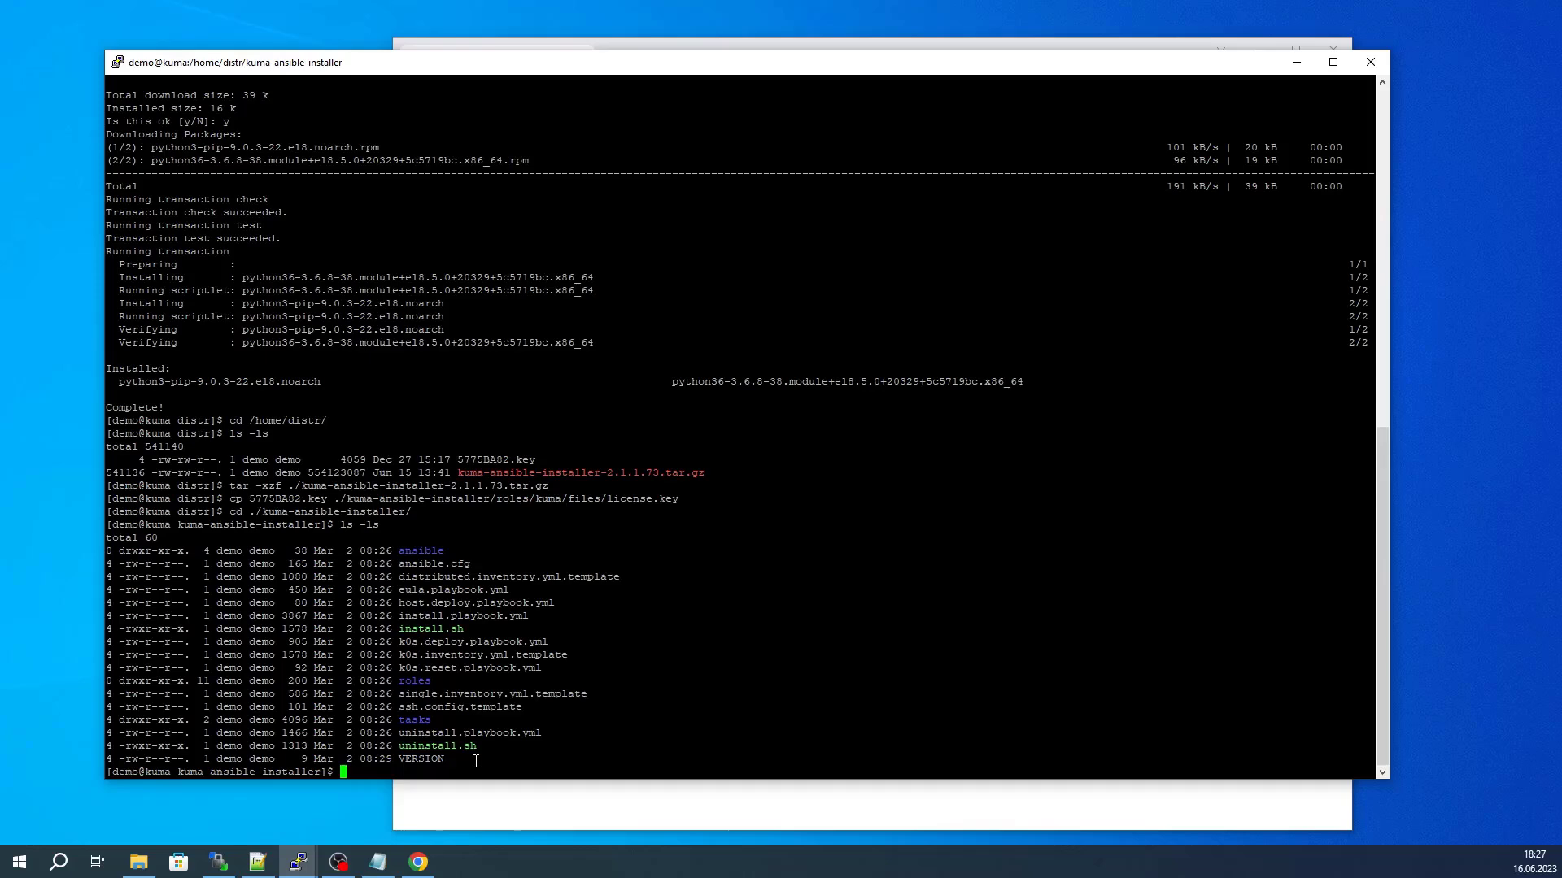
mouse_move(502, 727)
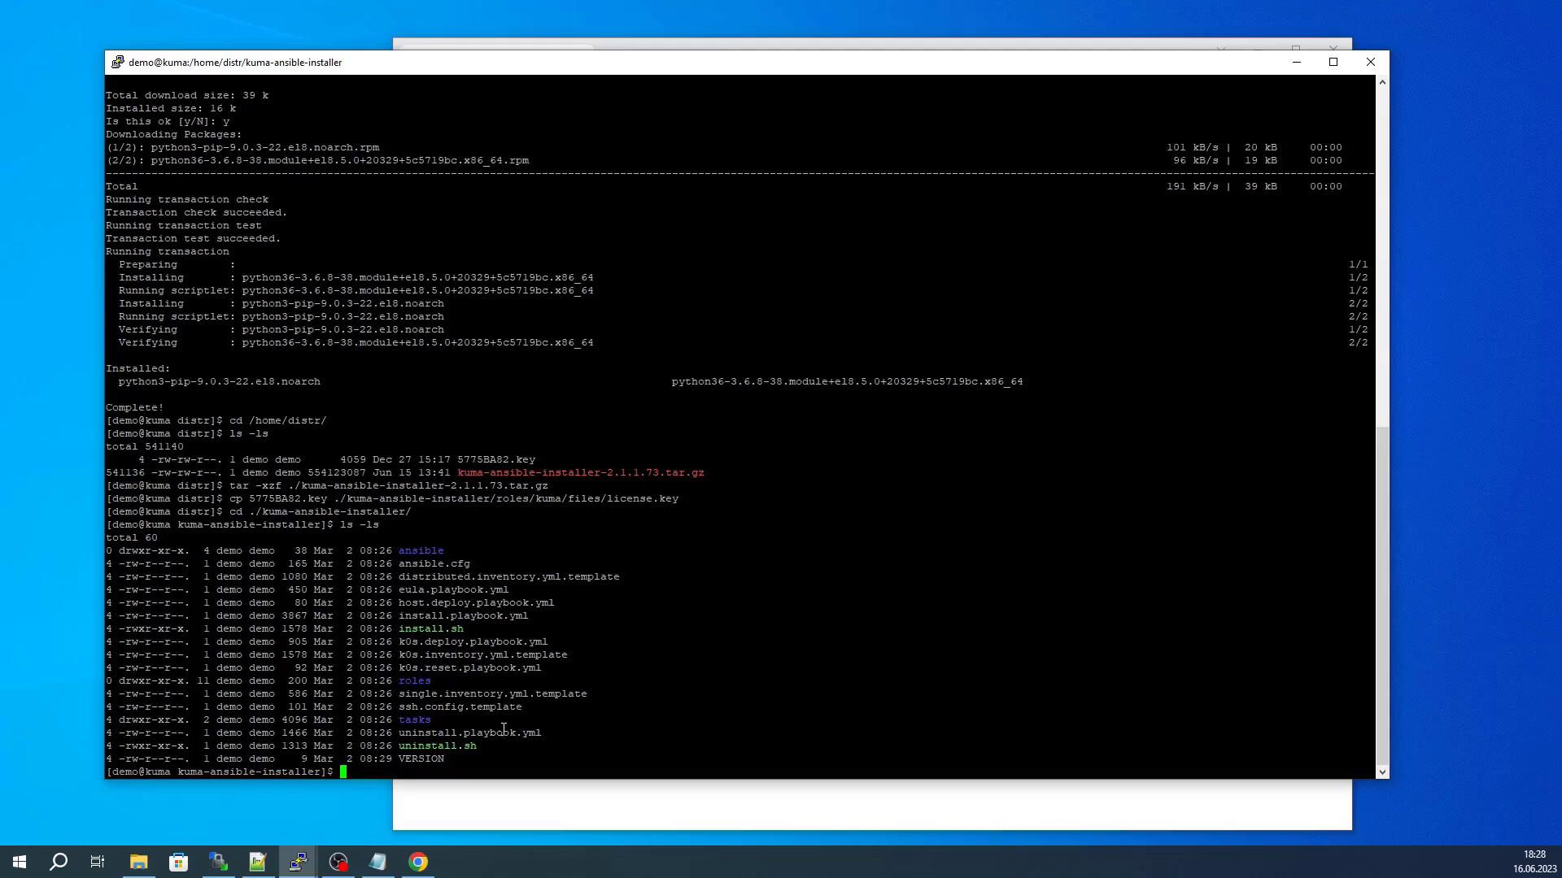
Copy single.inventory.yml.template to single.inventory.yml and open it in vi
double_click(492, 693)
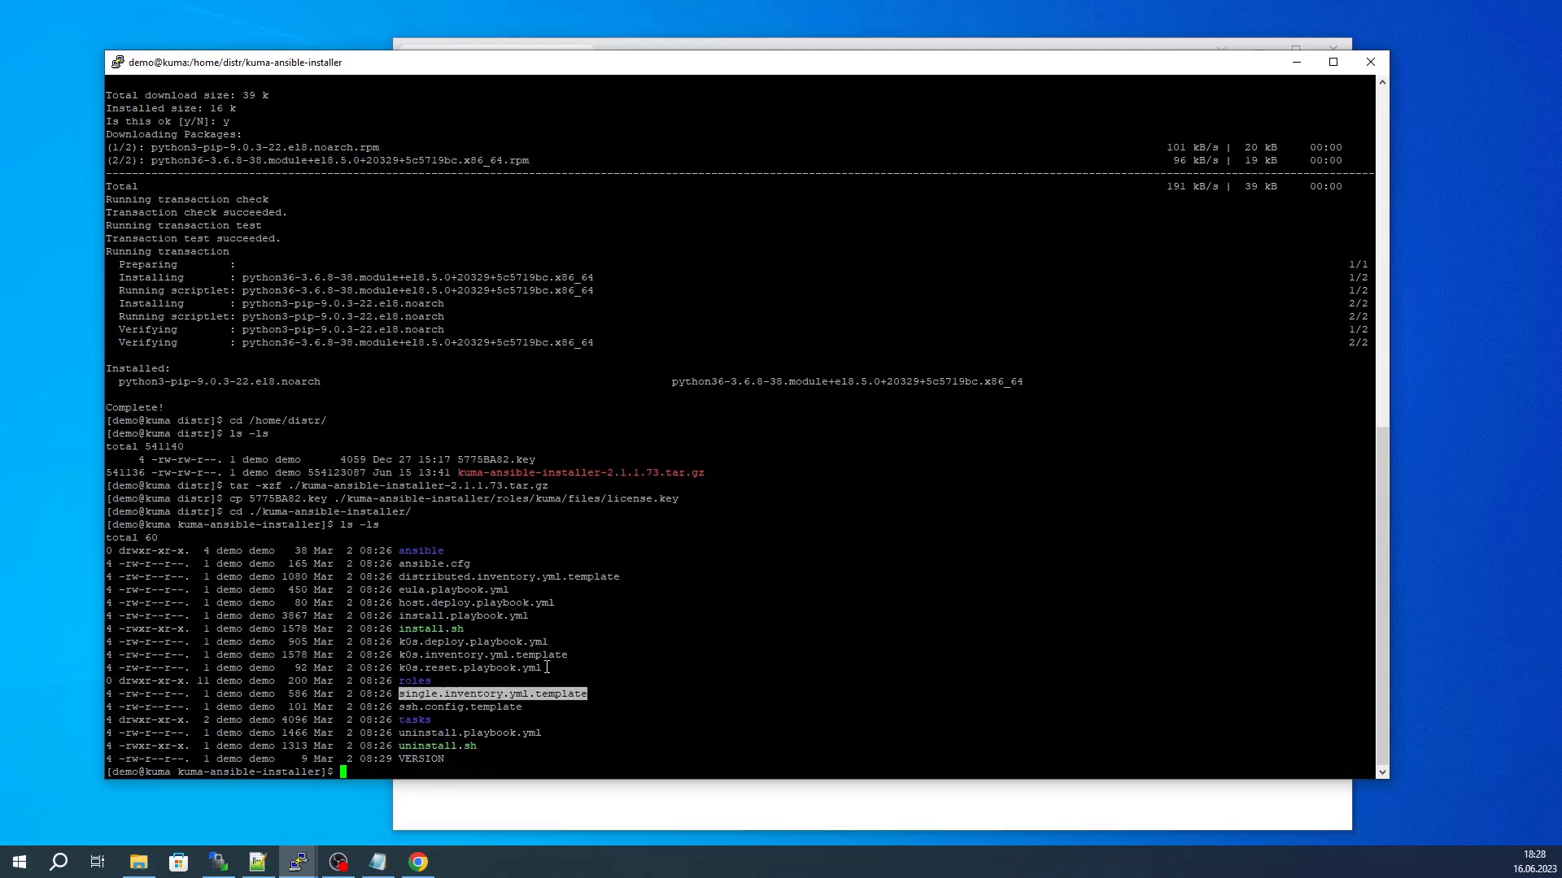
type("cp single.inventory.yml.template single.inventory.yml.template")
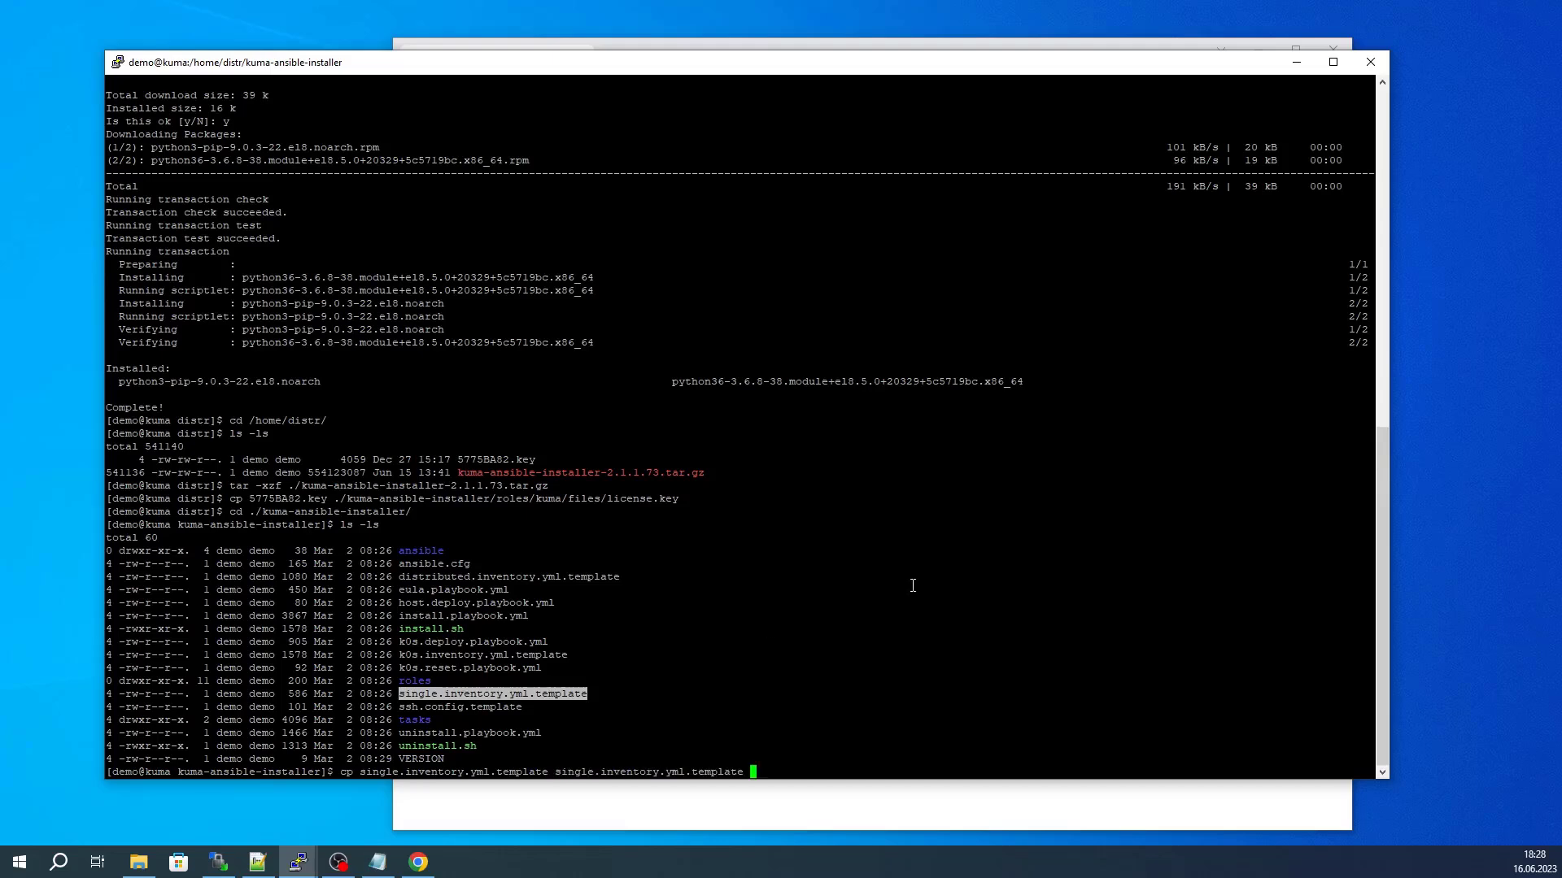
key("Return")
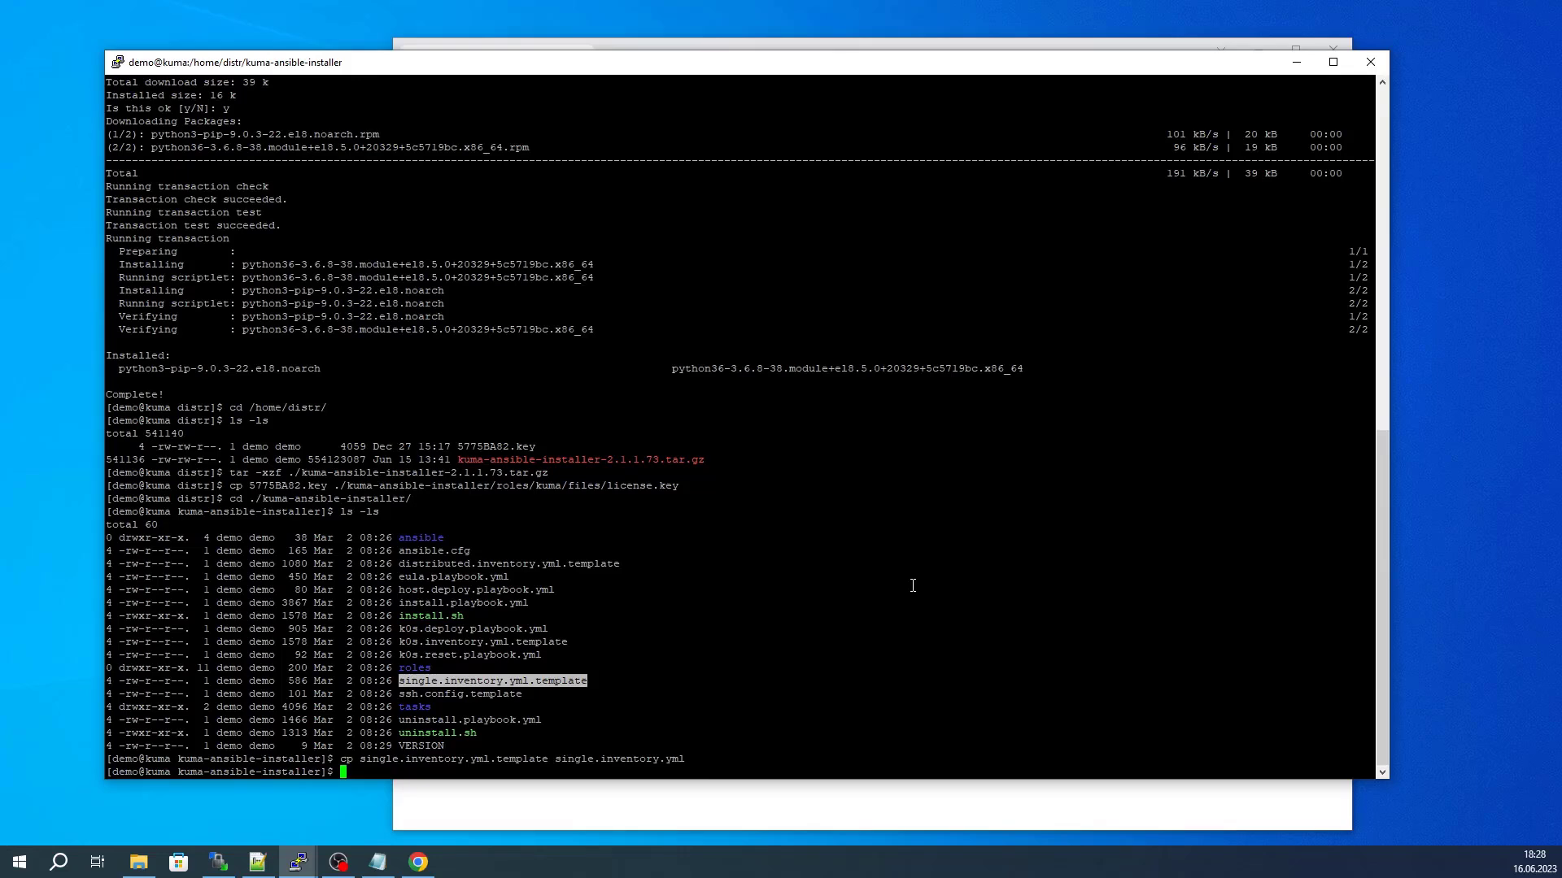
type("vi ./single.inventory.yml")
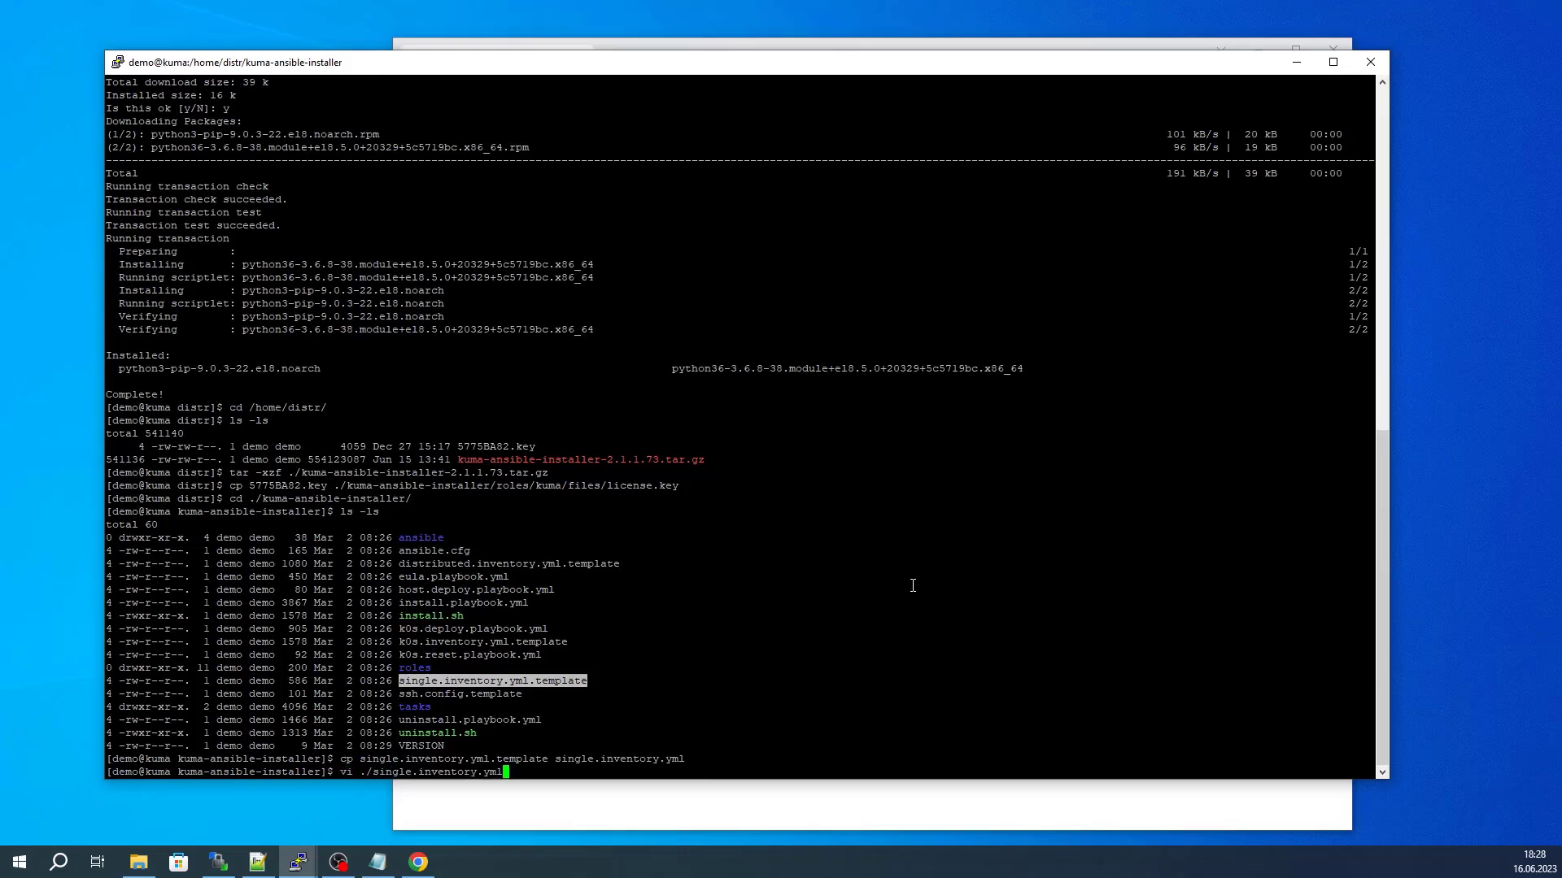
key("Return")
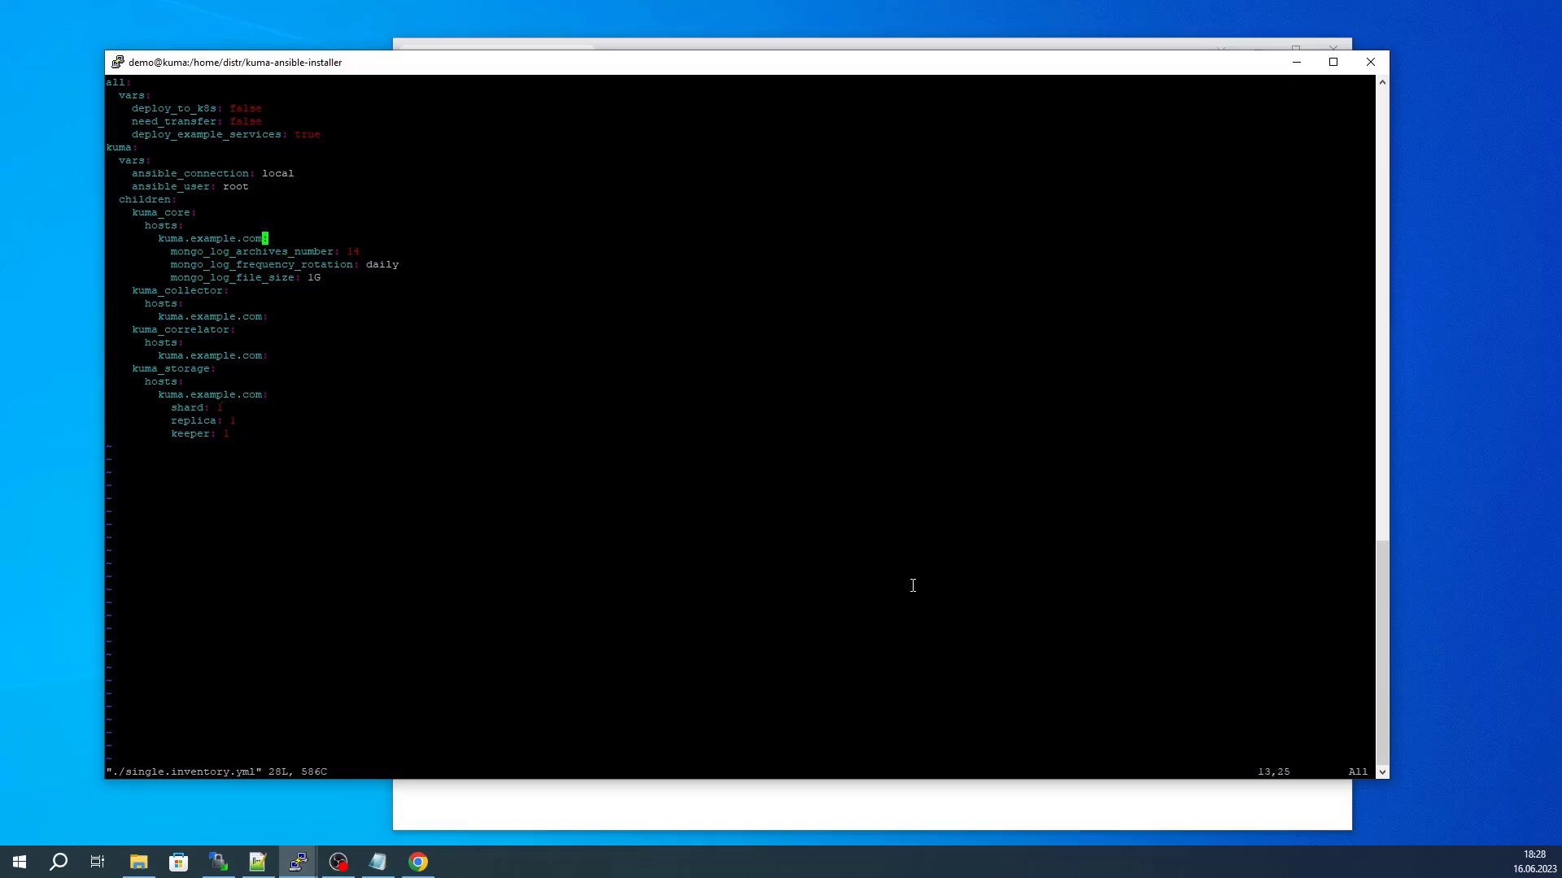
Change each component host from kuma.example.com to kuma.example.local and save with :wq
key("i")
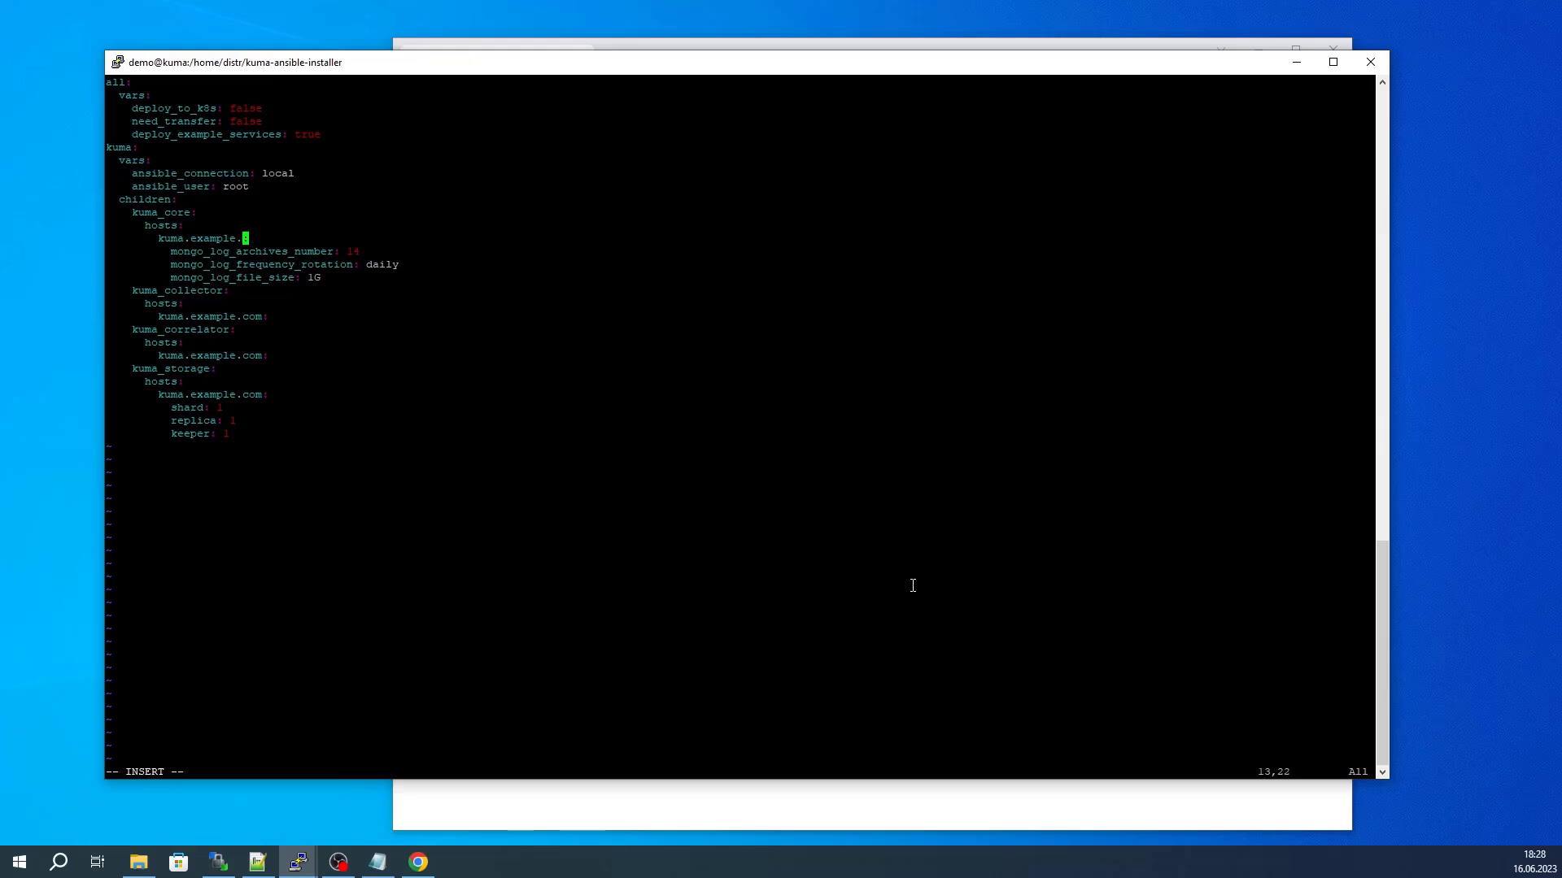
type("loca")
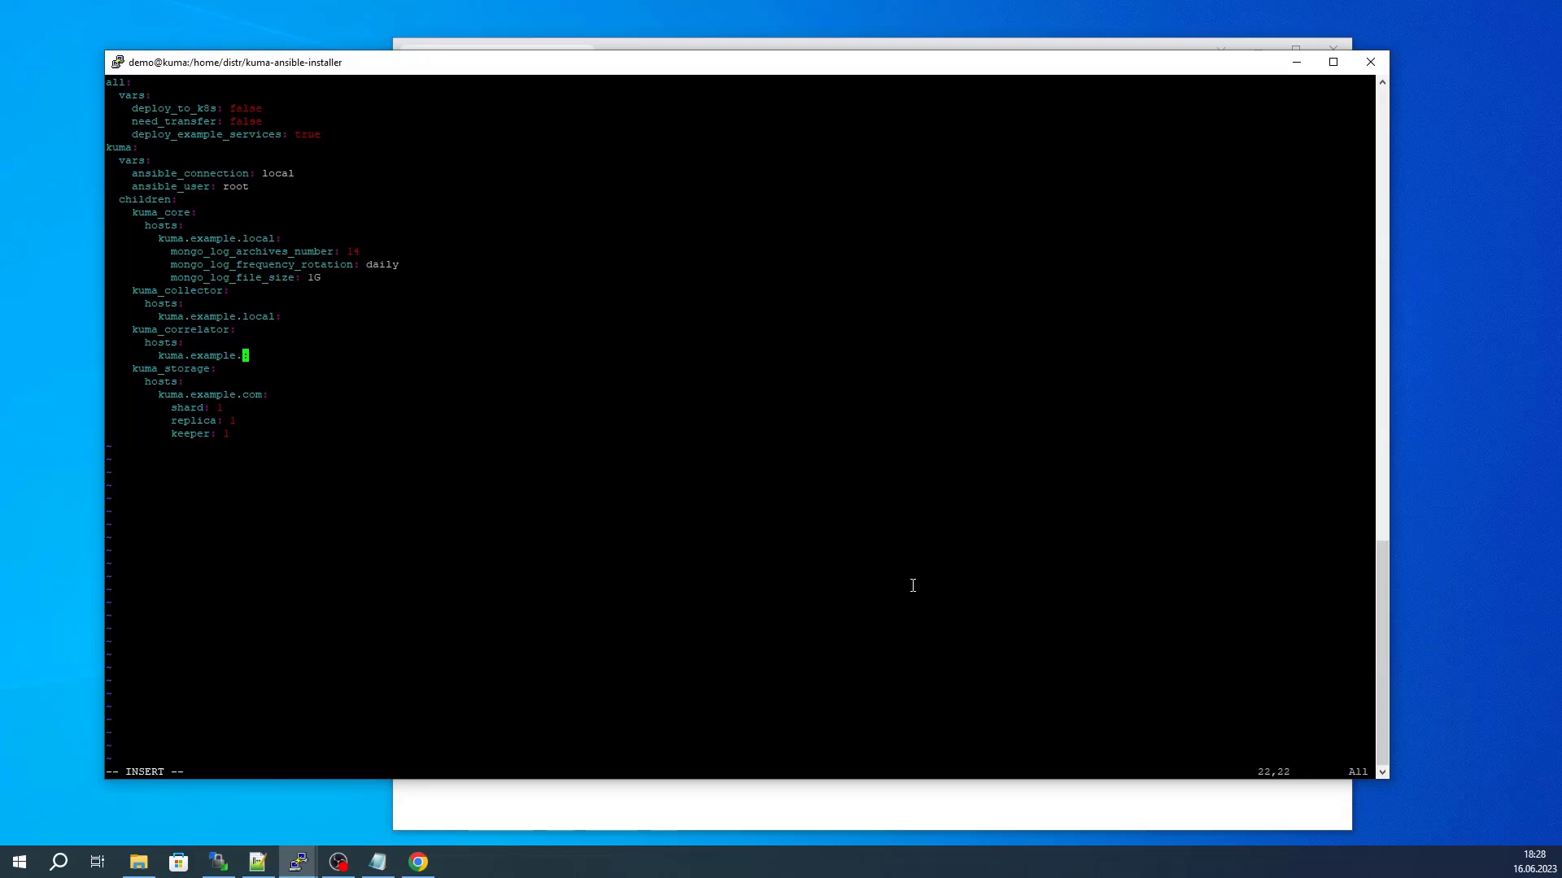
type("l")
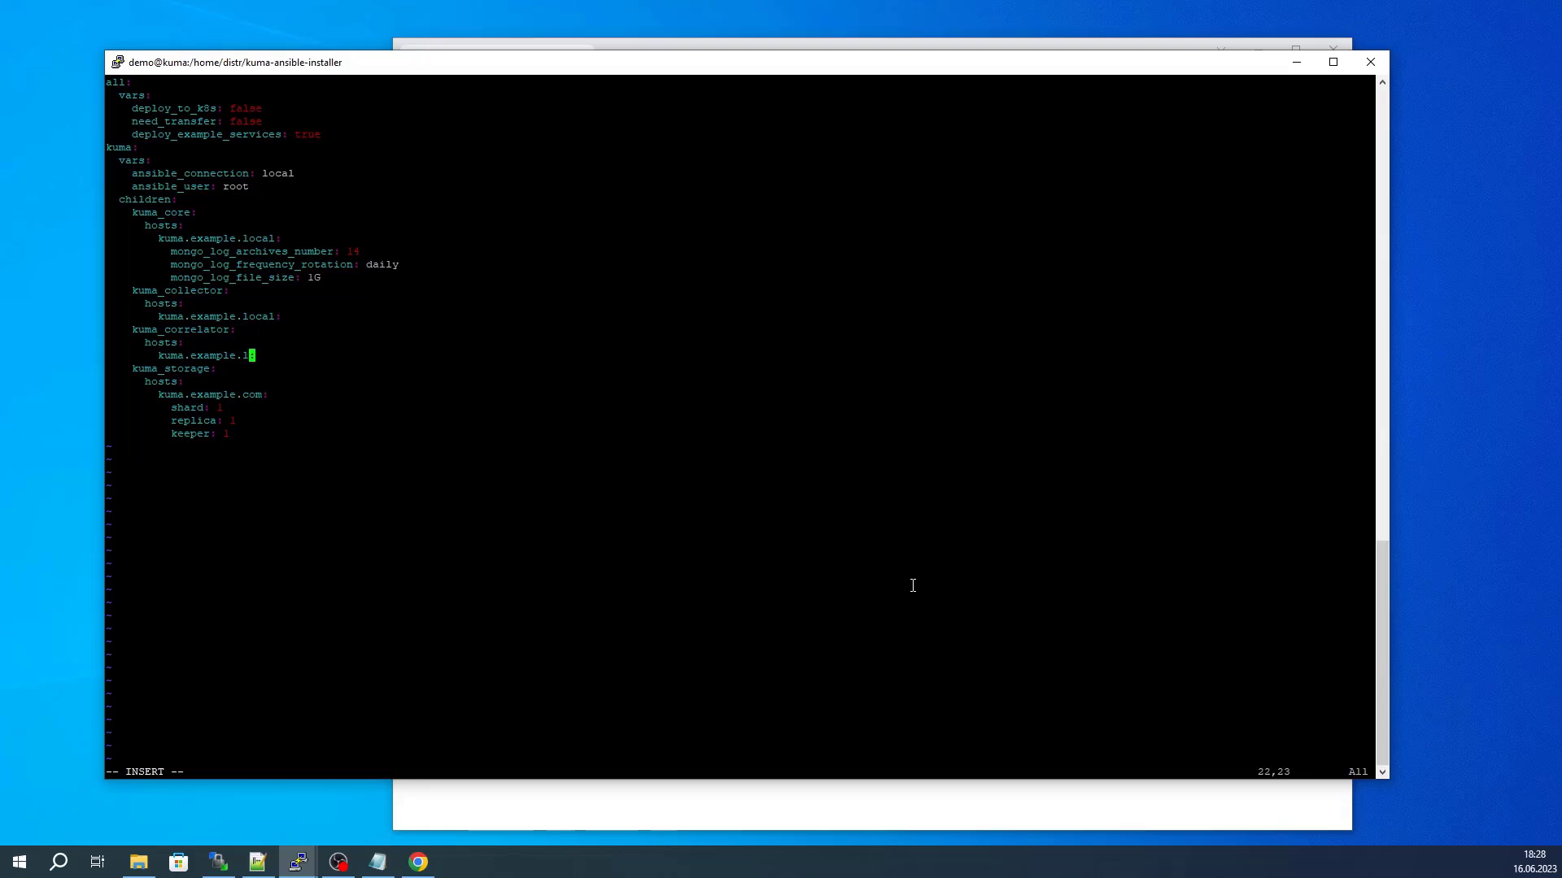
type("ocal")
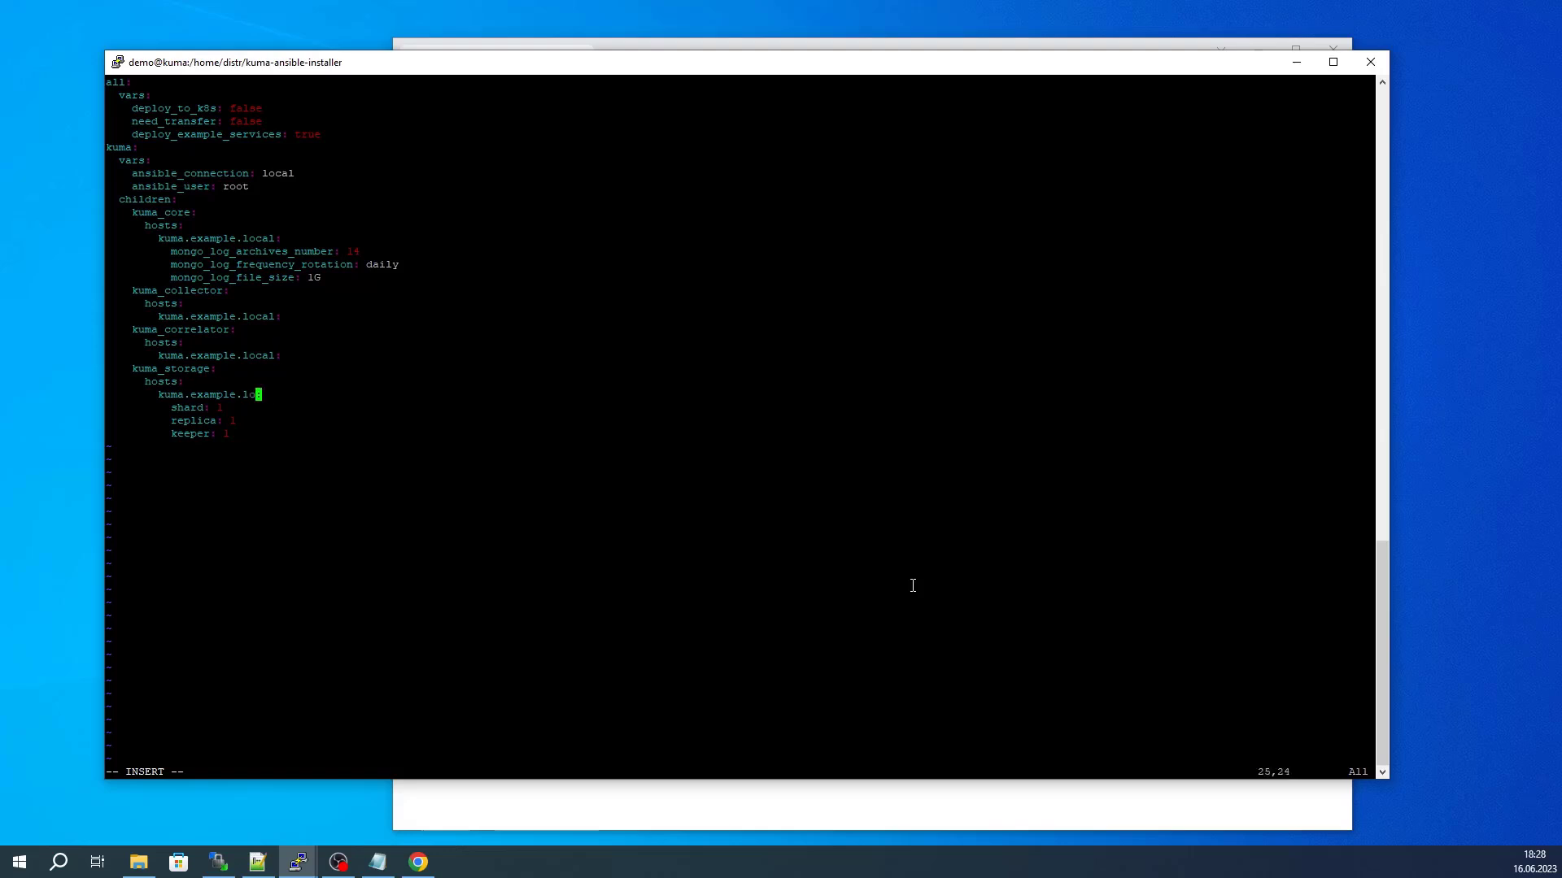
key("Escape")
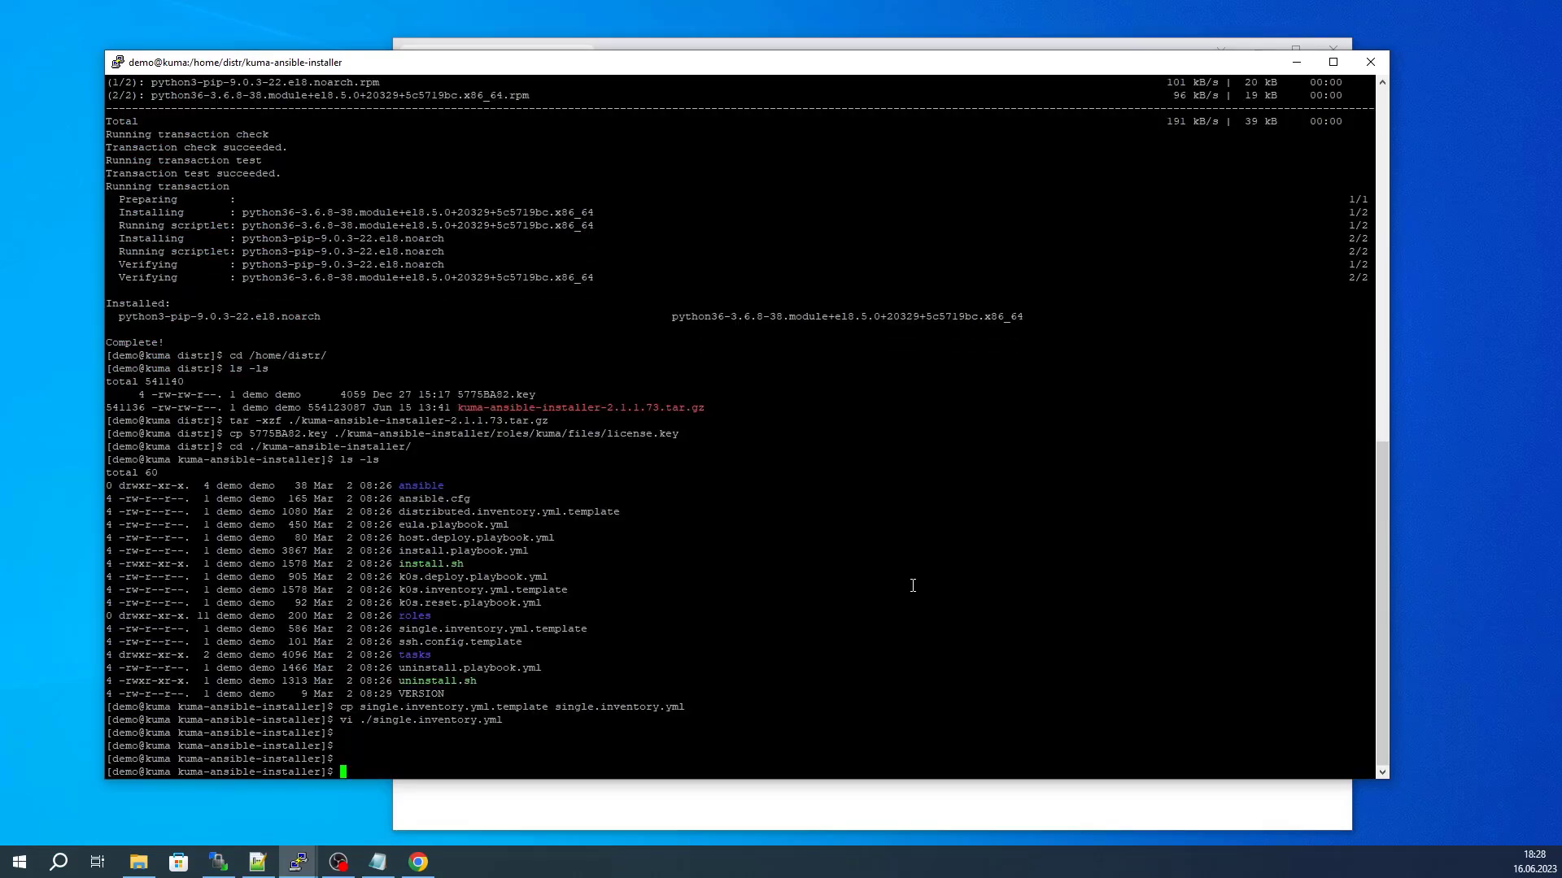
Run sudo ./install.sh single.inventory.yml and answer yes to the EULA
type("sudo")
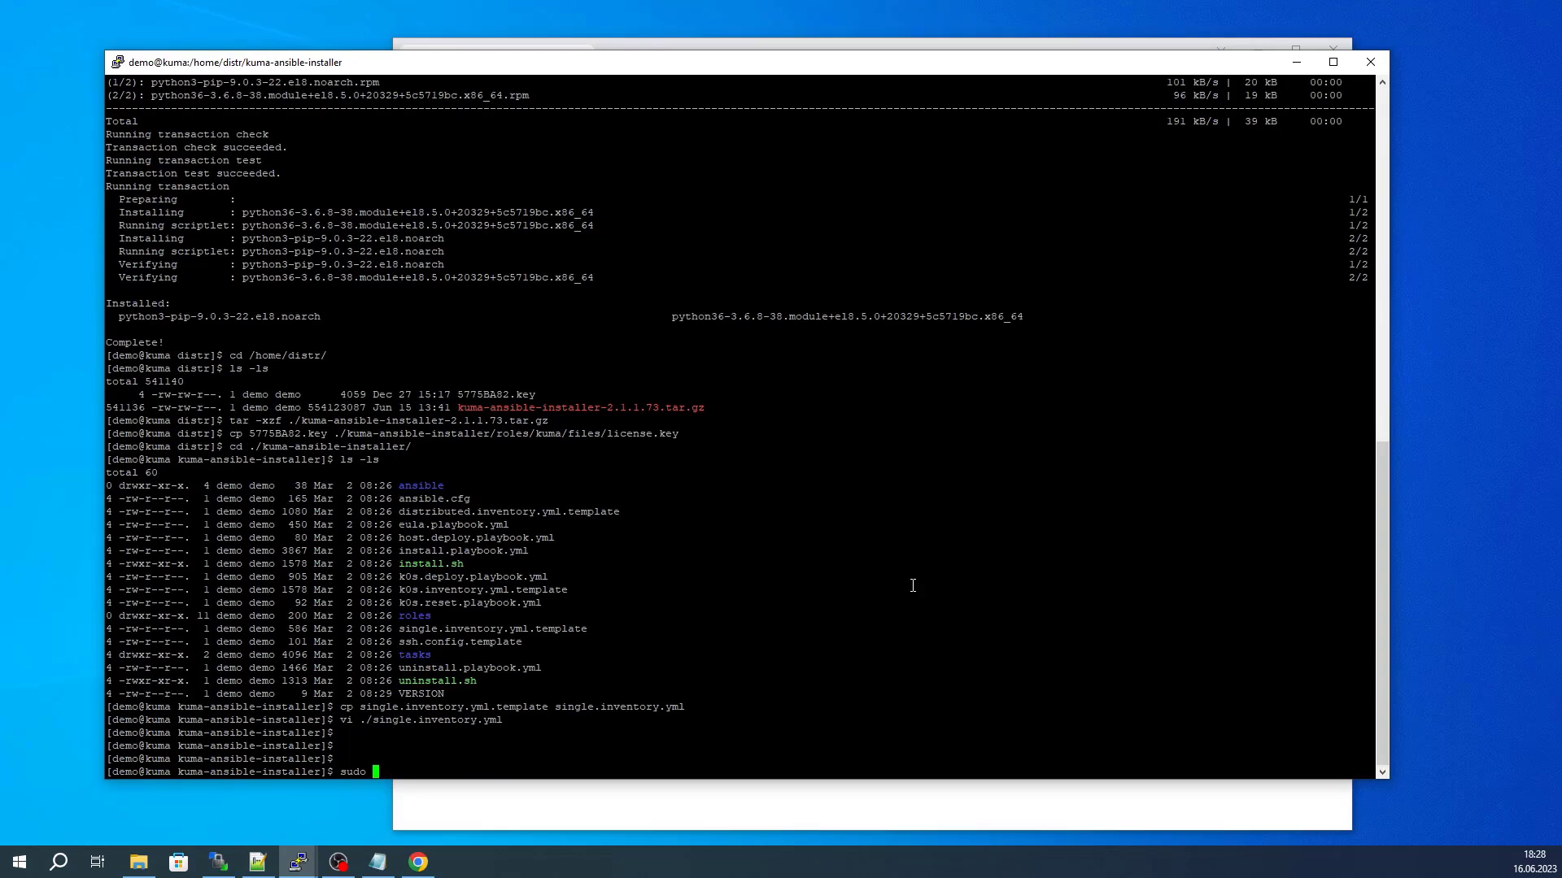
type("./in")
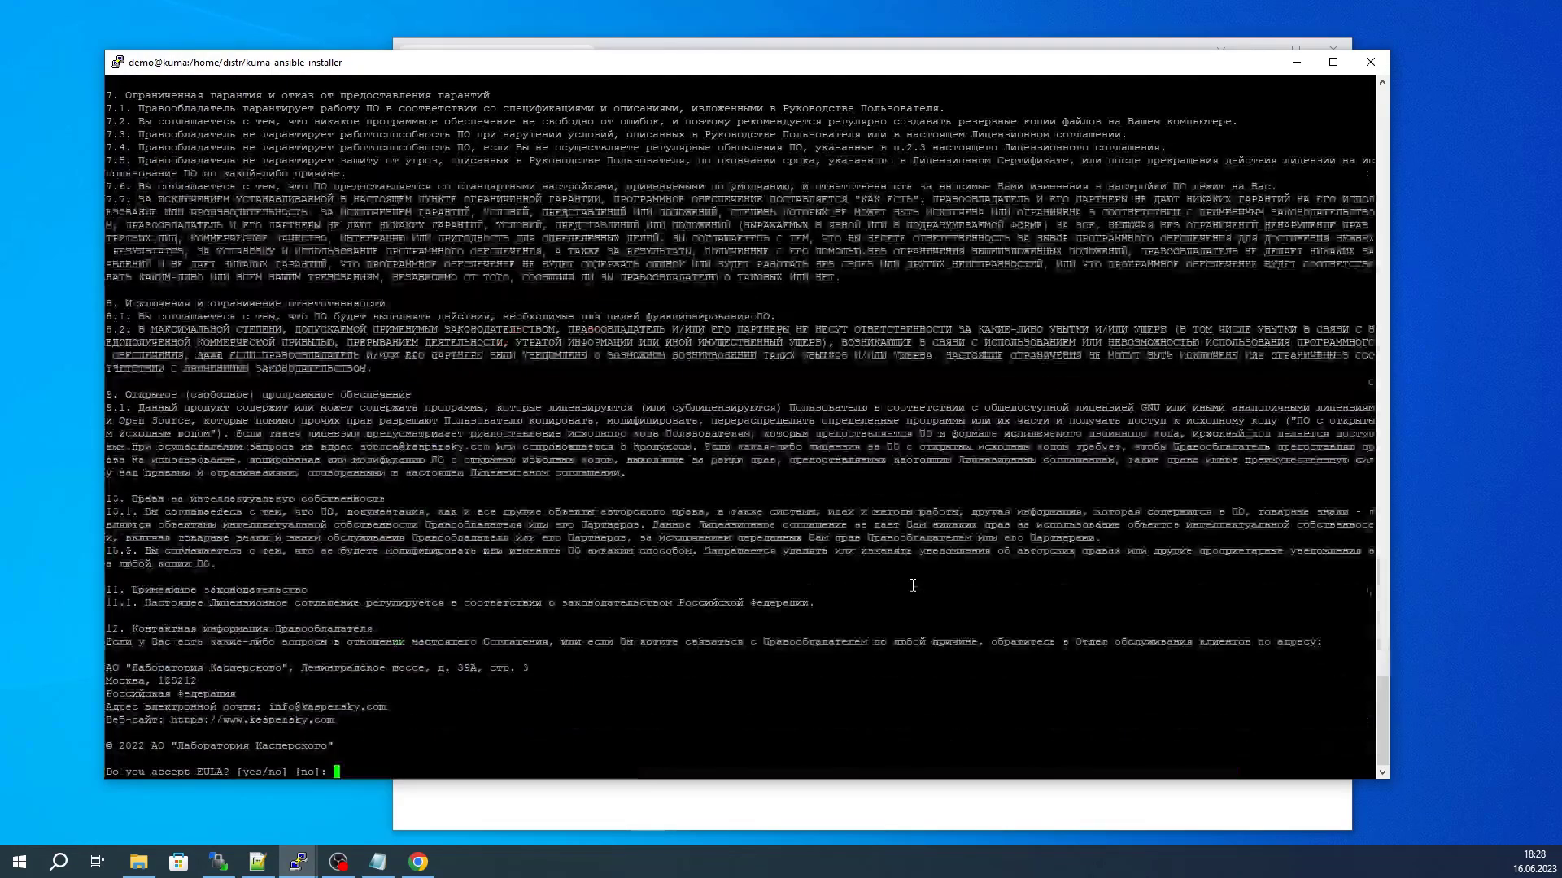
type("yes")
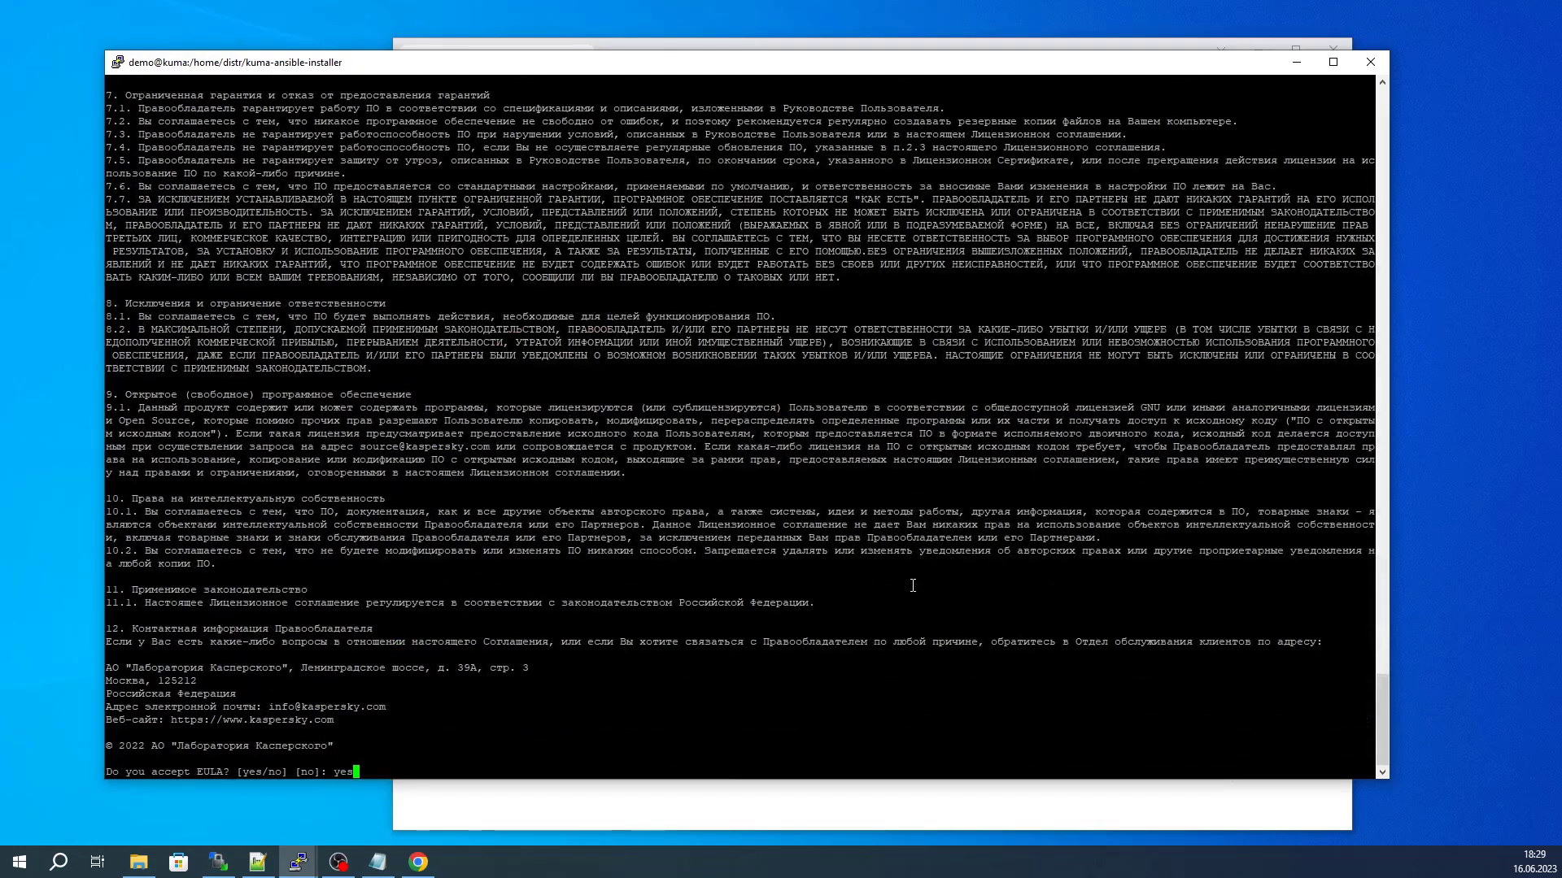
key("Return")
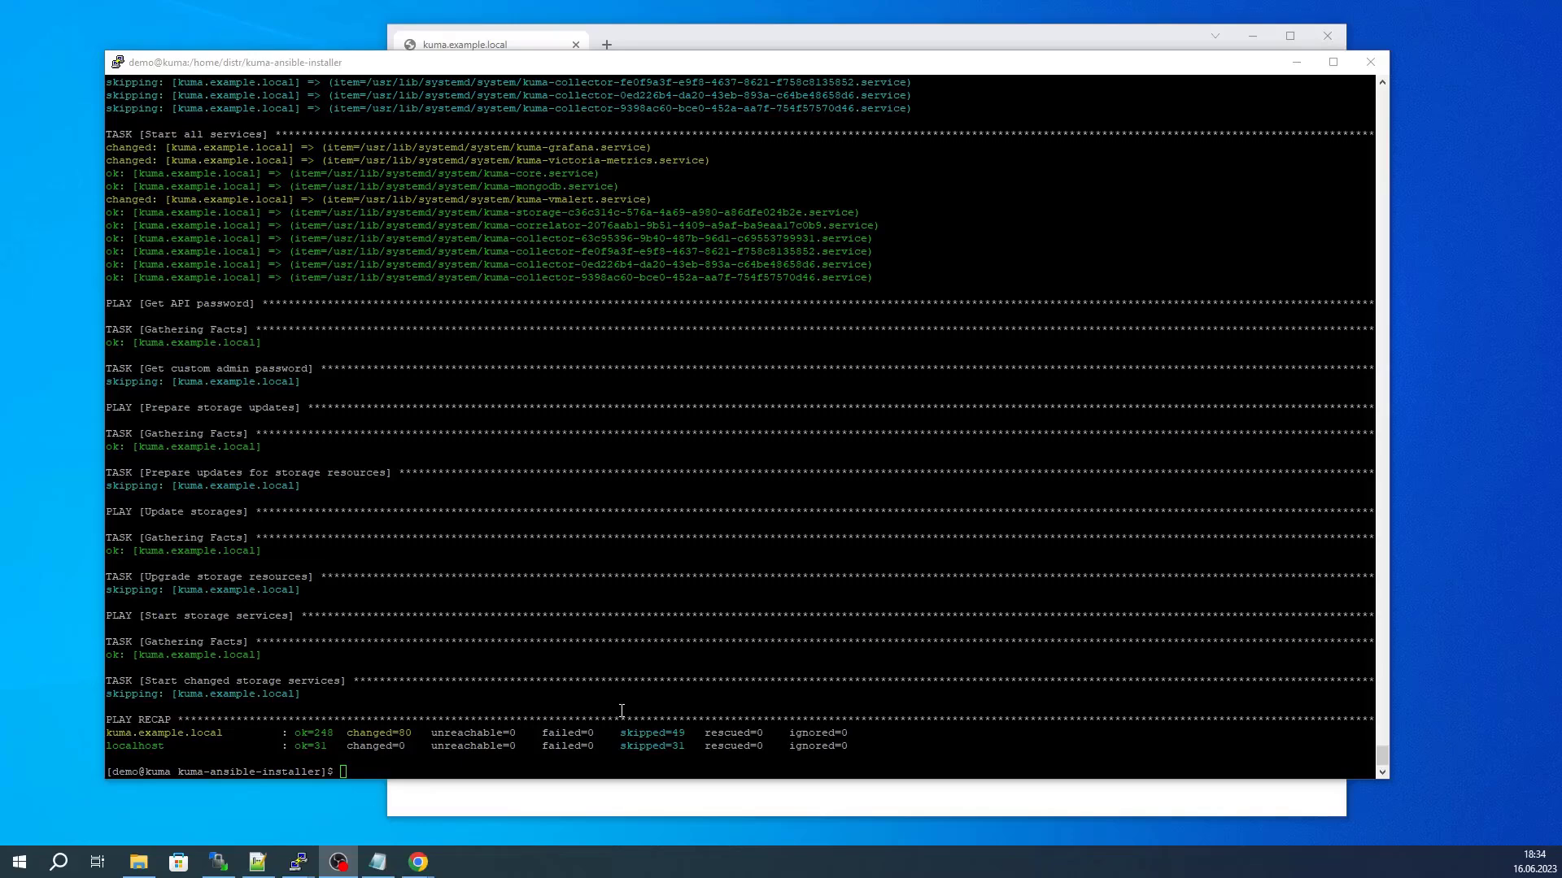
mouse_move(625, 761)
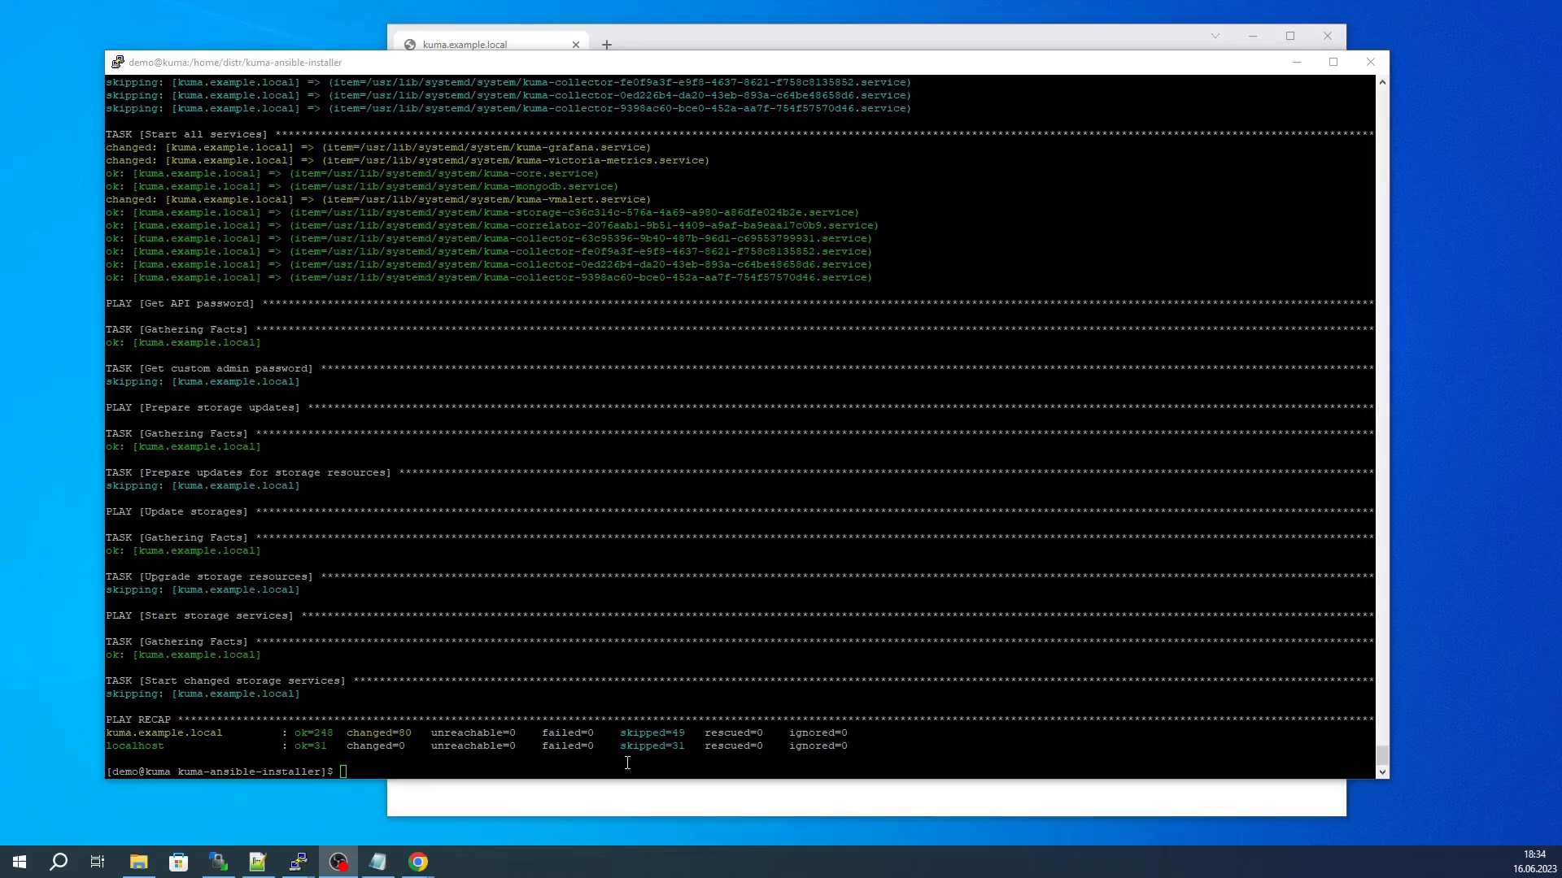
mouse_move(634, 802)
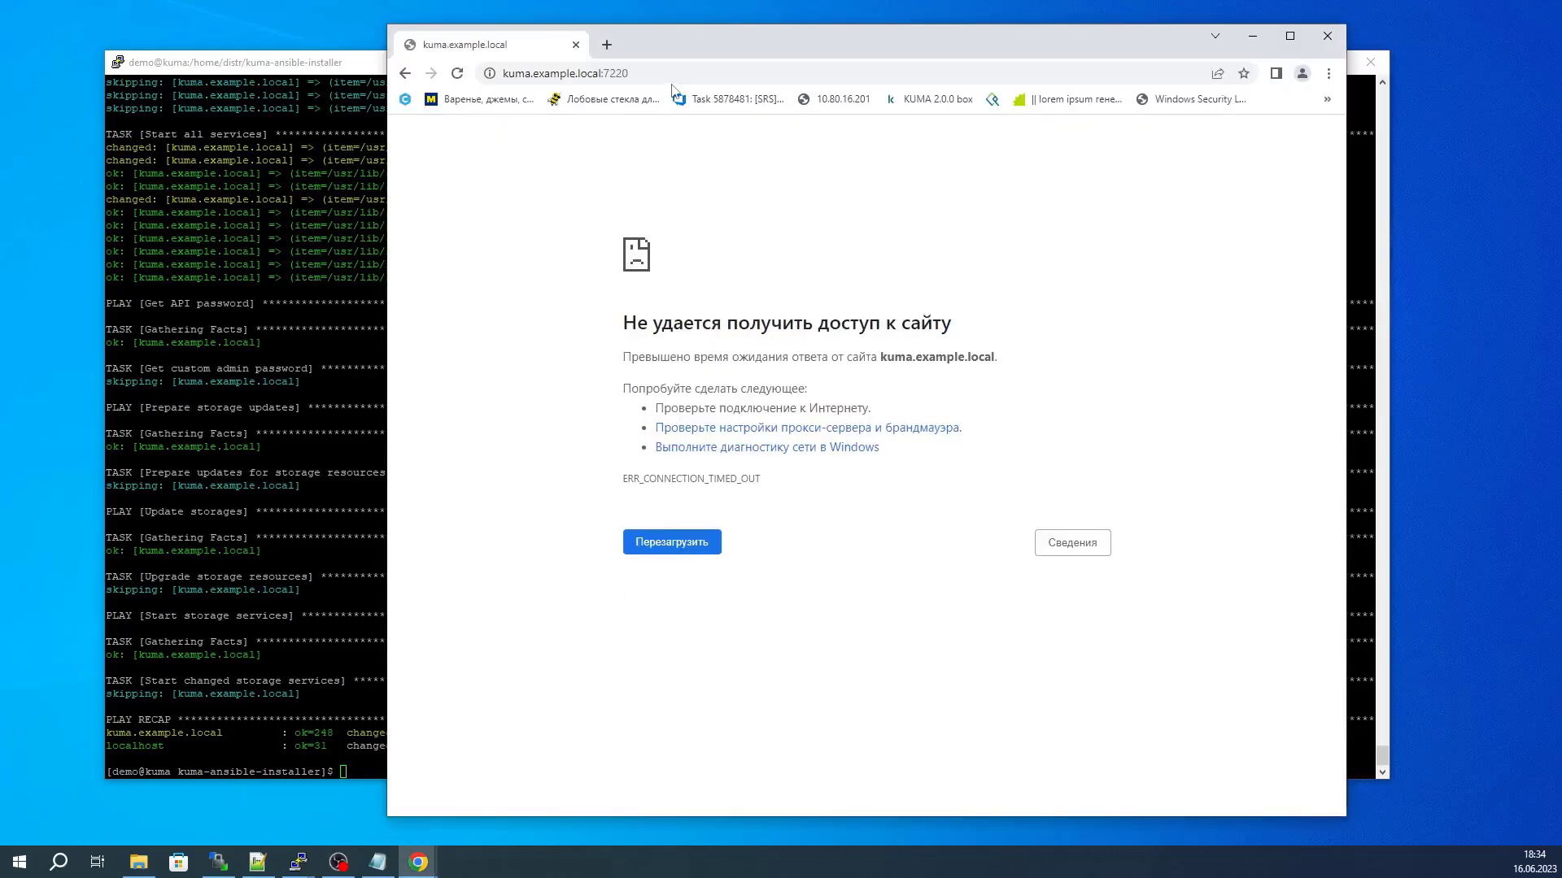
Reload kuma.example.local:7220 and continue past the untrusted-certificate warning
left_click(672, 542)
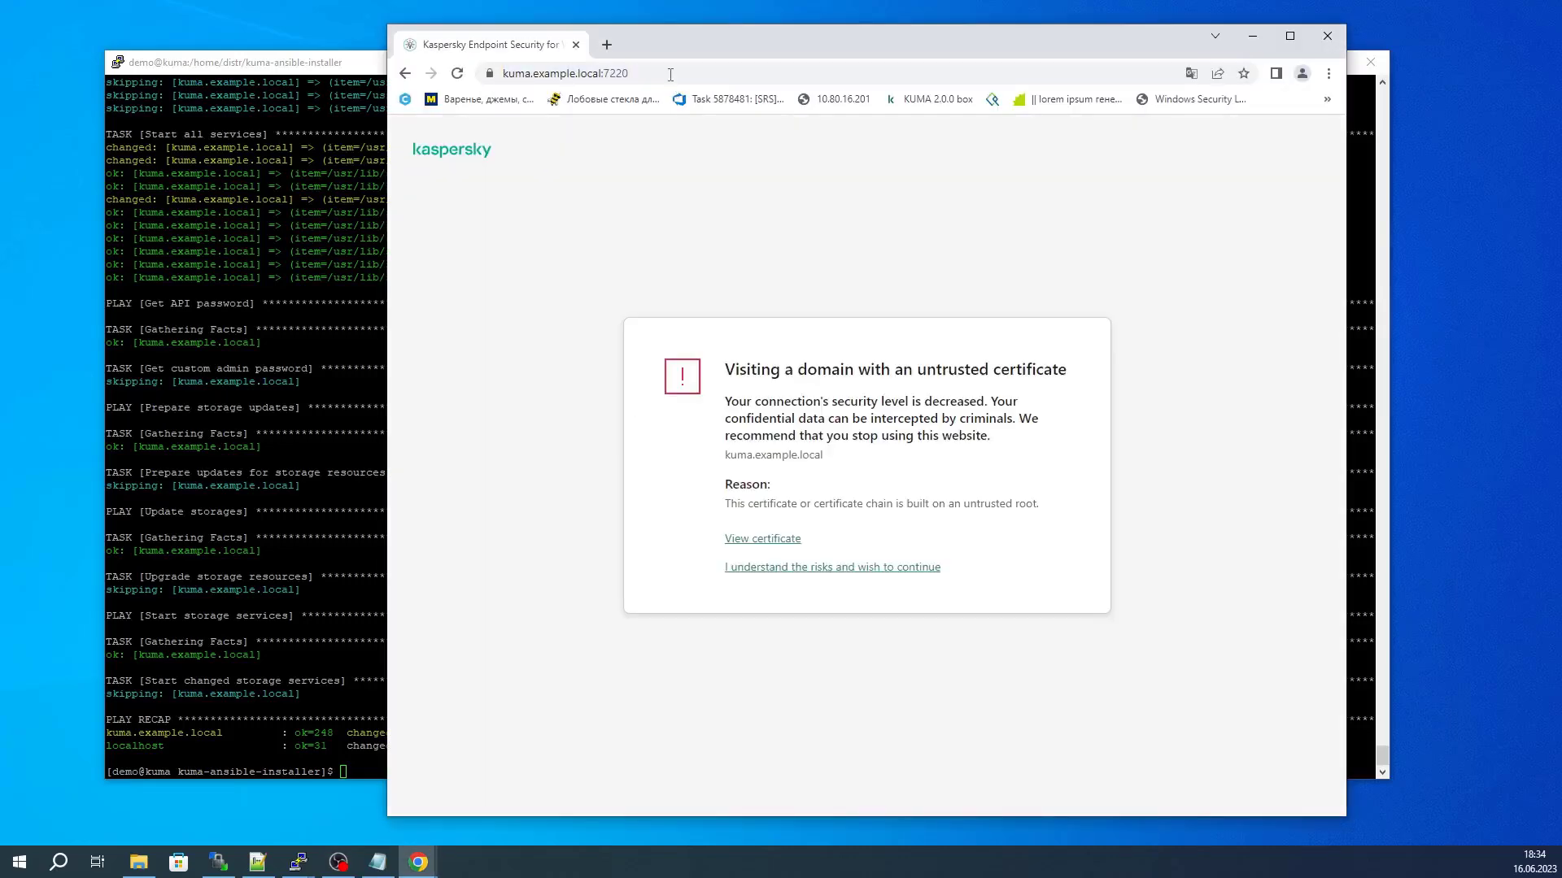
left_click(831, 566)
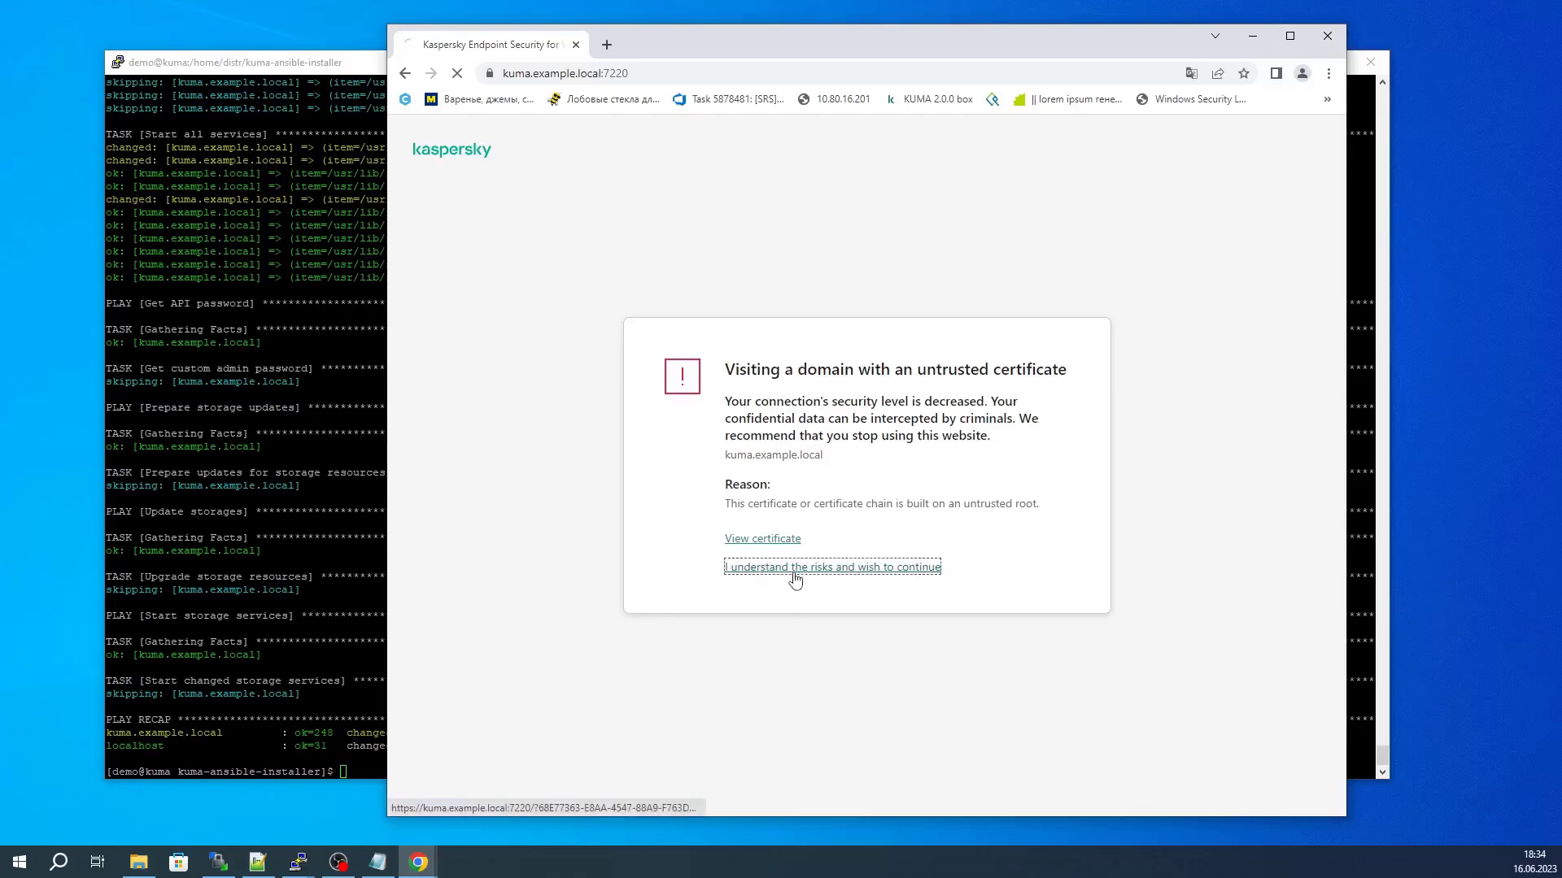
left_click(832, 566)
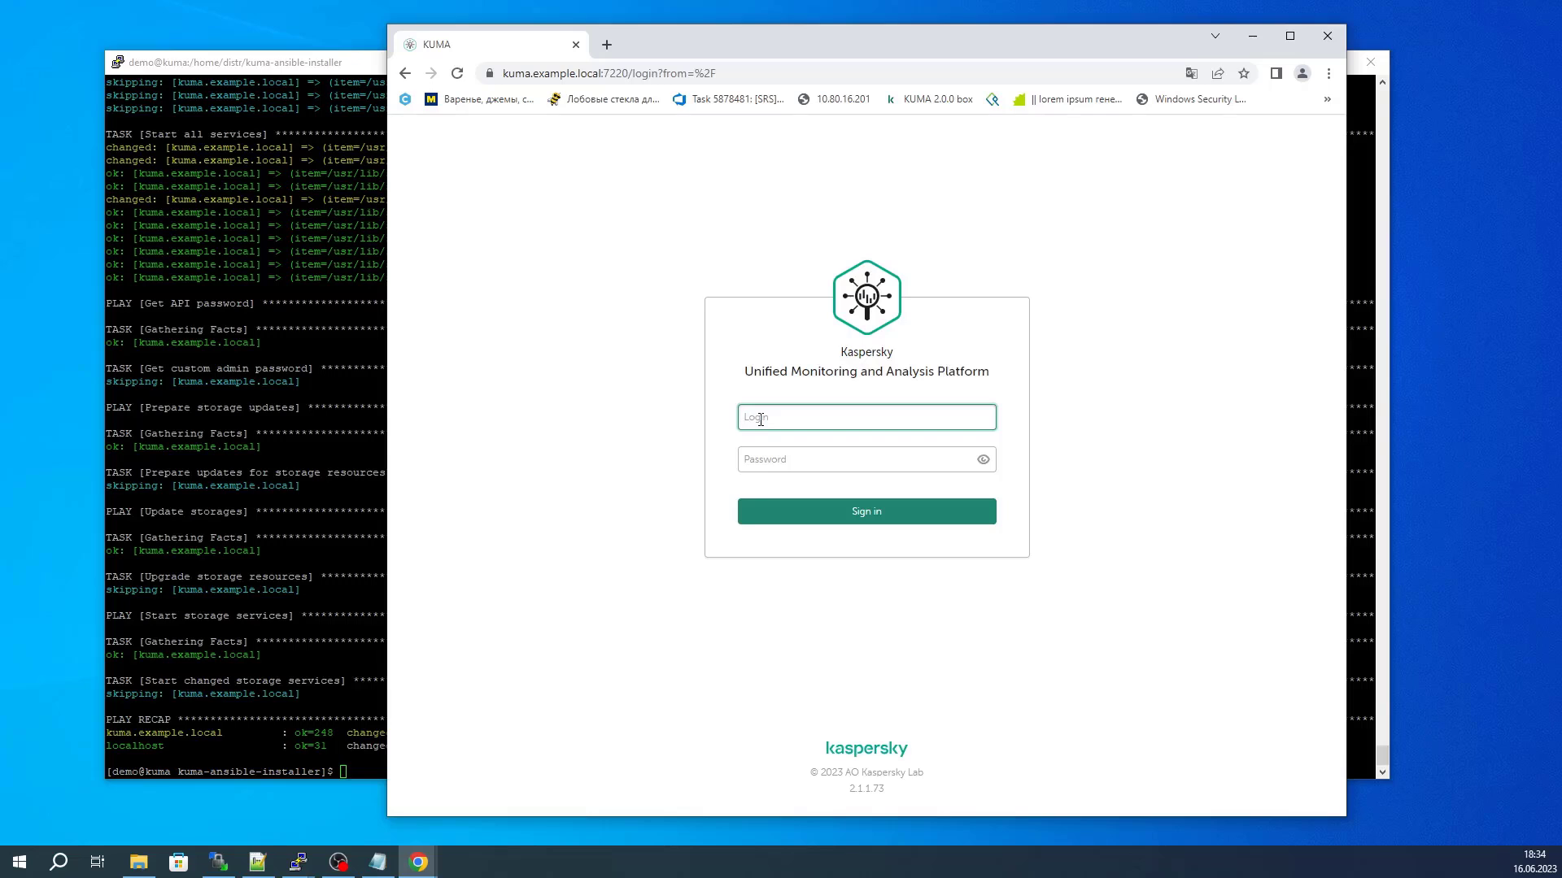
Sign in as admin and maximise the browser window on the Dashboard
type("admin")
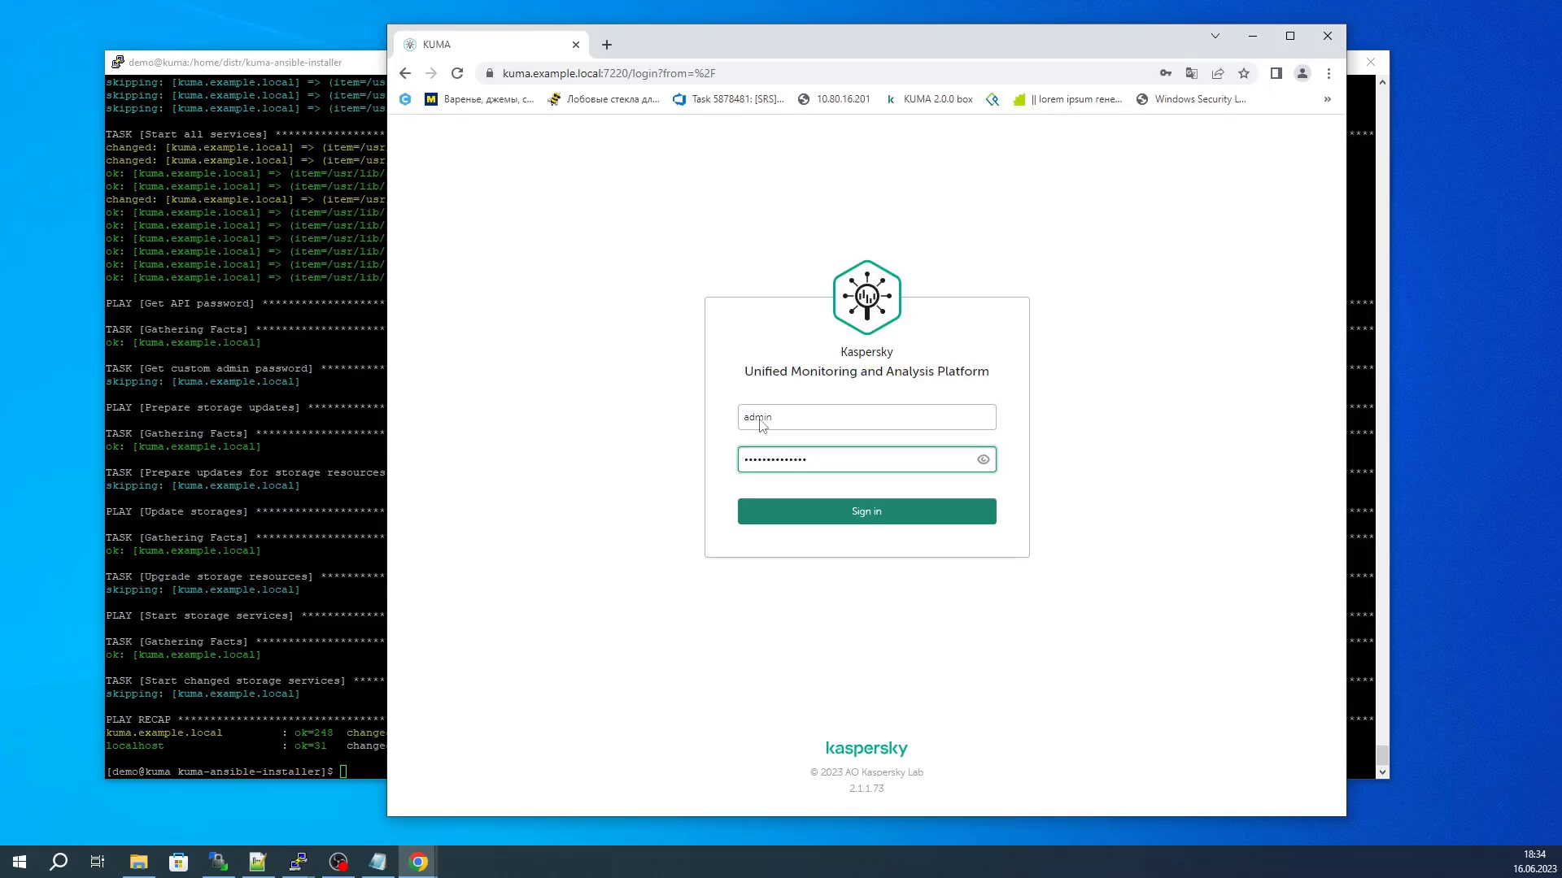
left_click(863, 511)
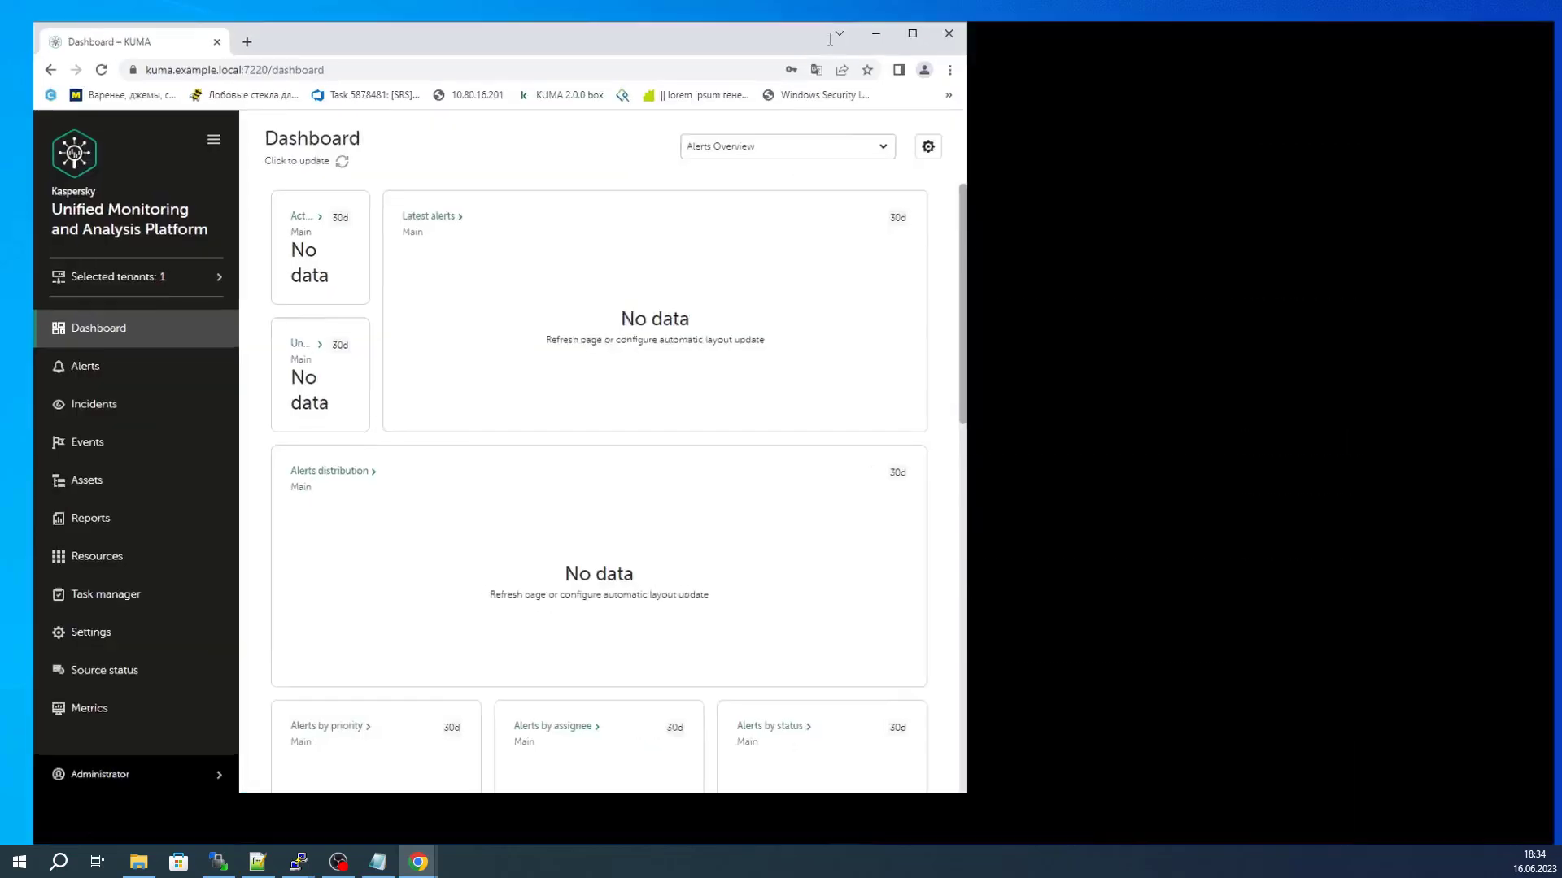
left_click(909, 33)
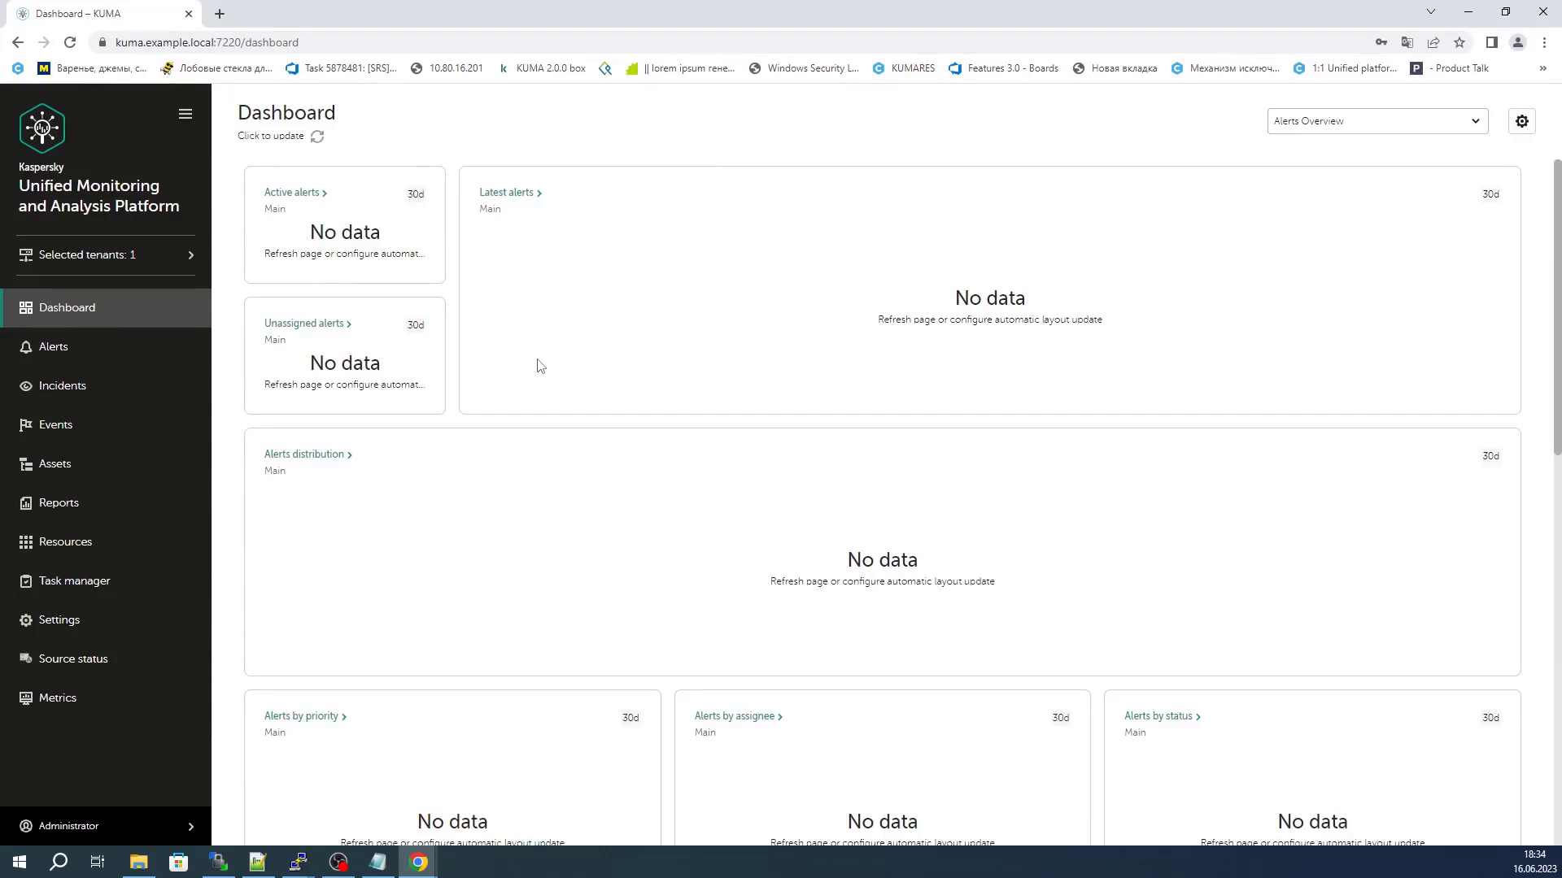
mouse_move(65, 598)
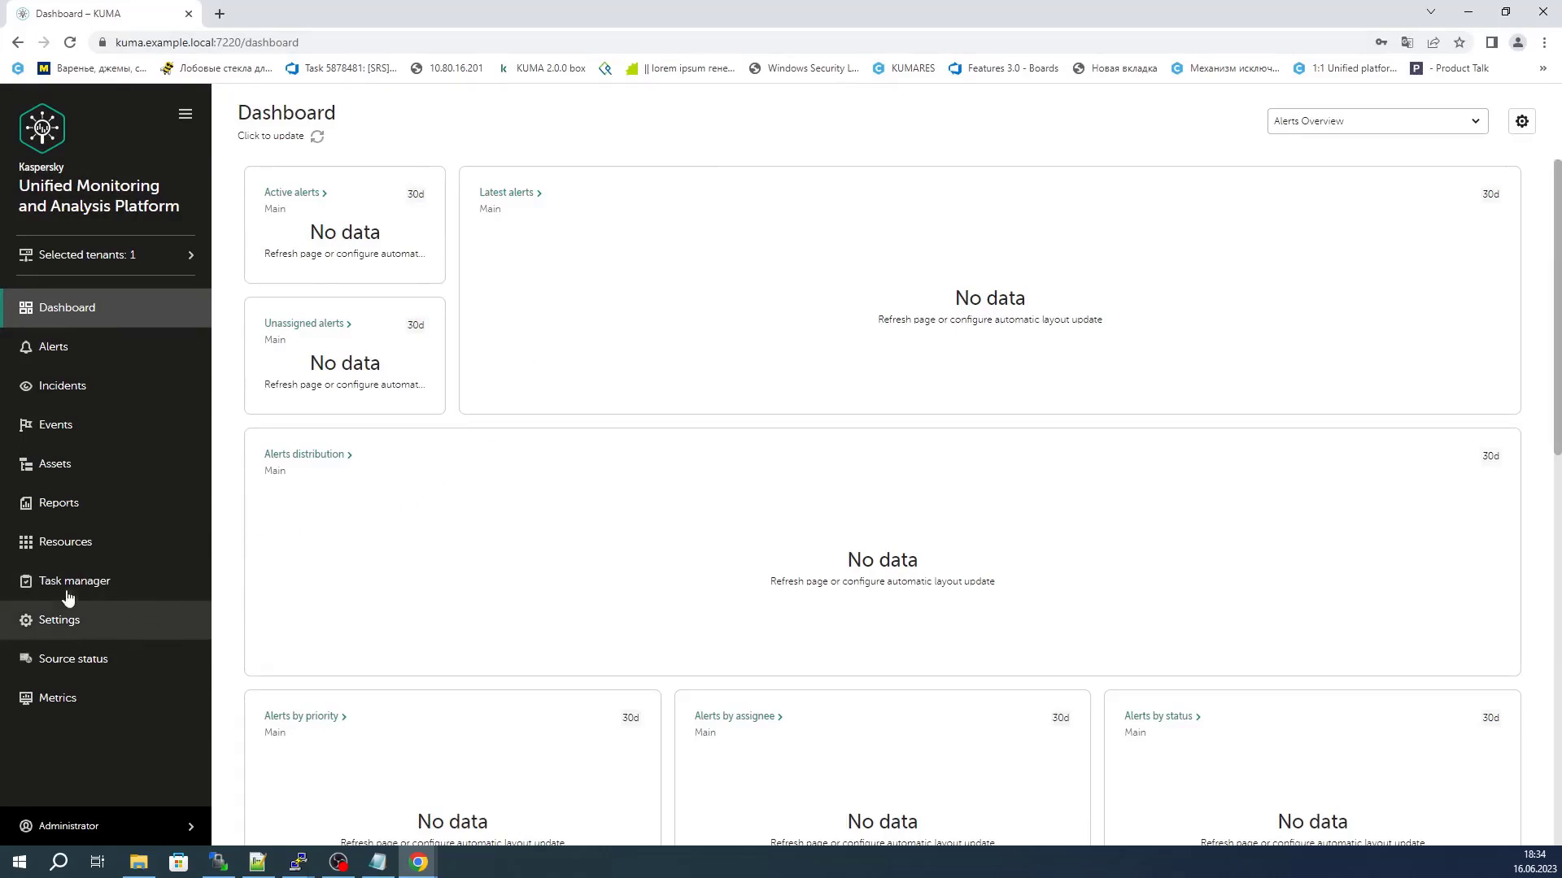
mouse_move(57, 503)
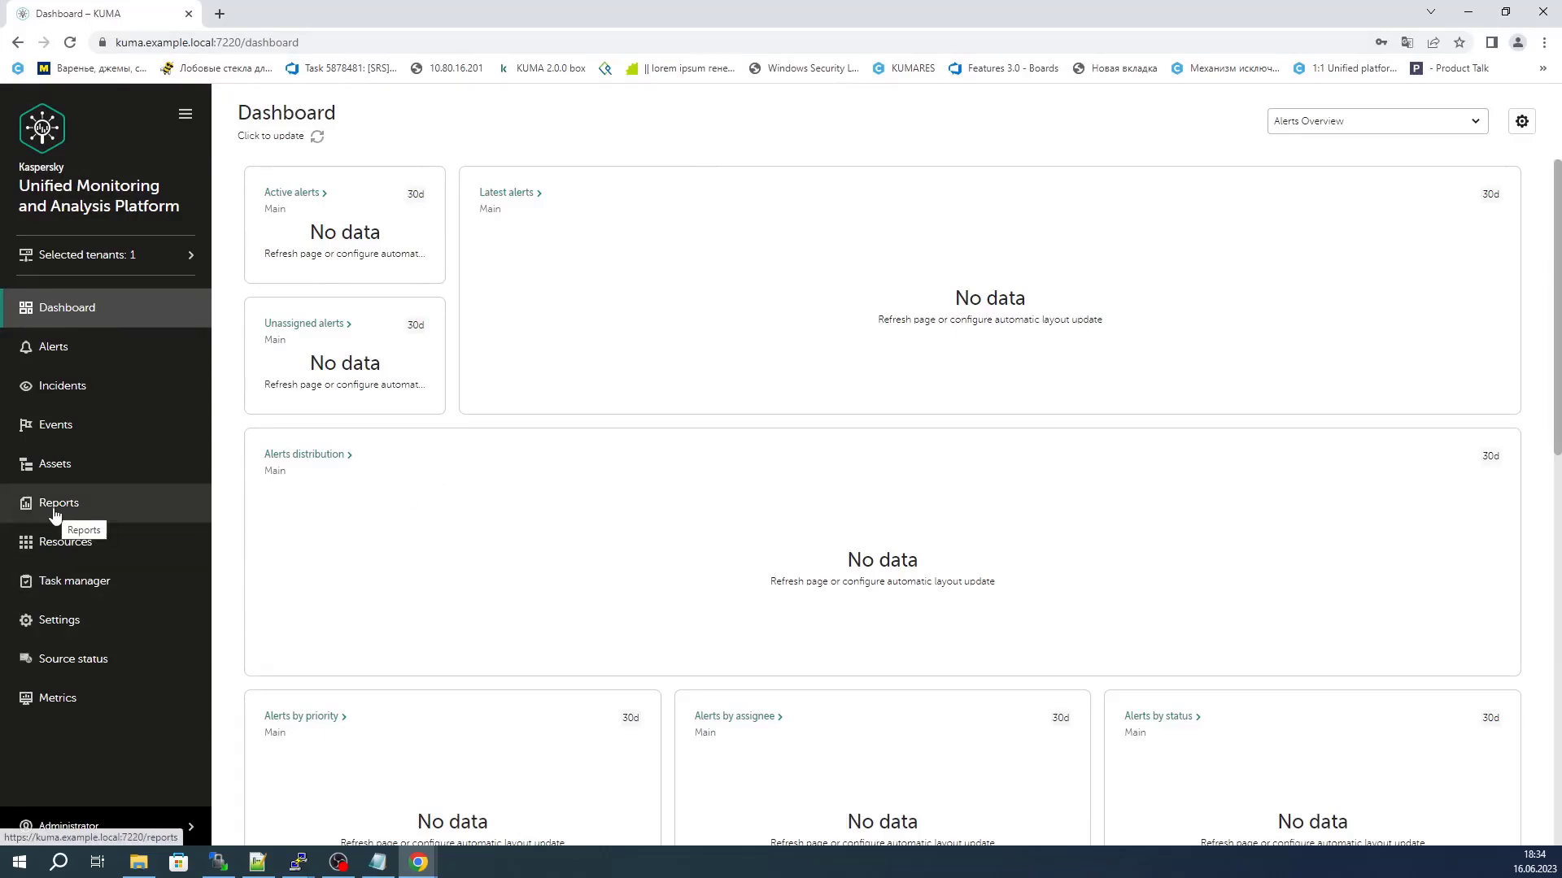
Go to Resources and show the Active services list of six running OOTB services
left_click(64, 542)
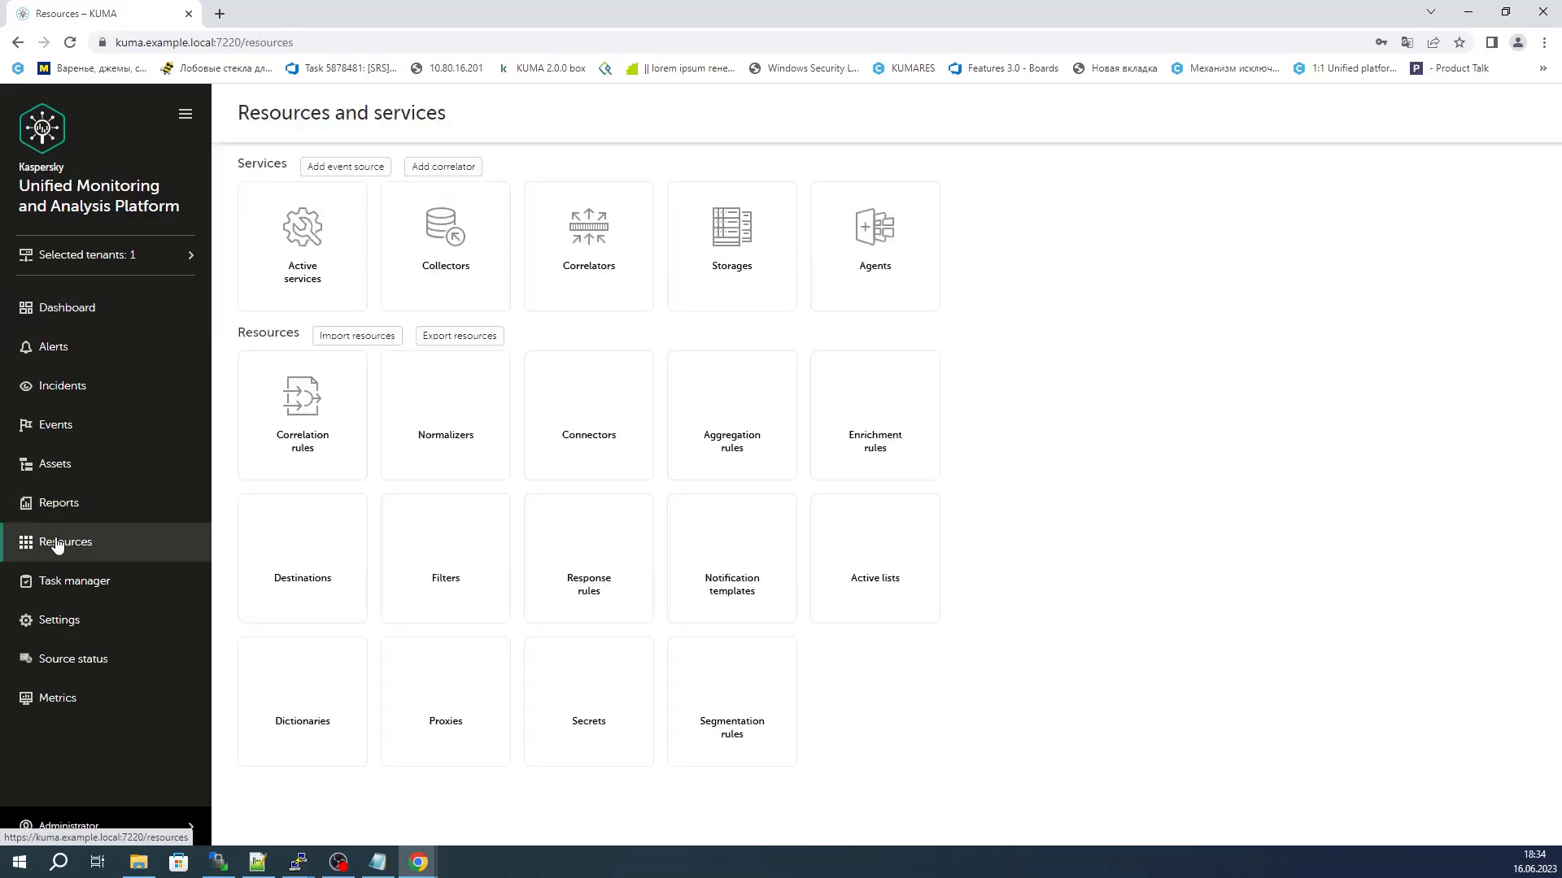
left_click(303, 244)
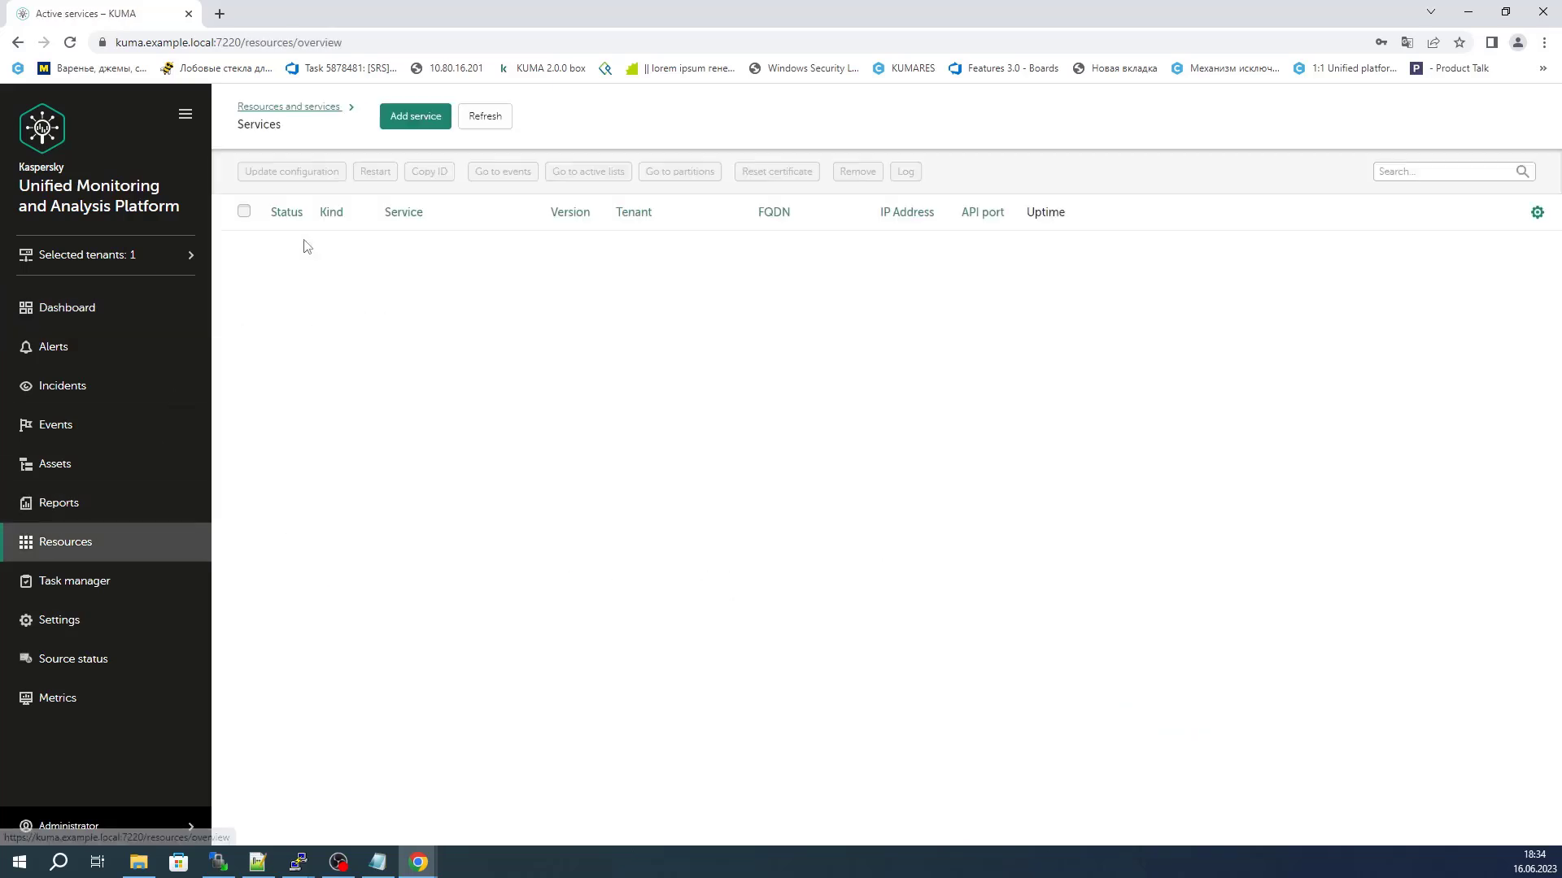
left_click(485, 117)
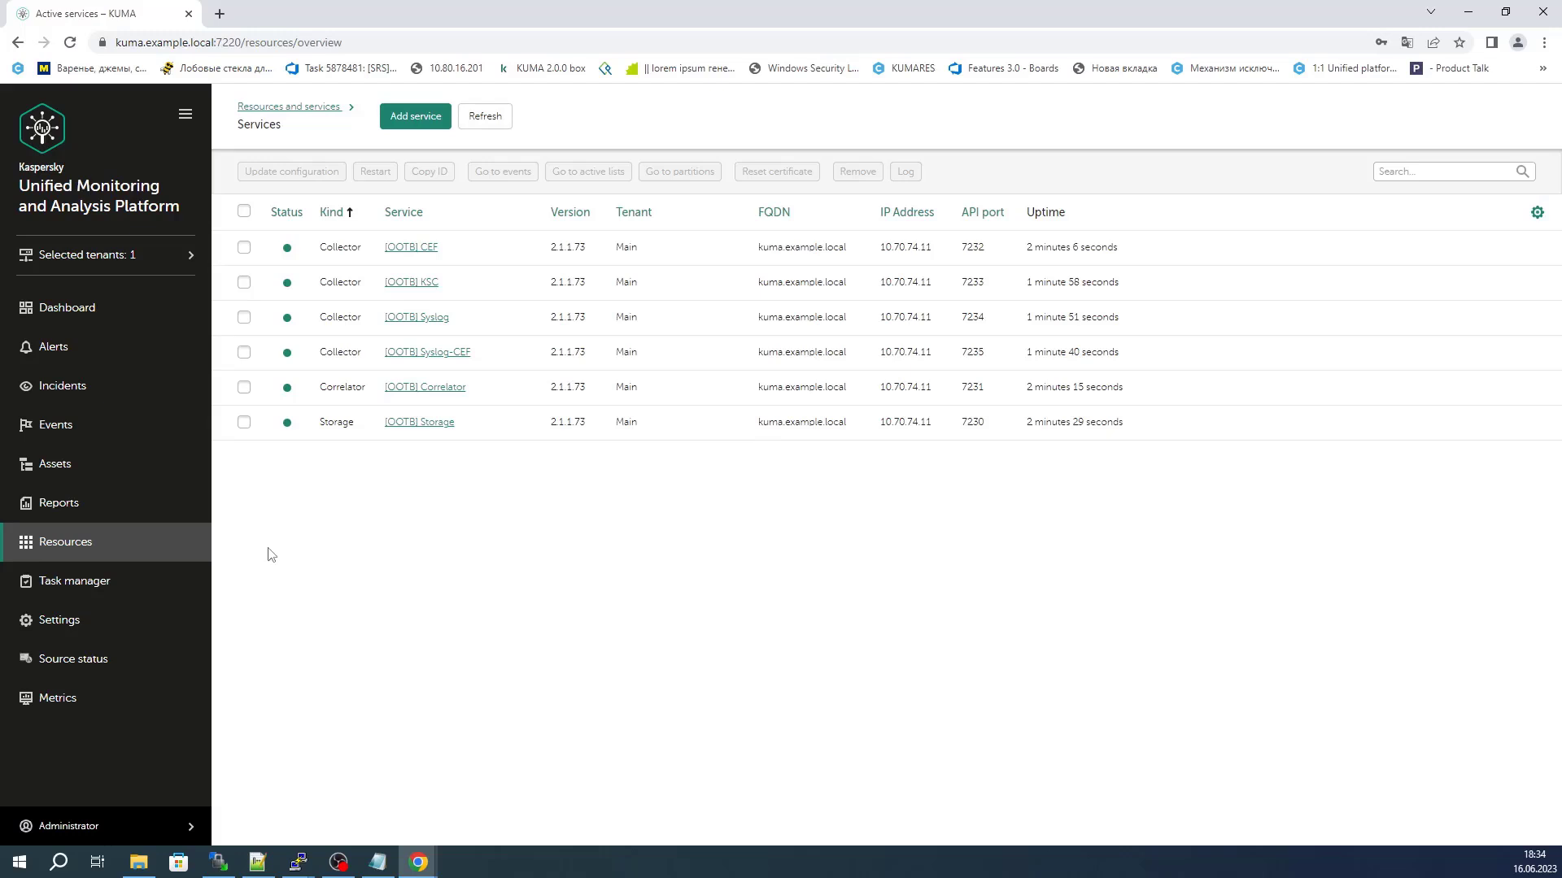
mouse_move(340, 423)
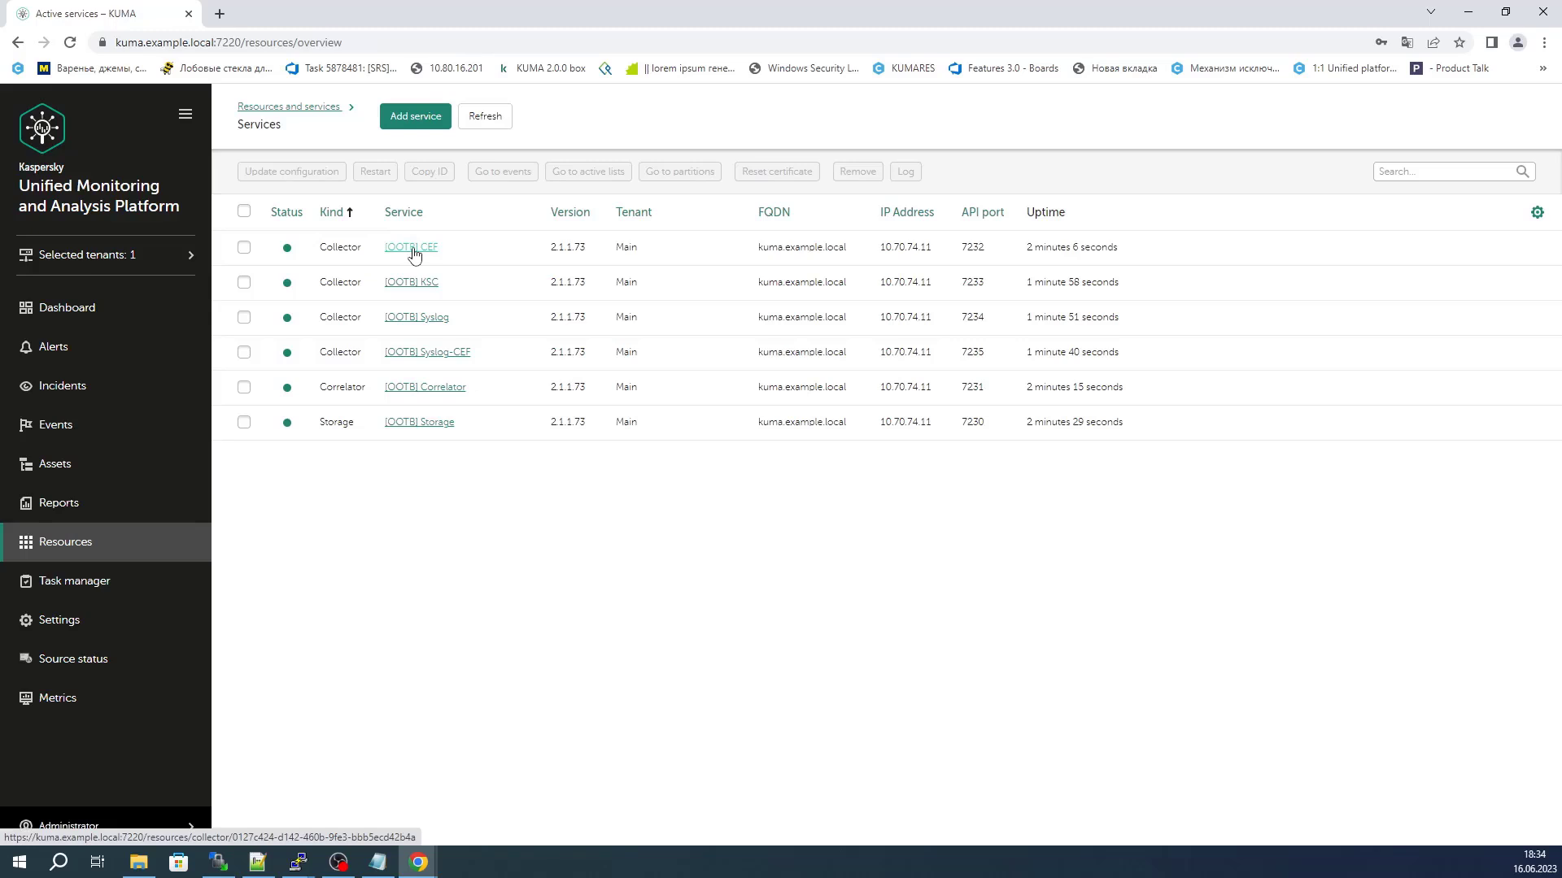
Peek at the [OOTB] CEF collector's settings in a new tab and return to the services list
left_click(410, 247)
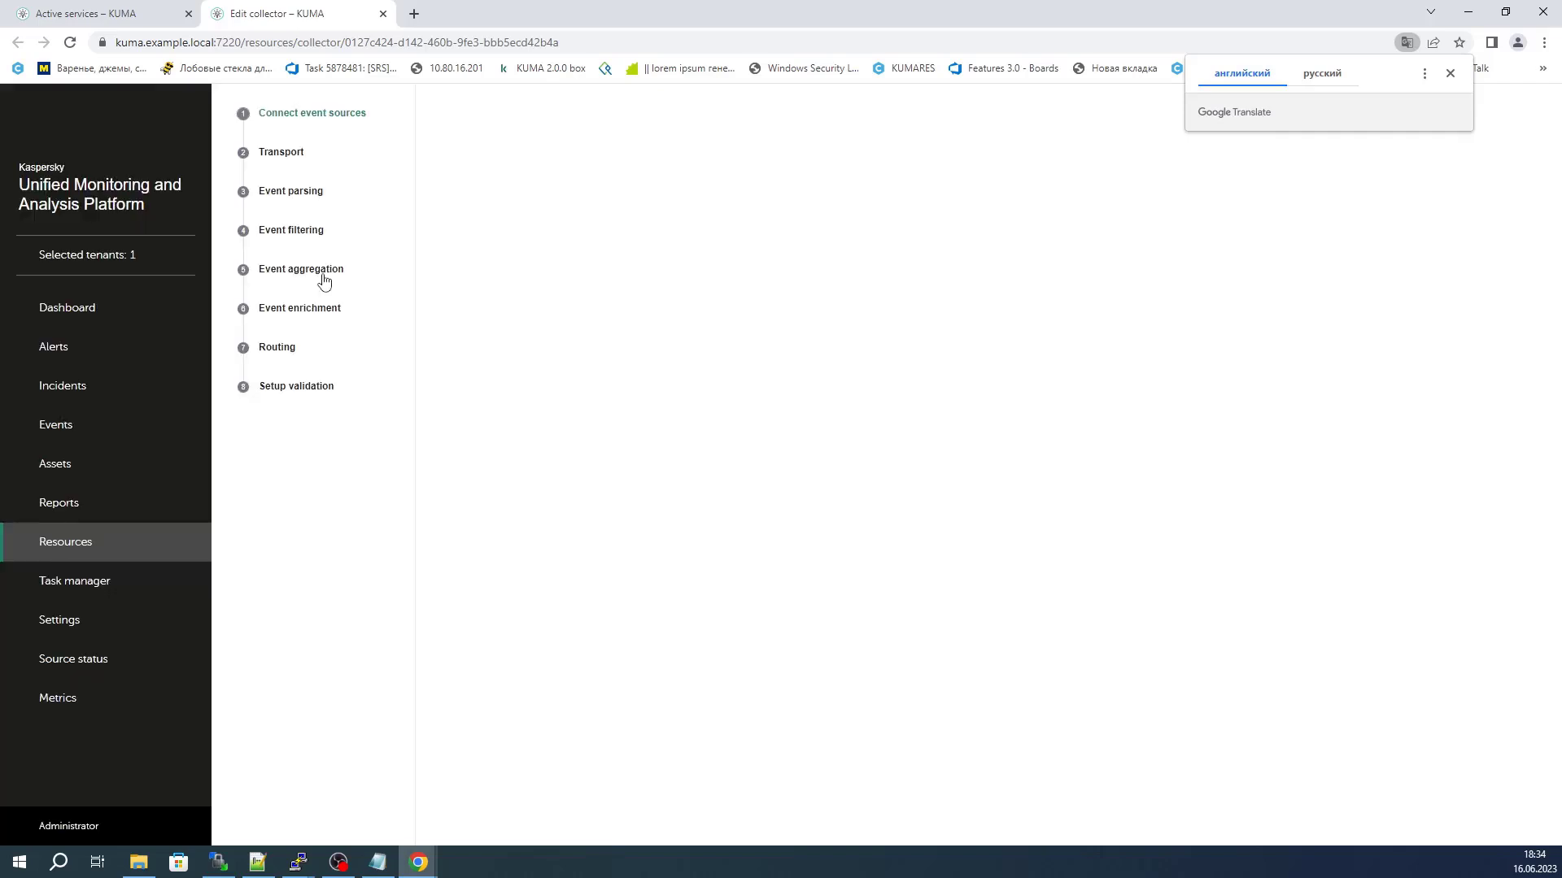
left_click(1449, 73)
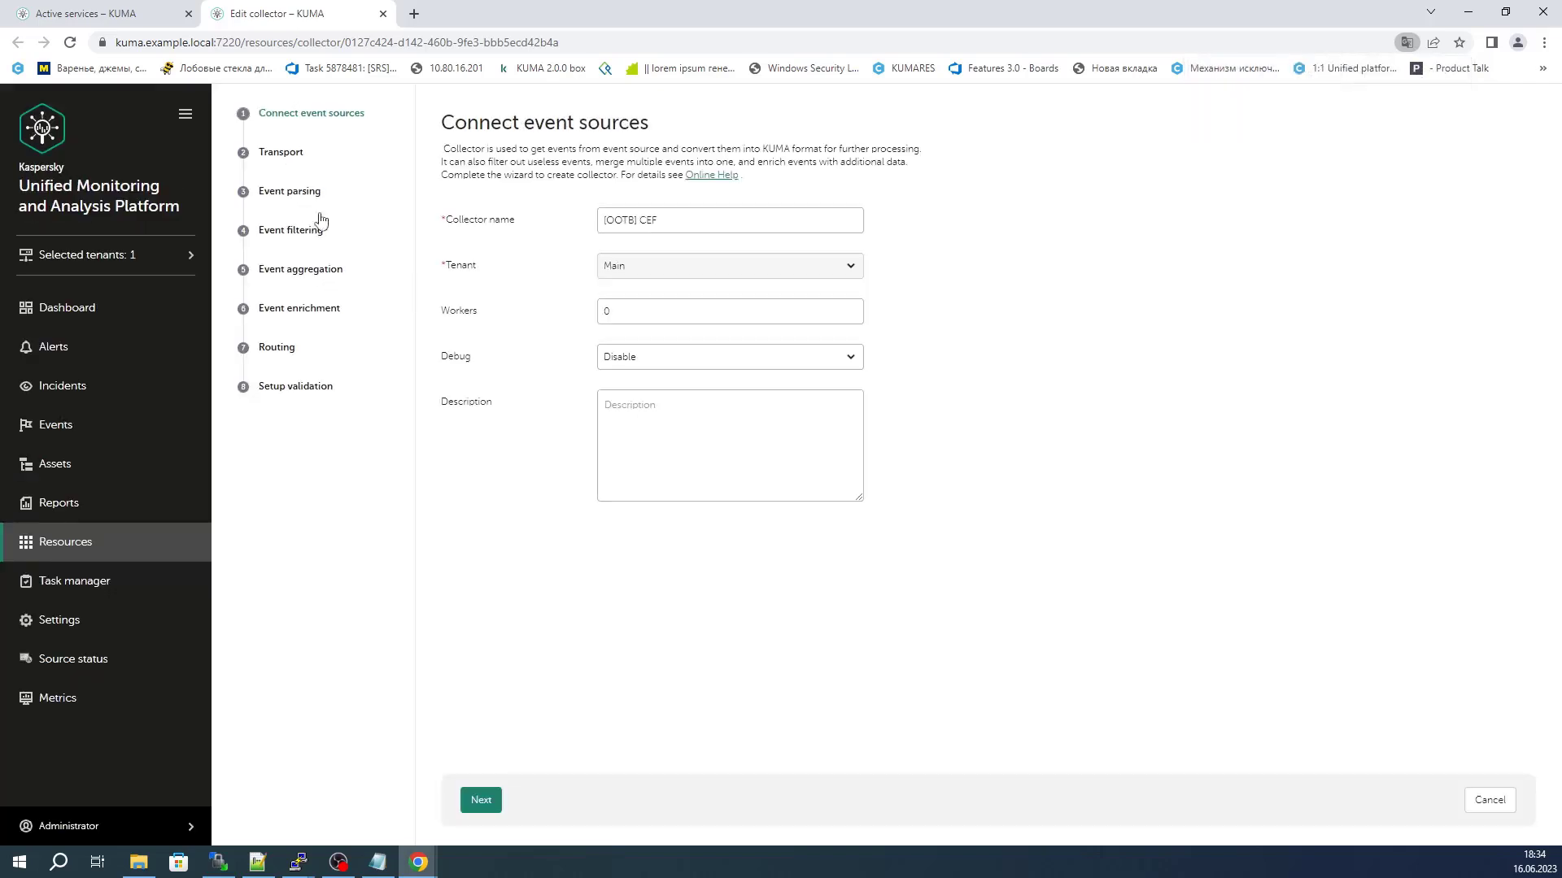
left_click(480, 800)
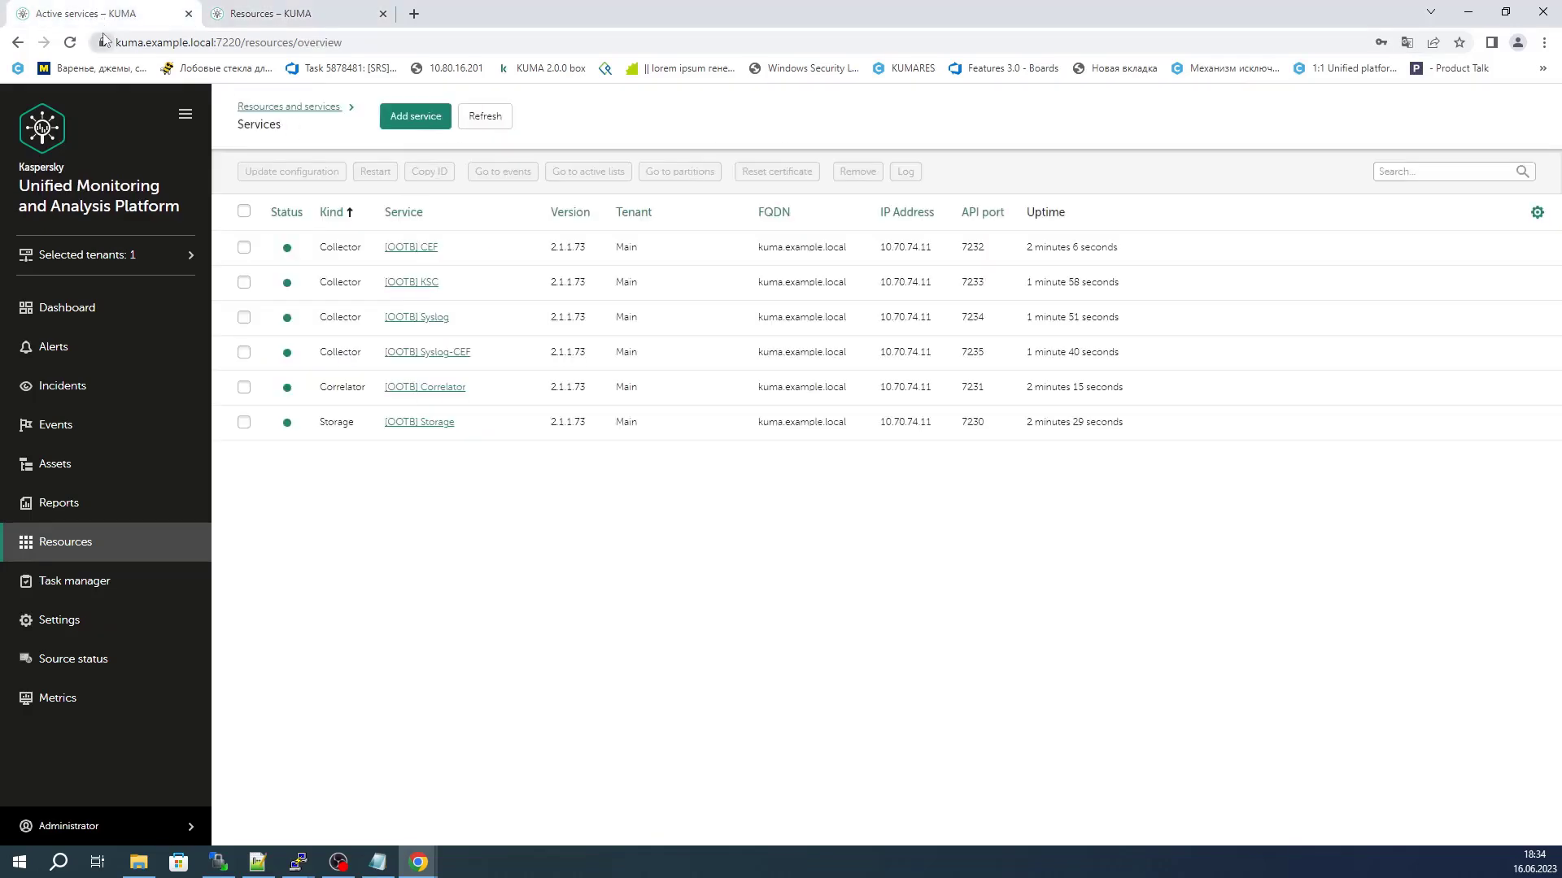
Run the event search for the [OOTB] CEF collector, listing its 146 incoming CEF events
left_click(244, 247)
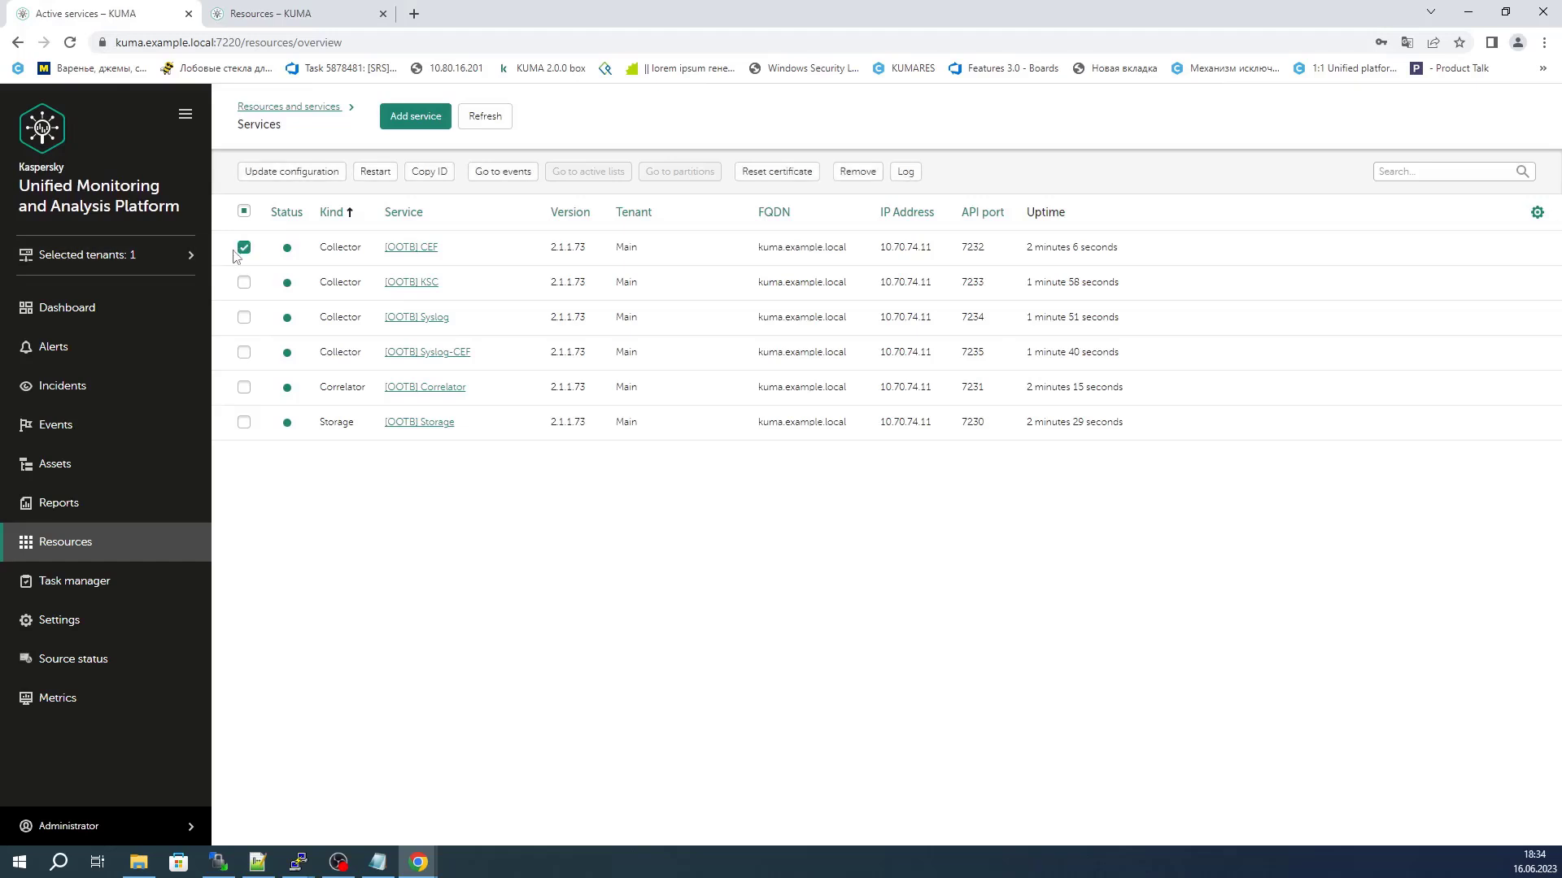
left_click(503, 171)
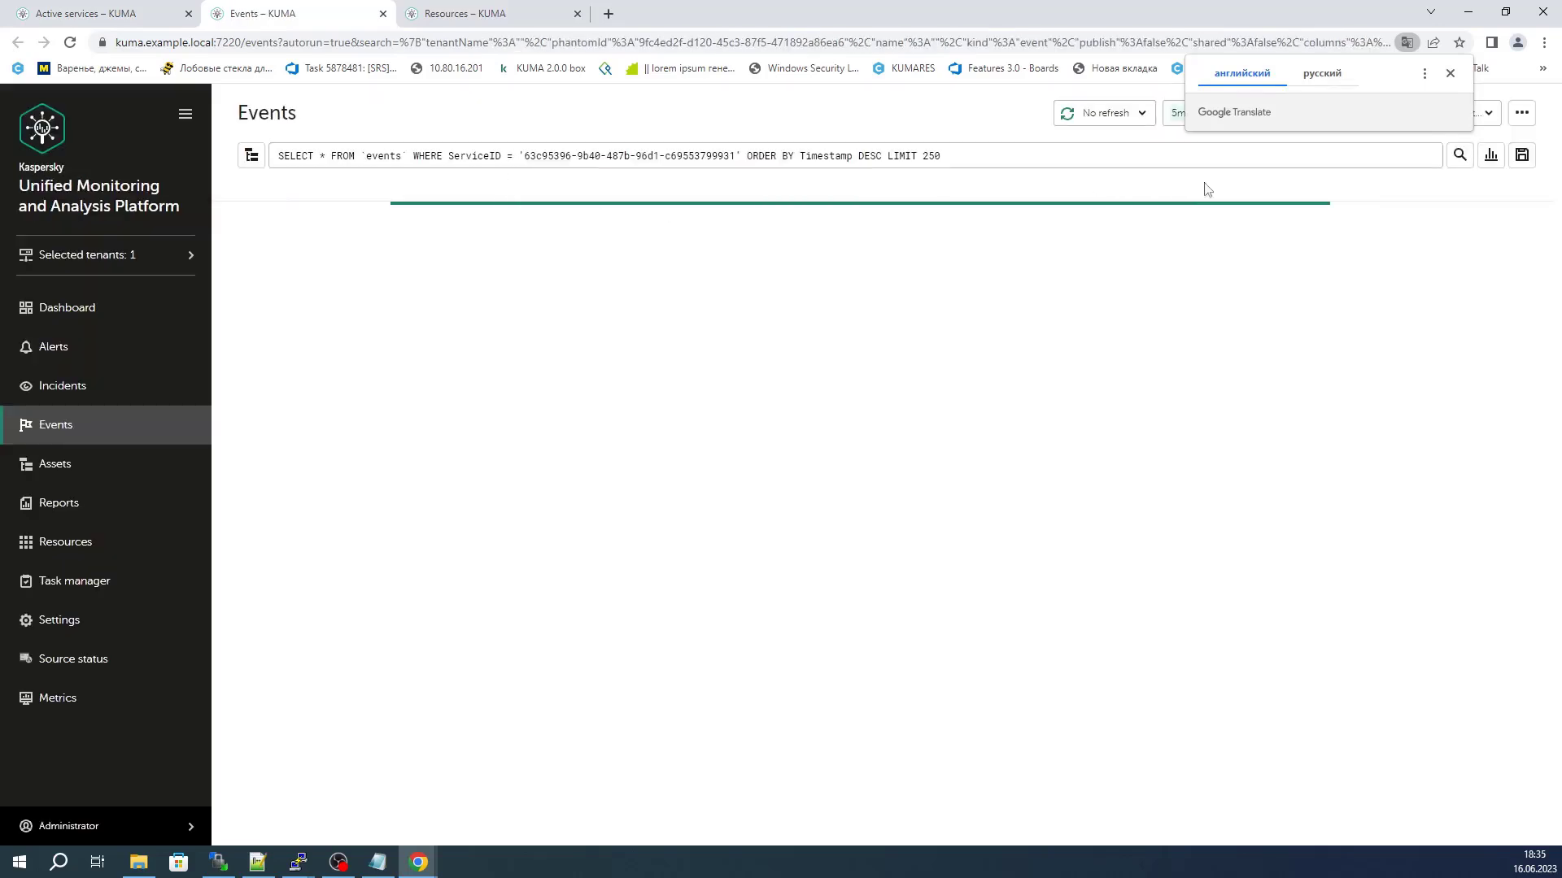
left_click(1459, 157)
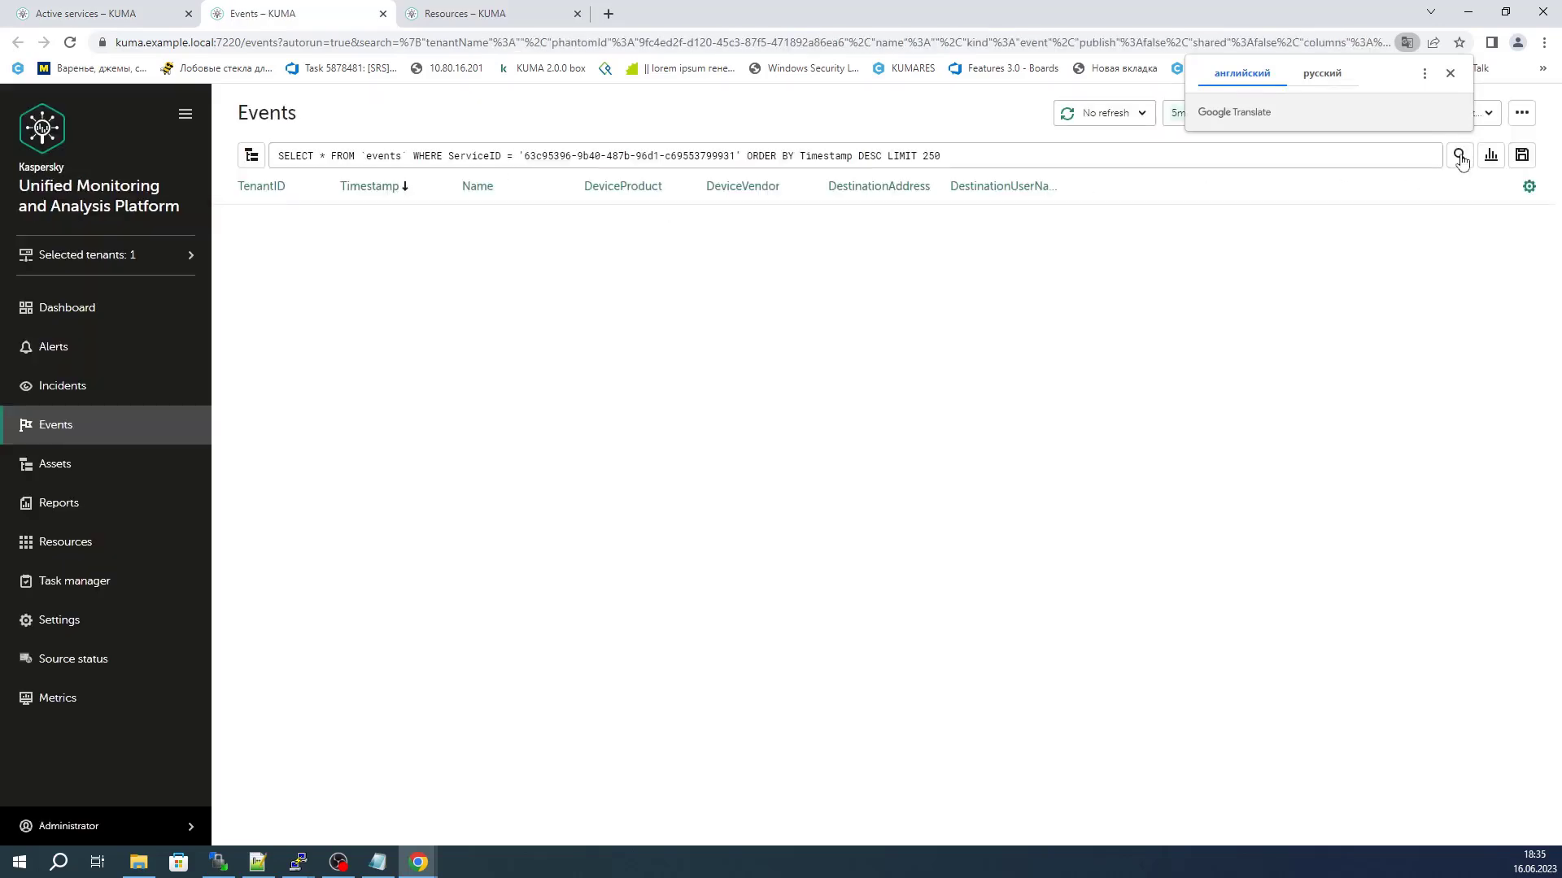
left_click(1459, 156)
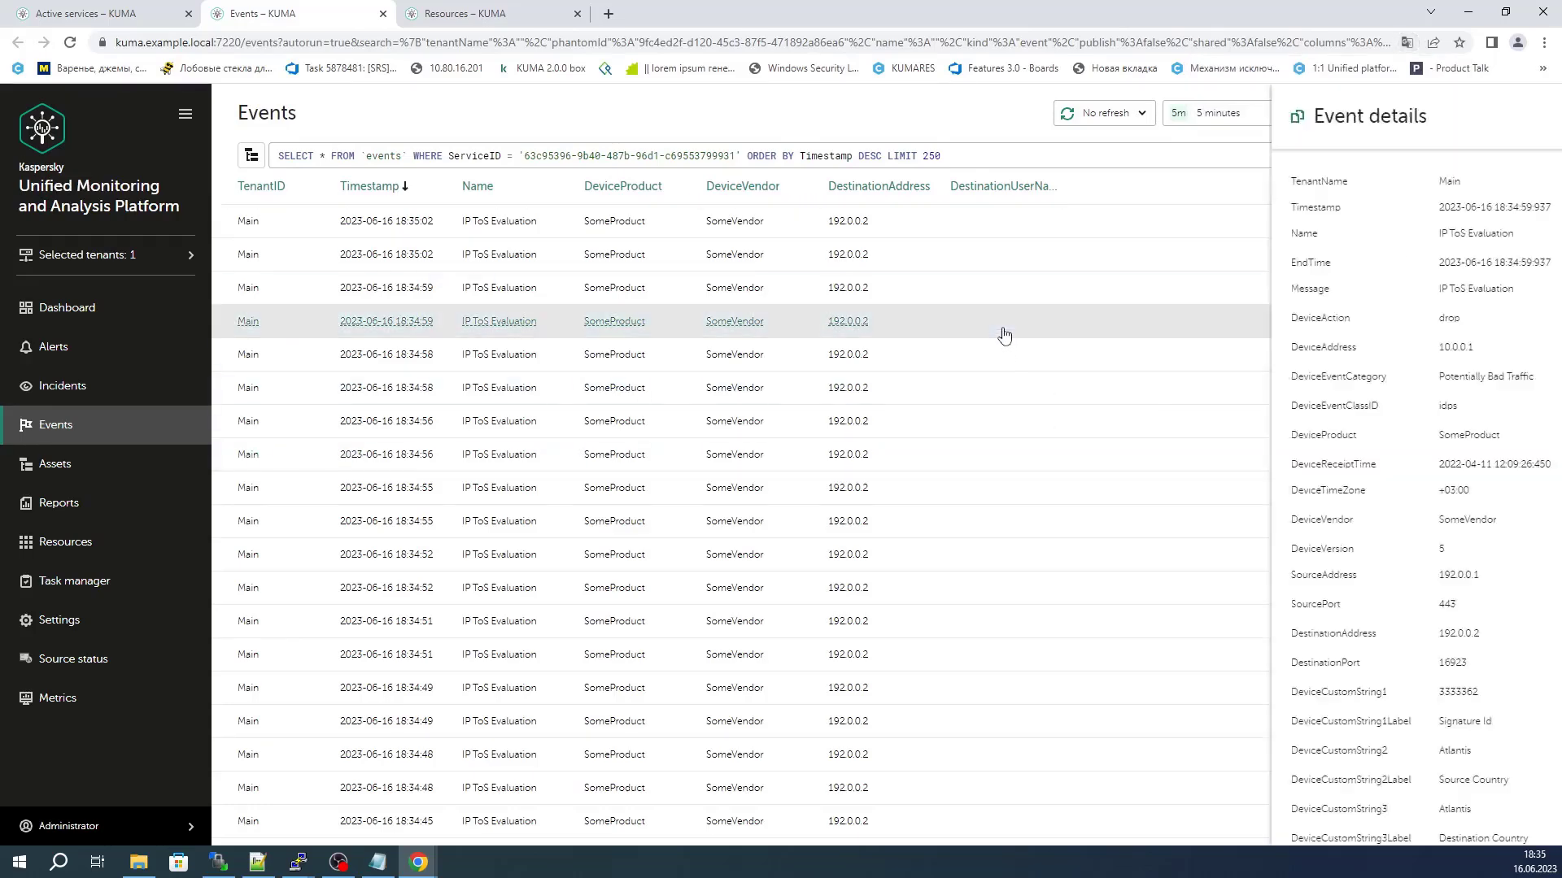
Show the event-count histogram over time for the collector's IP ToS Evaluation events
left_click(498, 387)
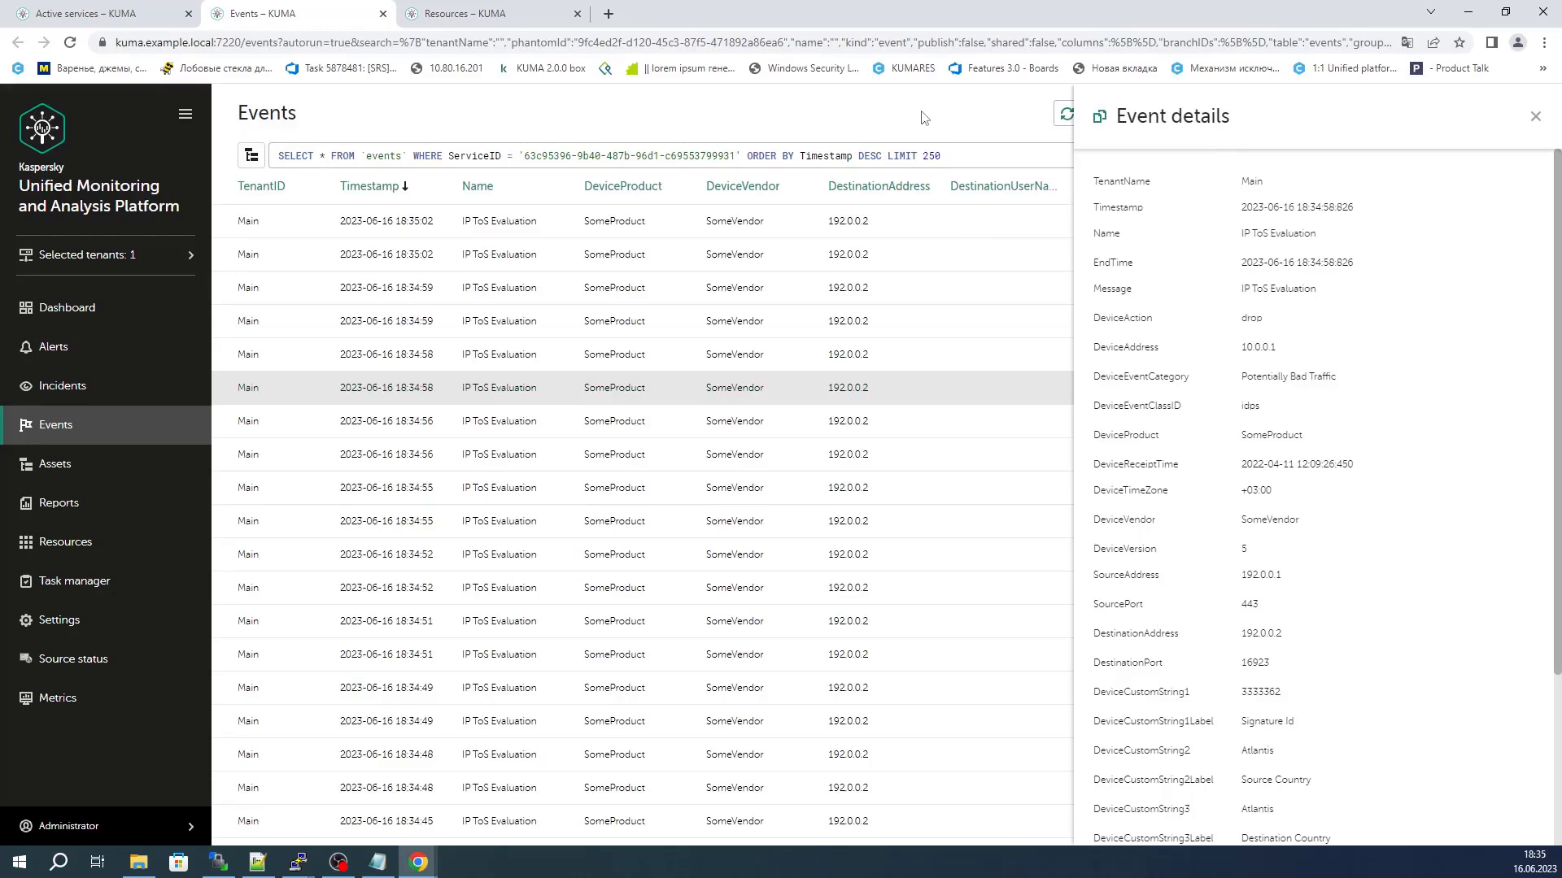
left_click(1533, 115)
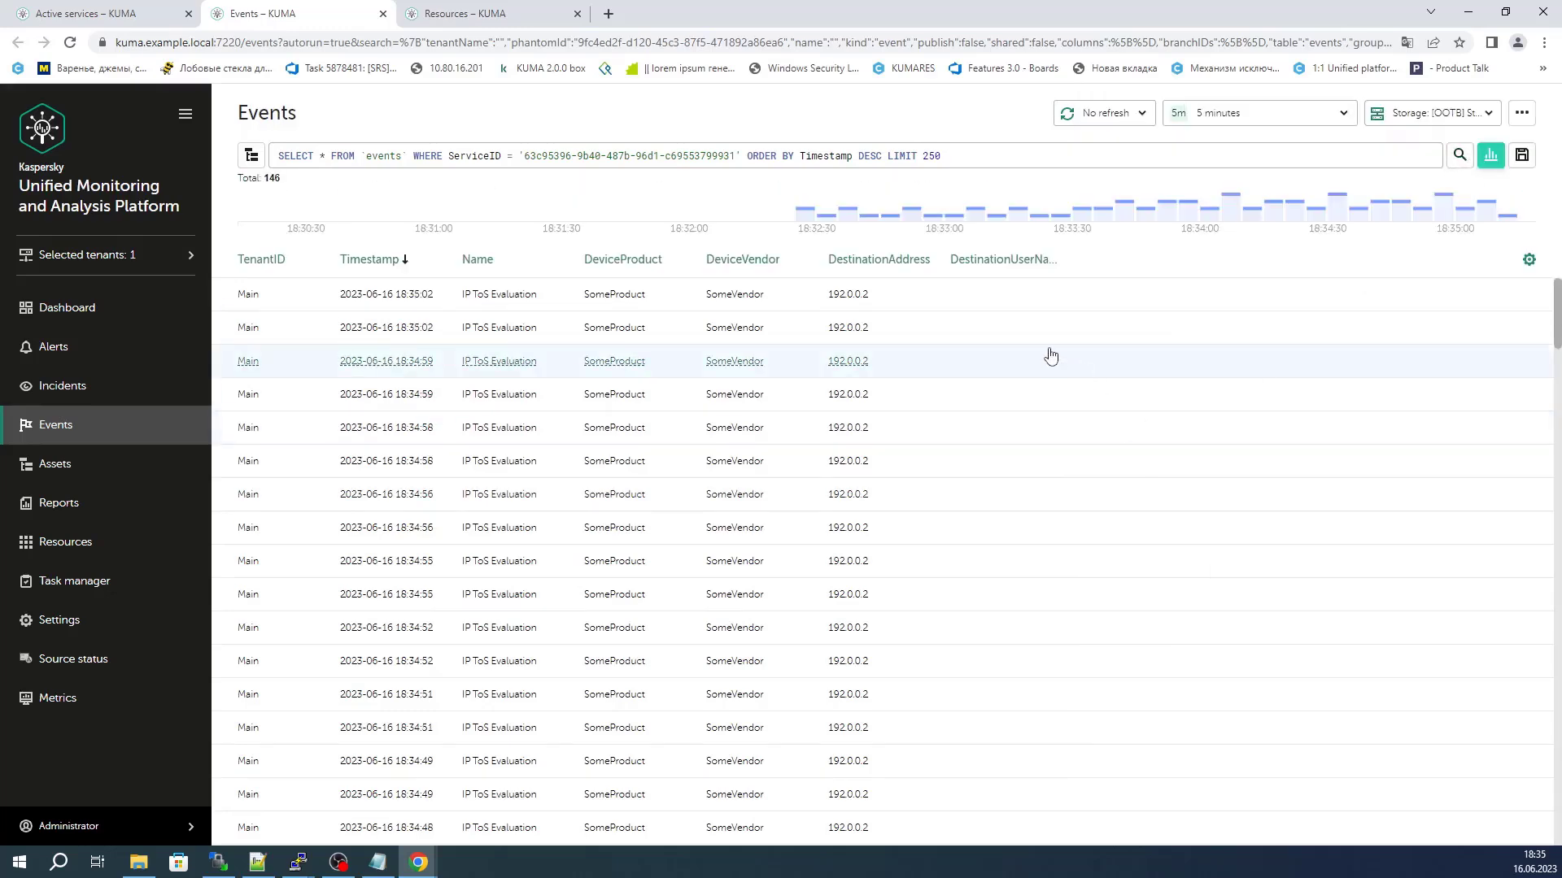